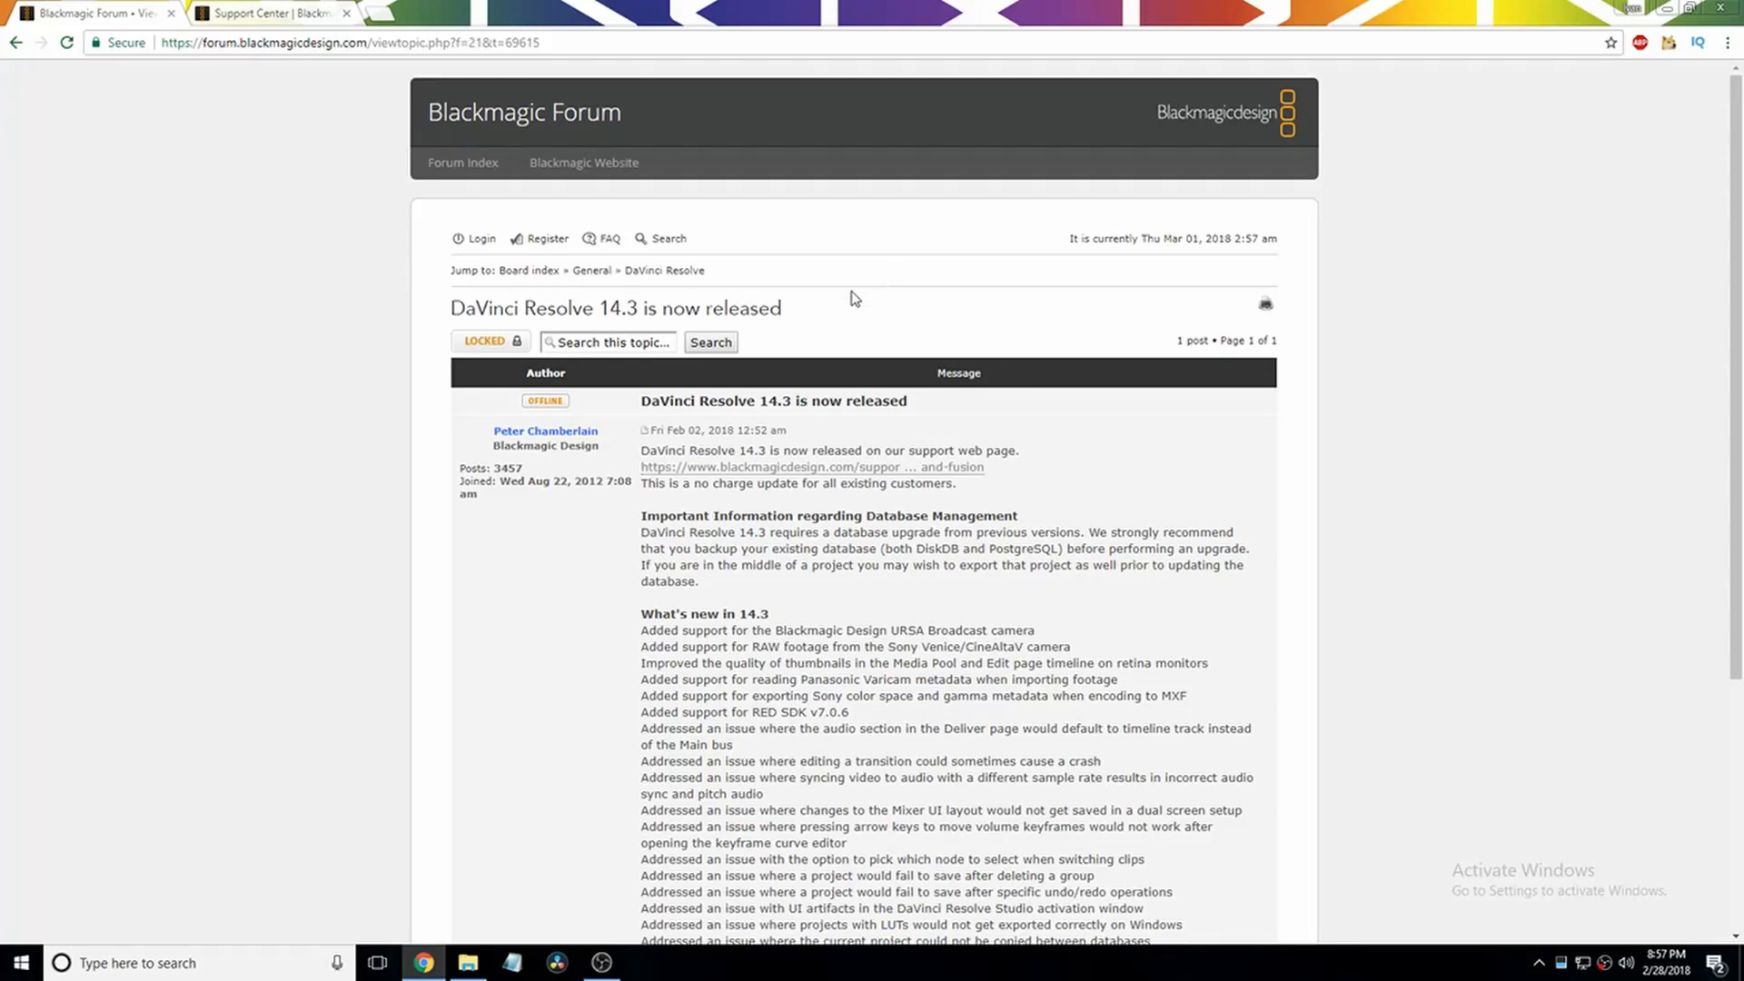
mouse_move(1020, 323)
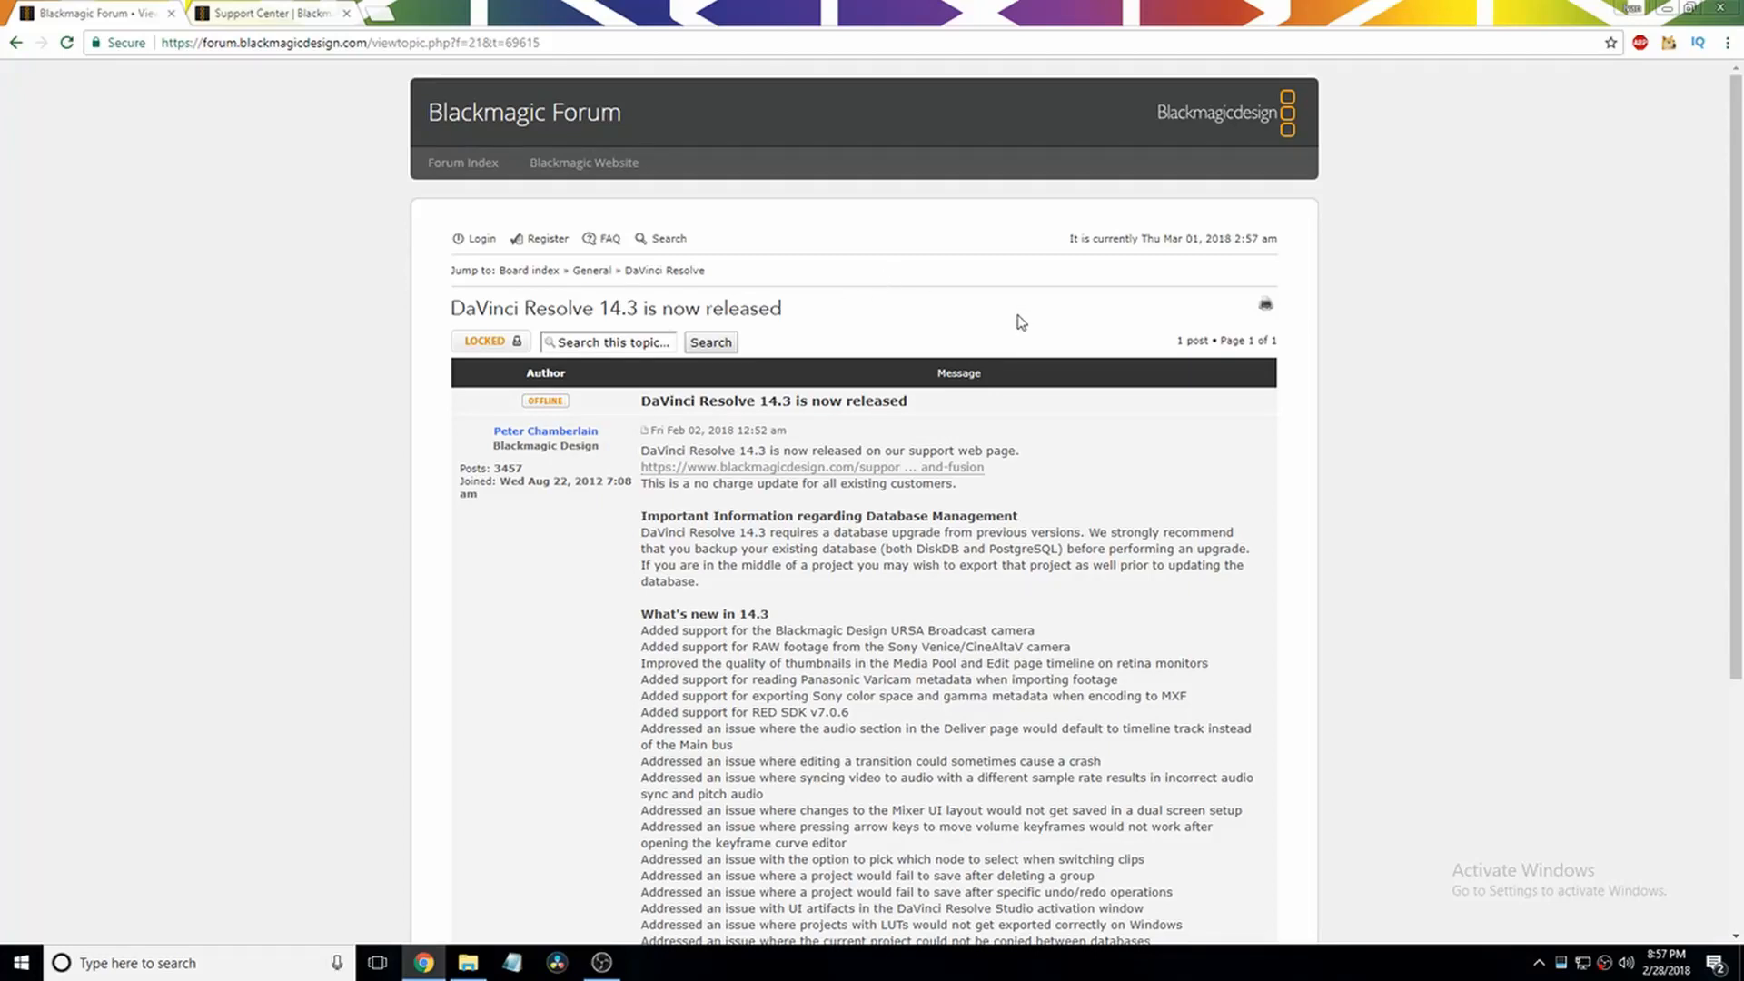
mouse_move(809, 312)
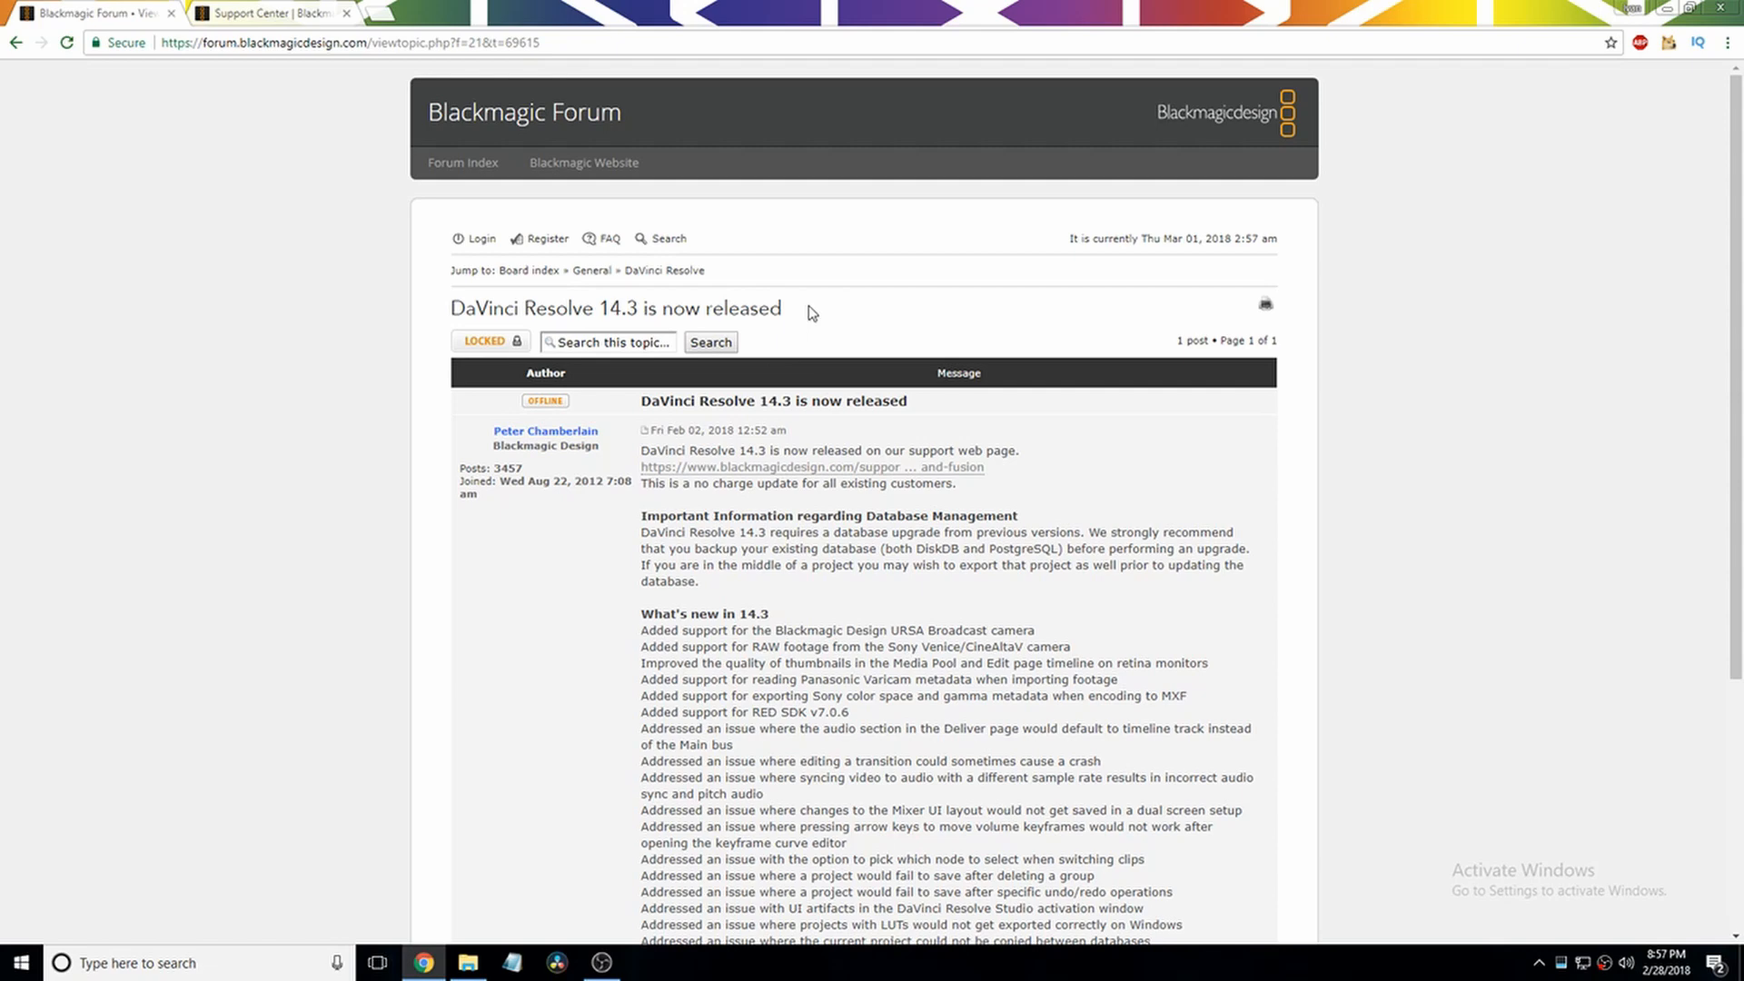
mouse_move(434, 332)
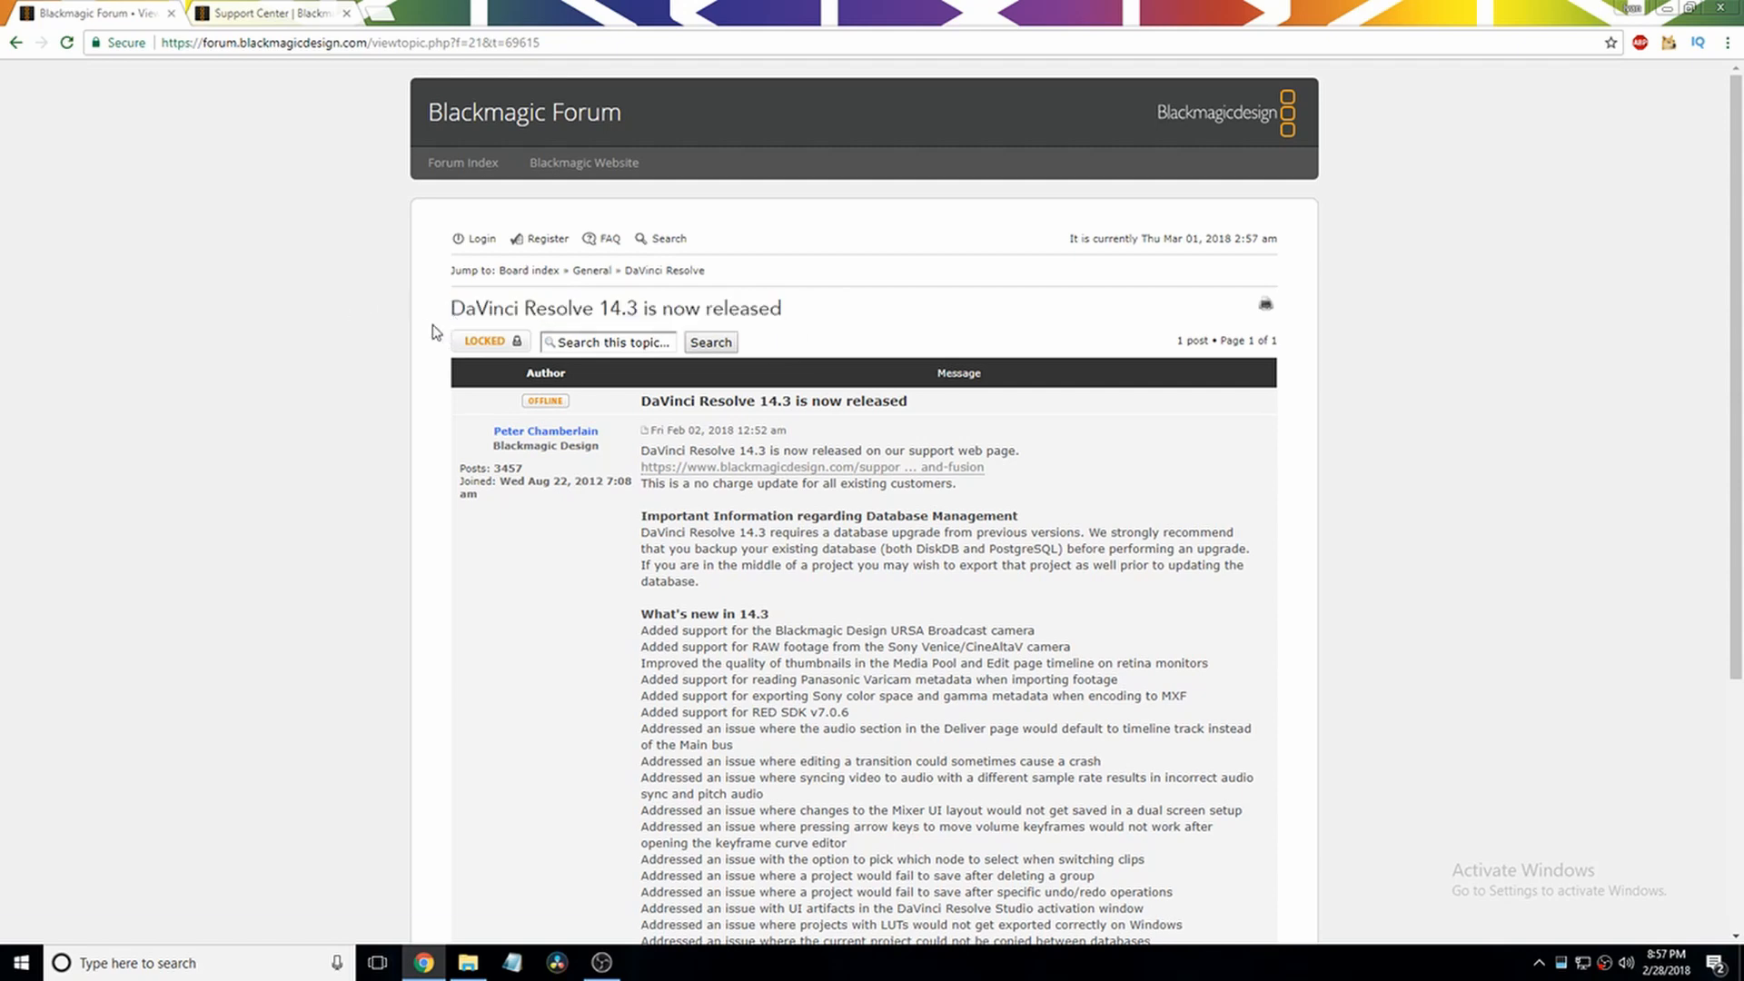
mouse_move(1177, 159)
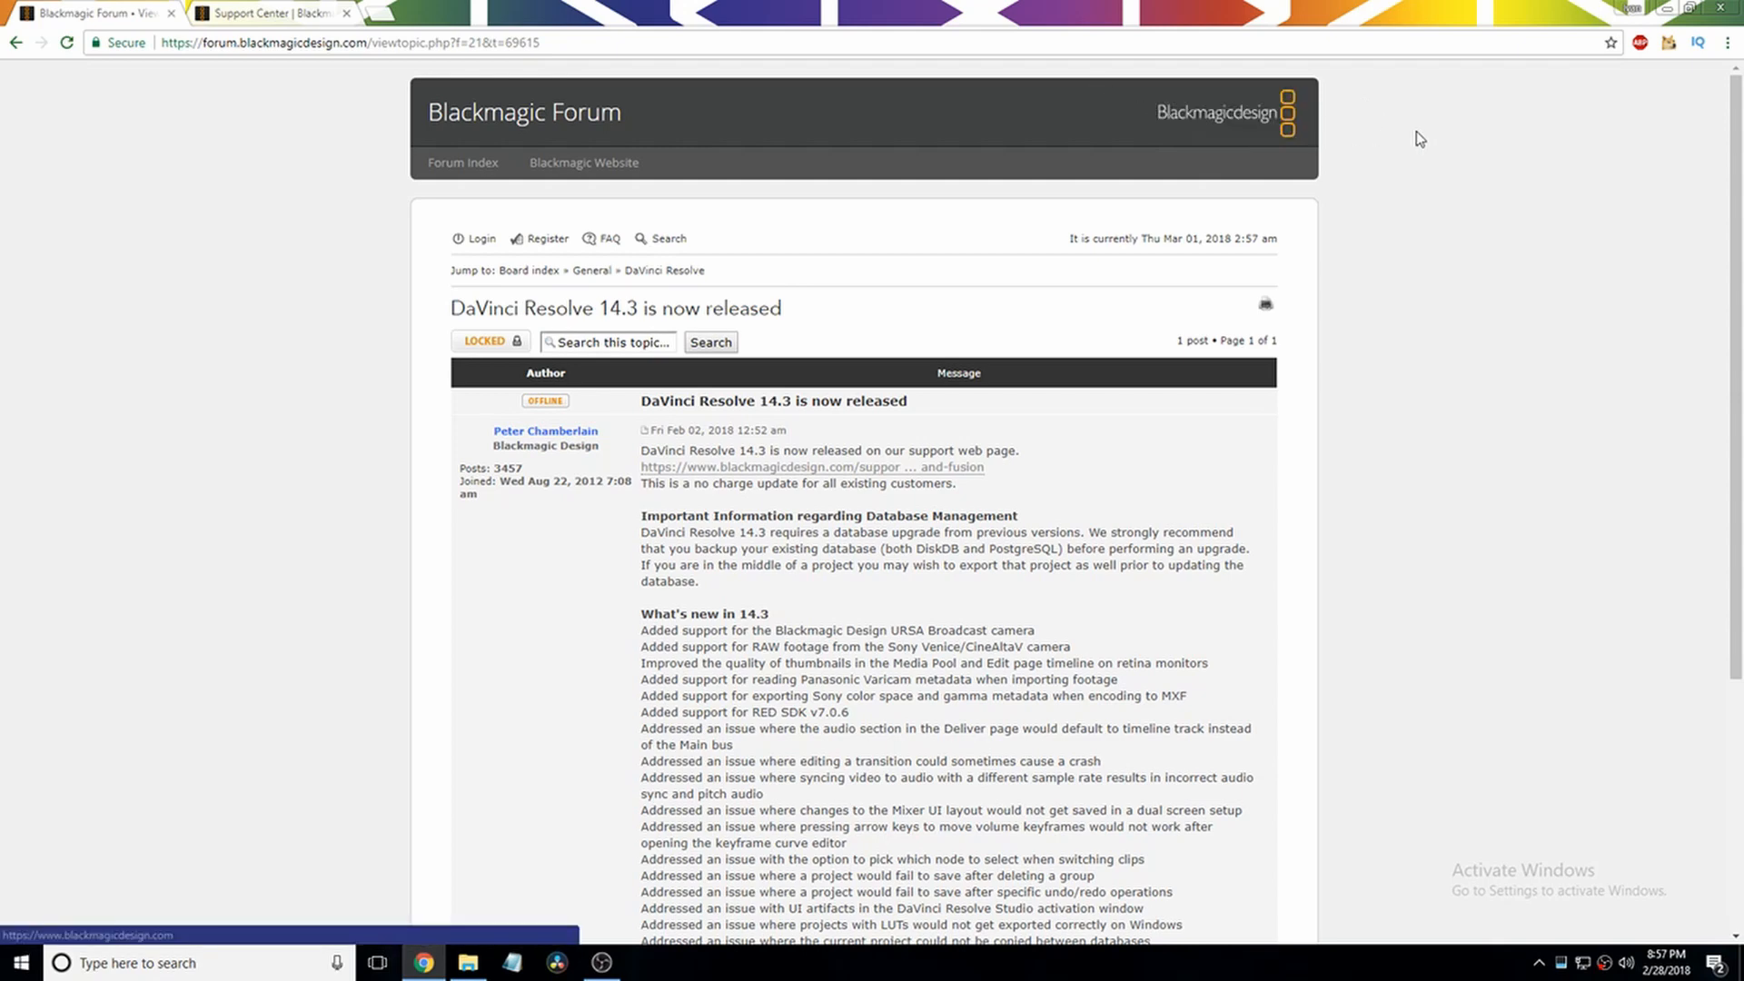
mouse_move(1391, 280)
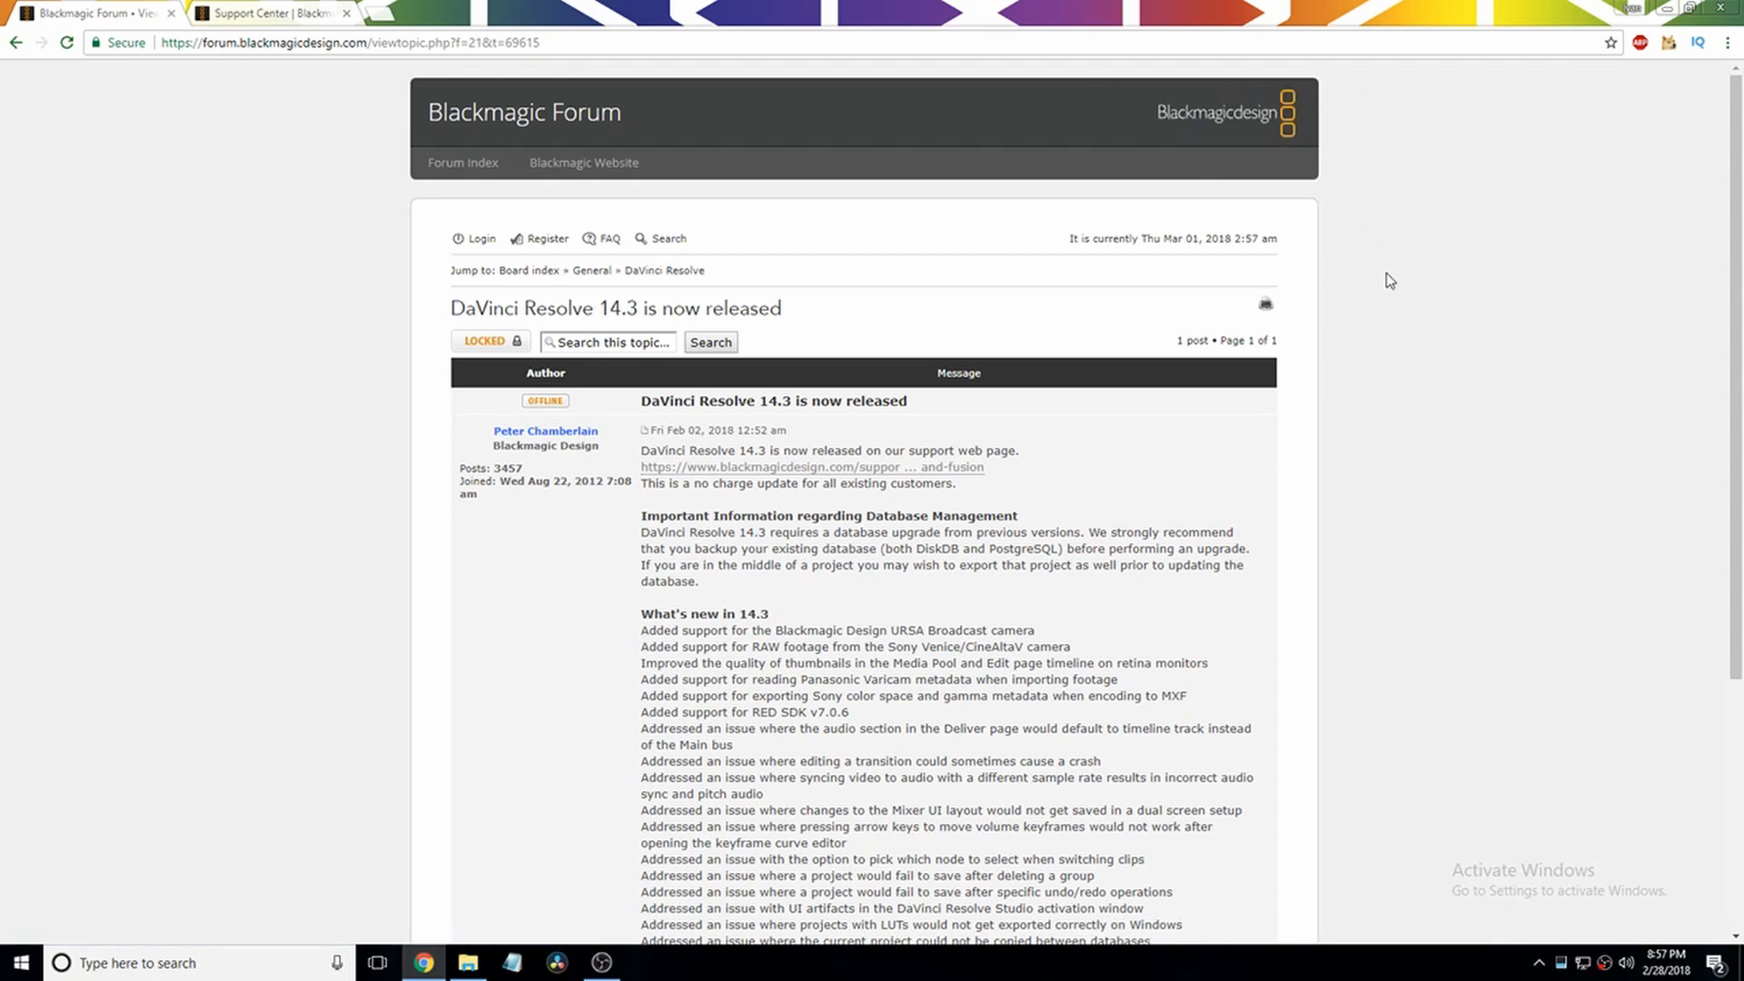
mouse_move(615, 308)
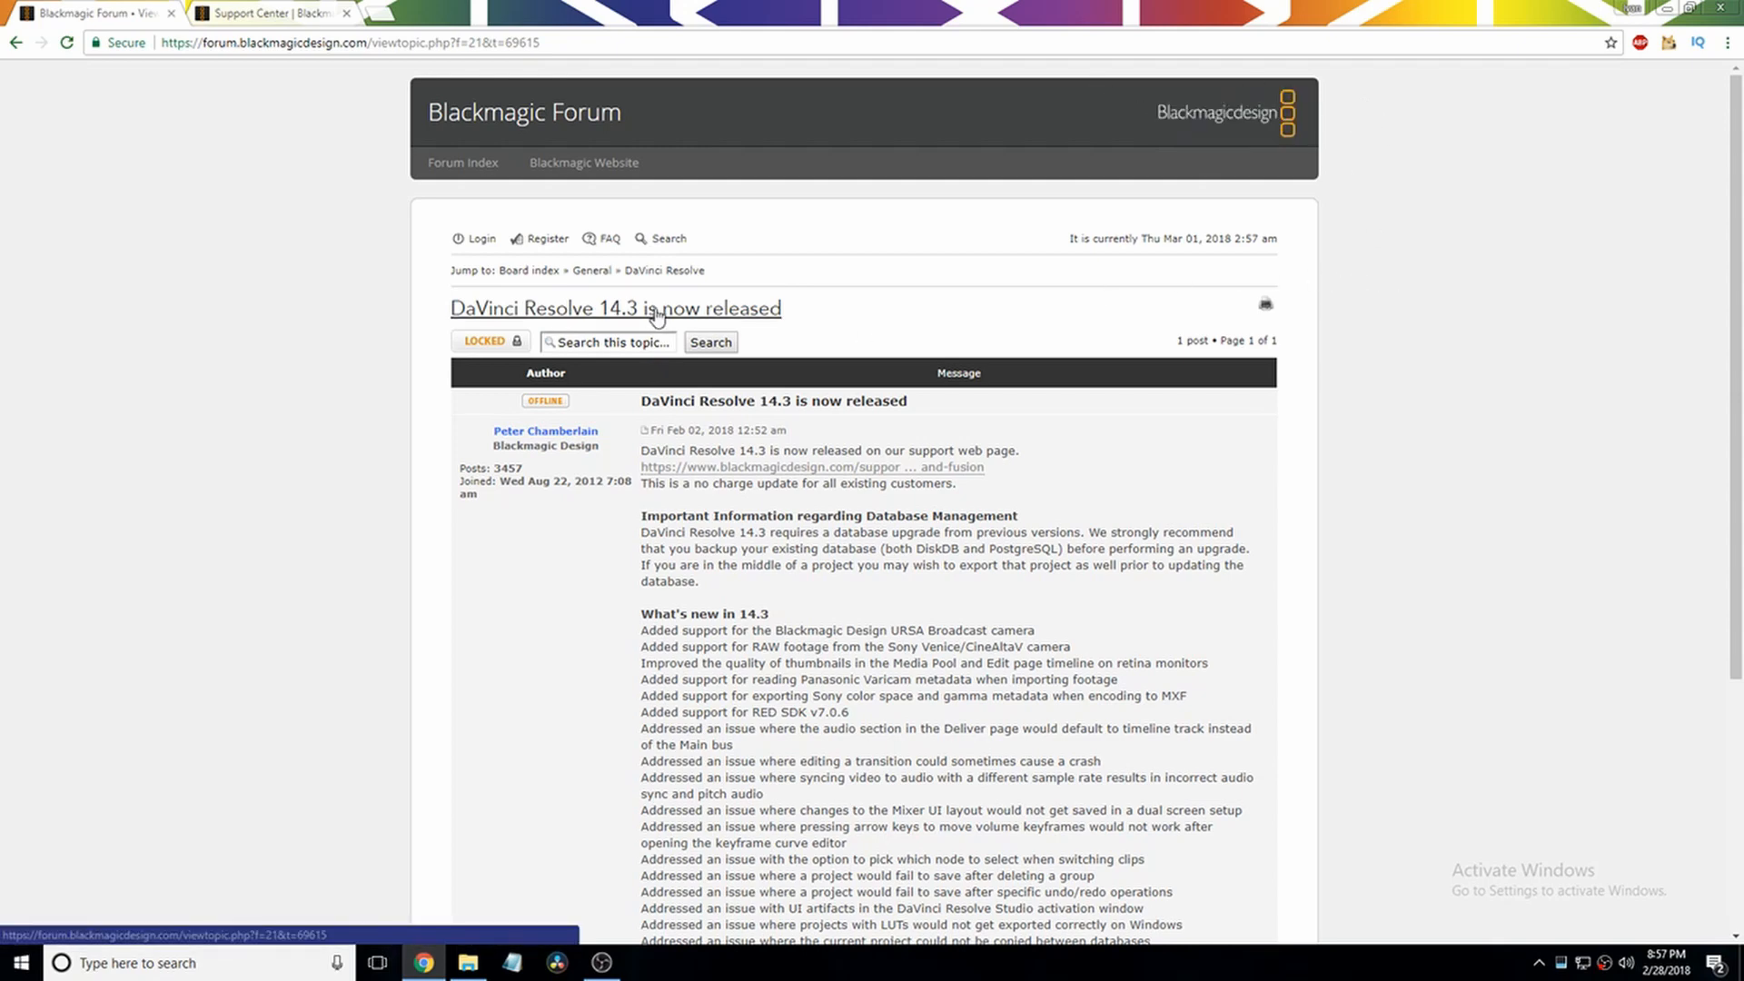
mouse_move(745, 209)
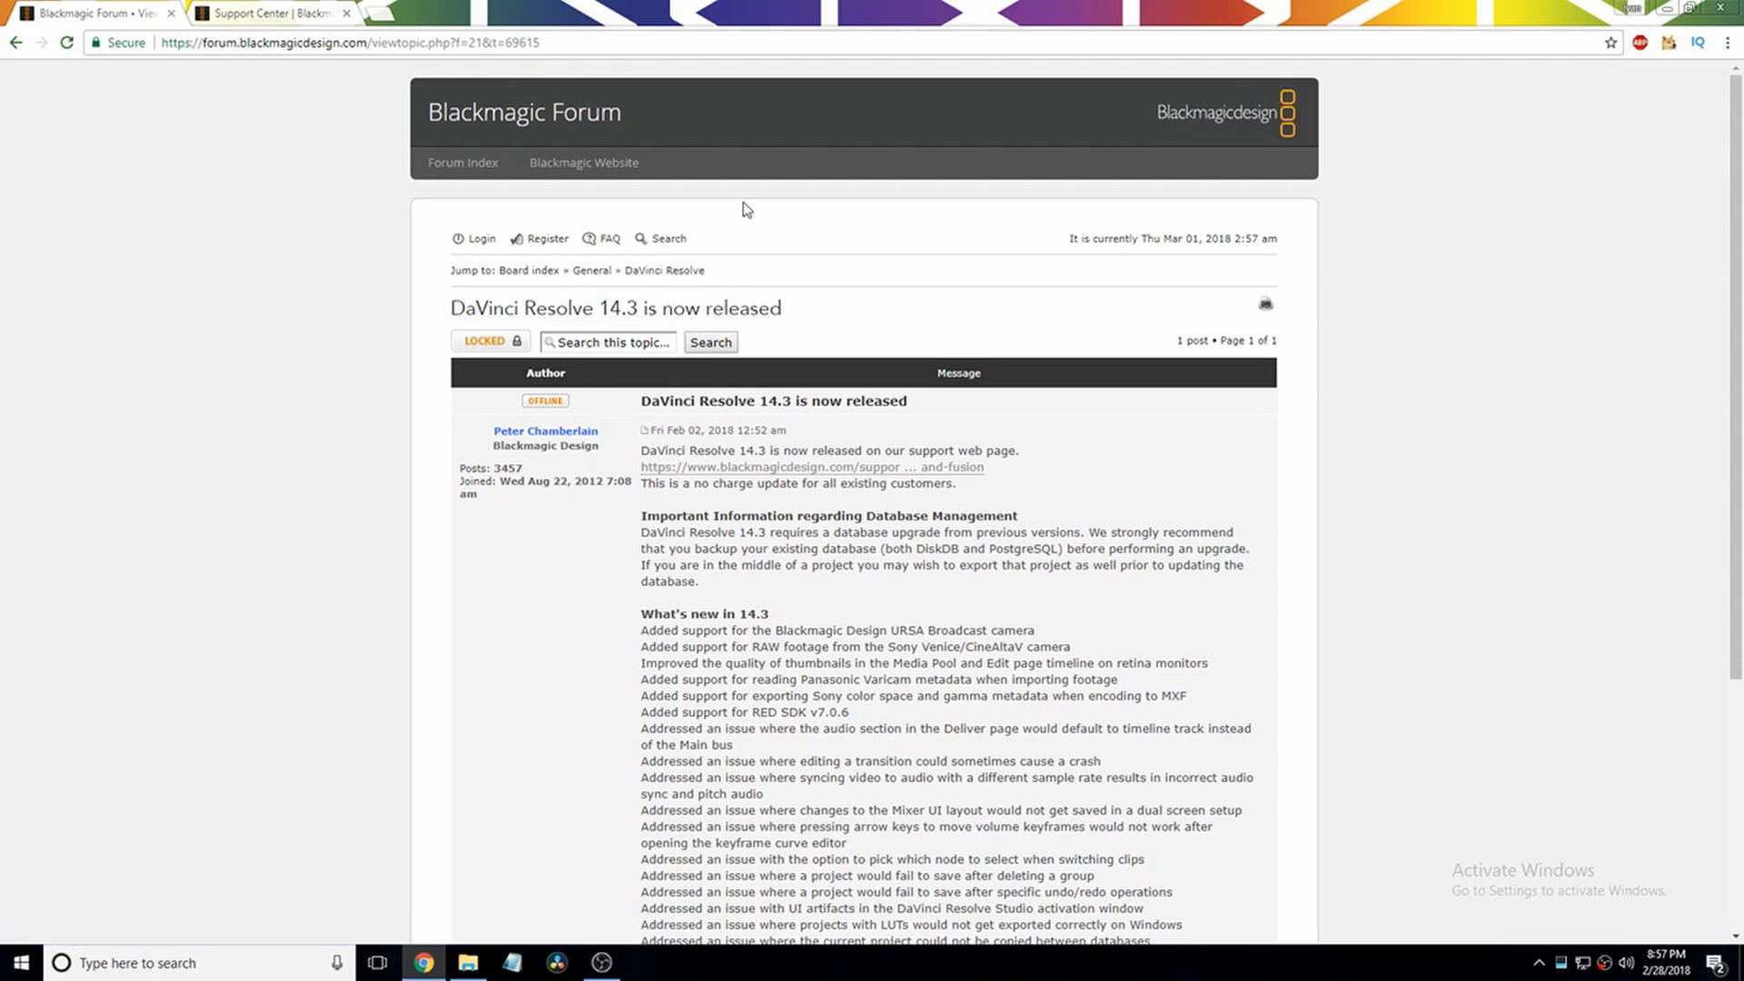
Step: Switch to the Support Center page and request the DaVinci Resolve 14.3 Windows download
scroll(down, 3)
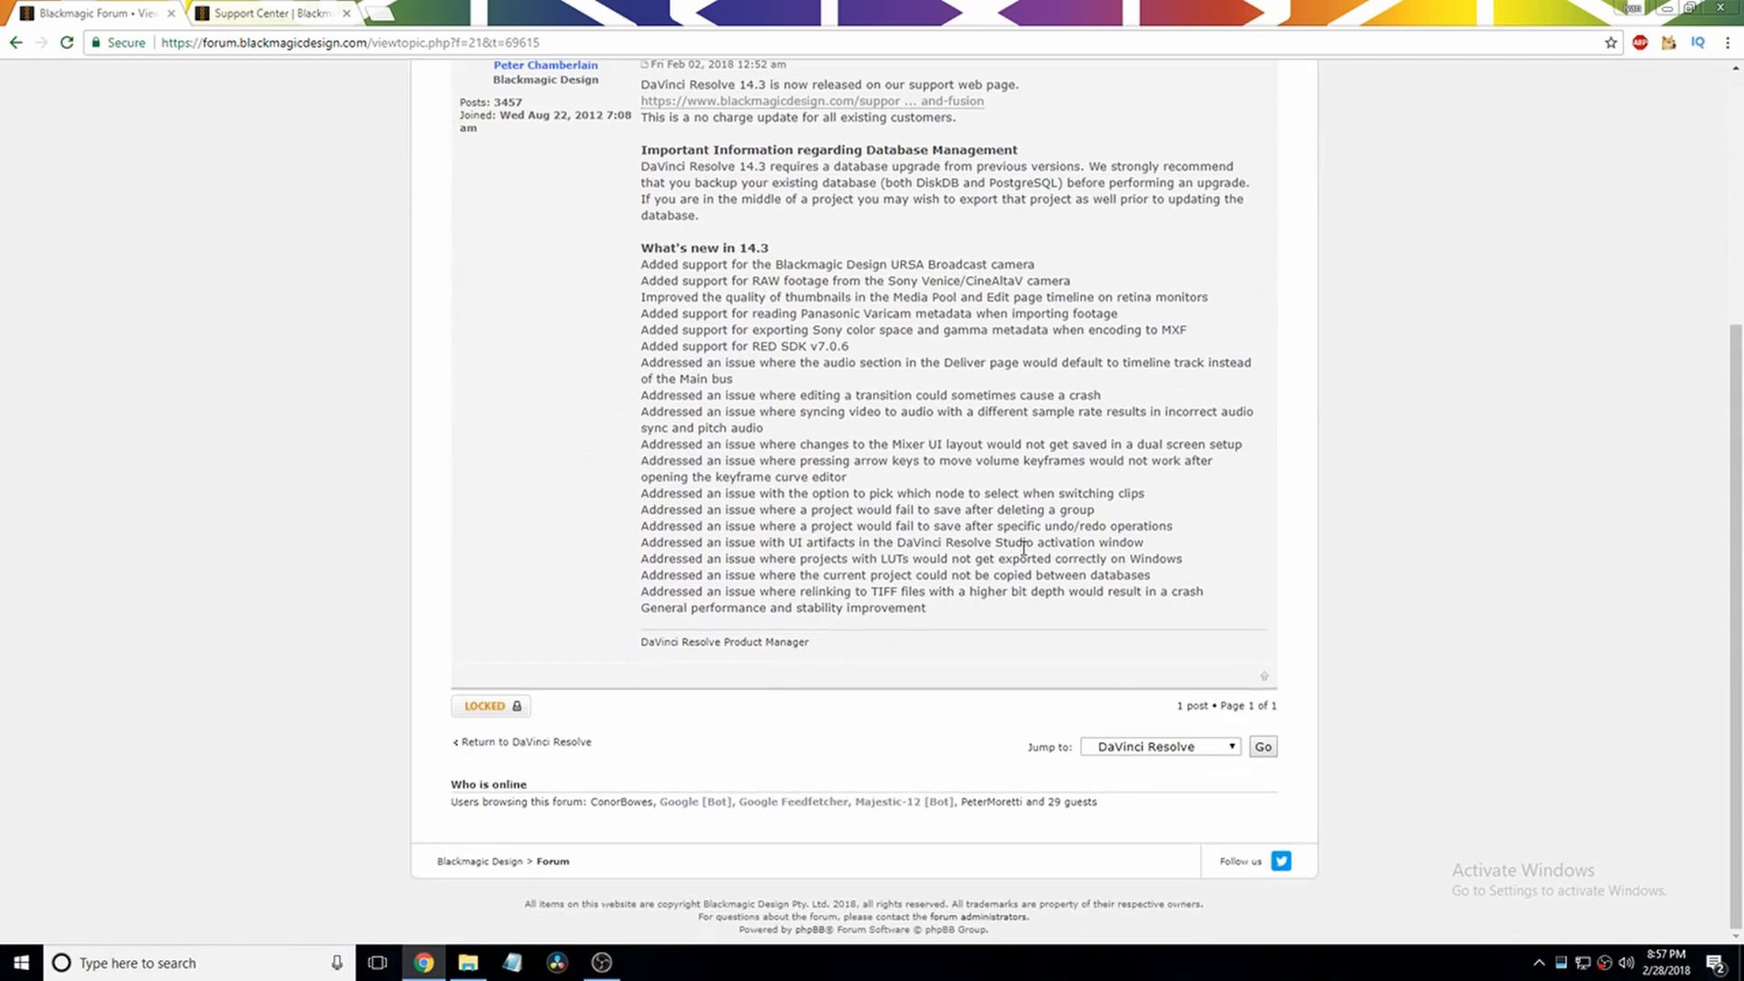
scroll(up, 3)
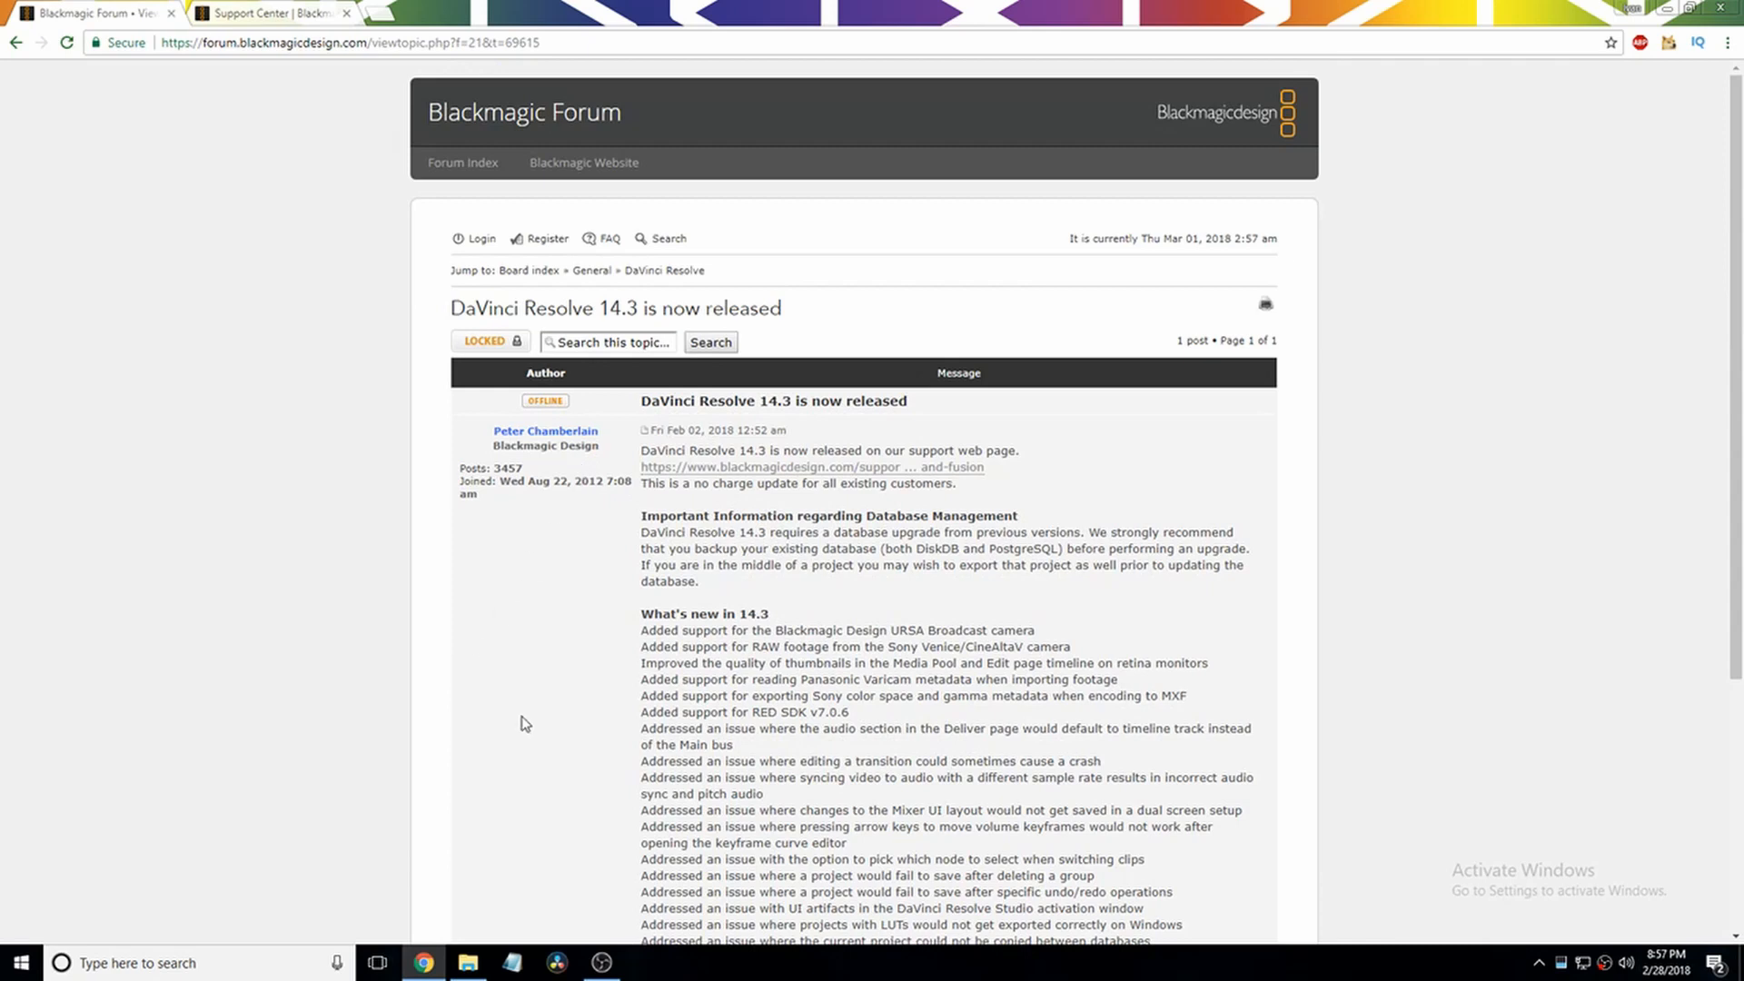
mouse_move(782, 513)
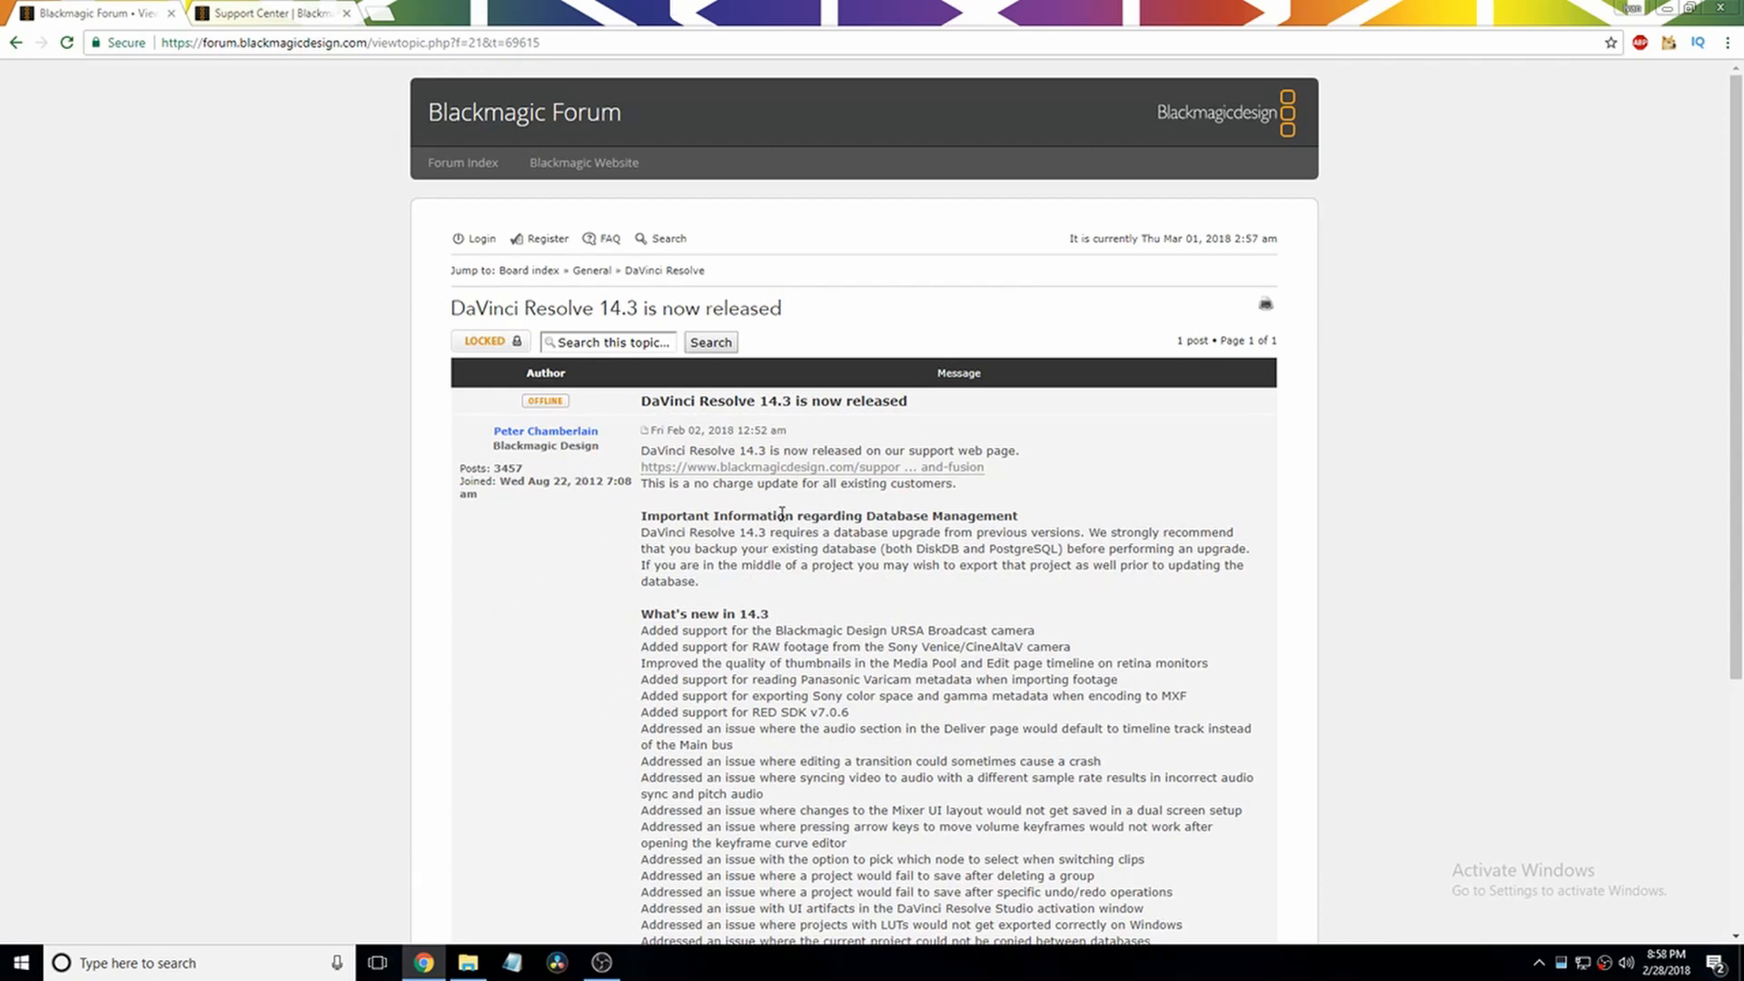
mouse_move(921, 500)
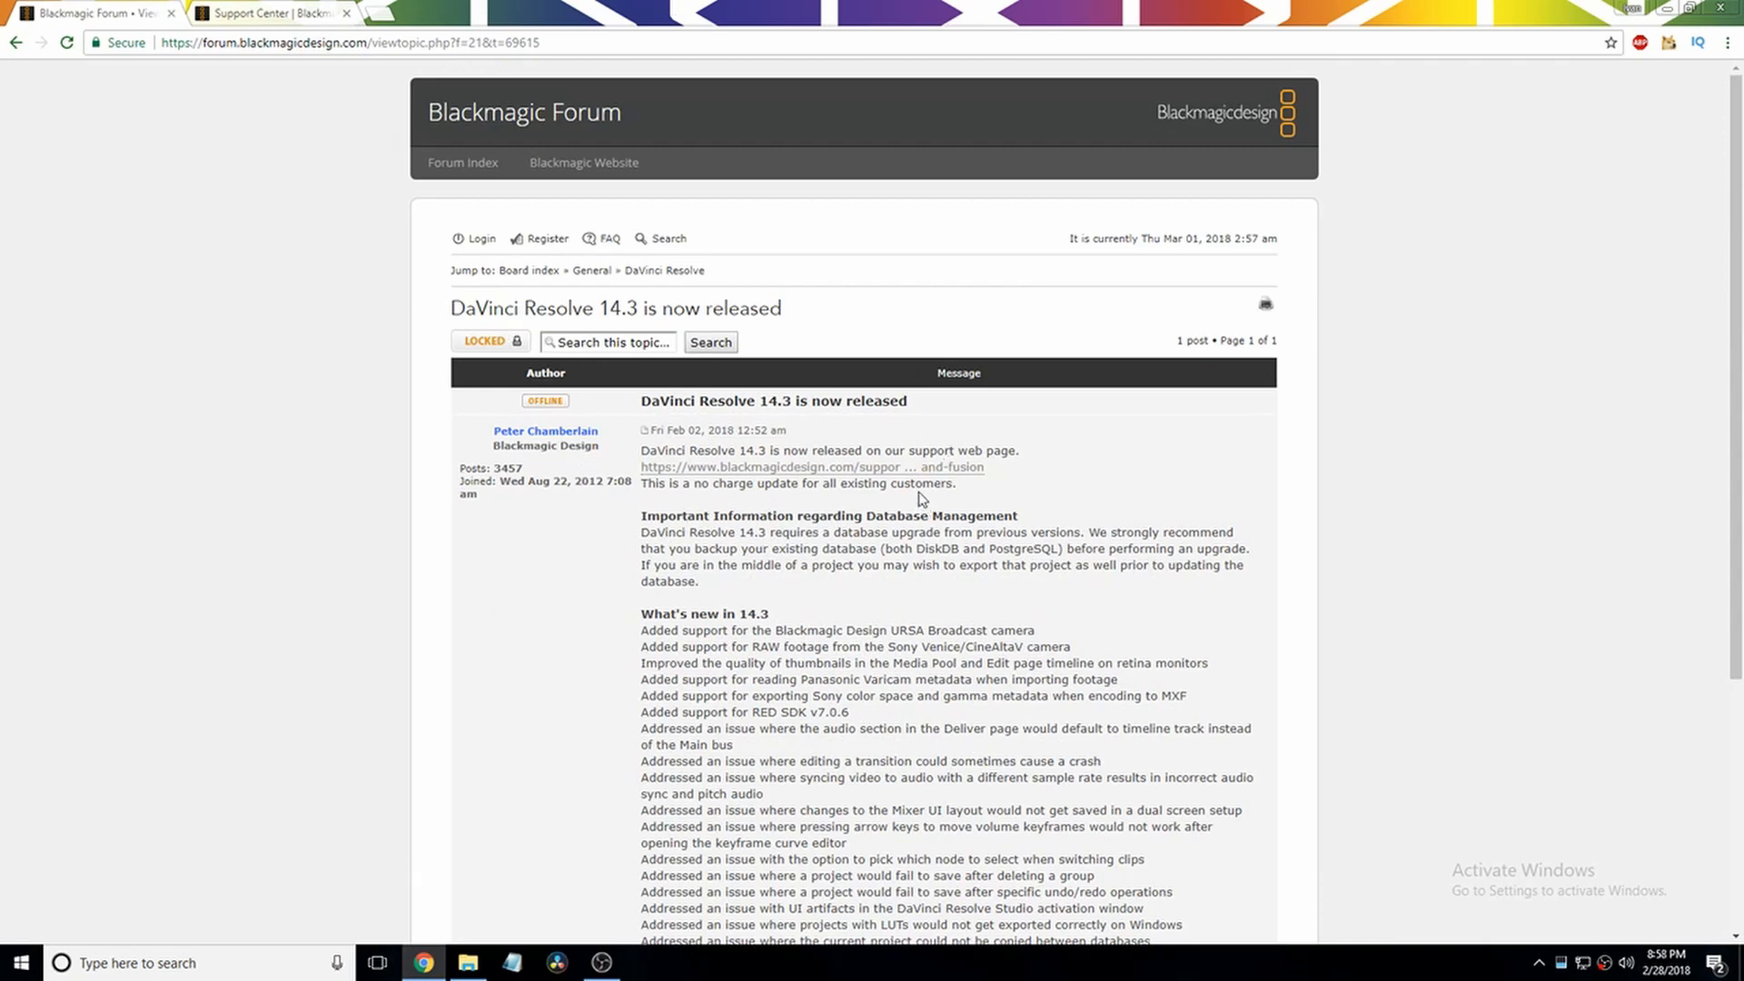
mouse_move(265, 66)
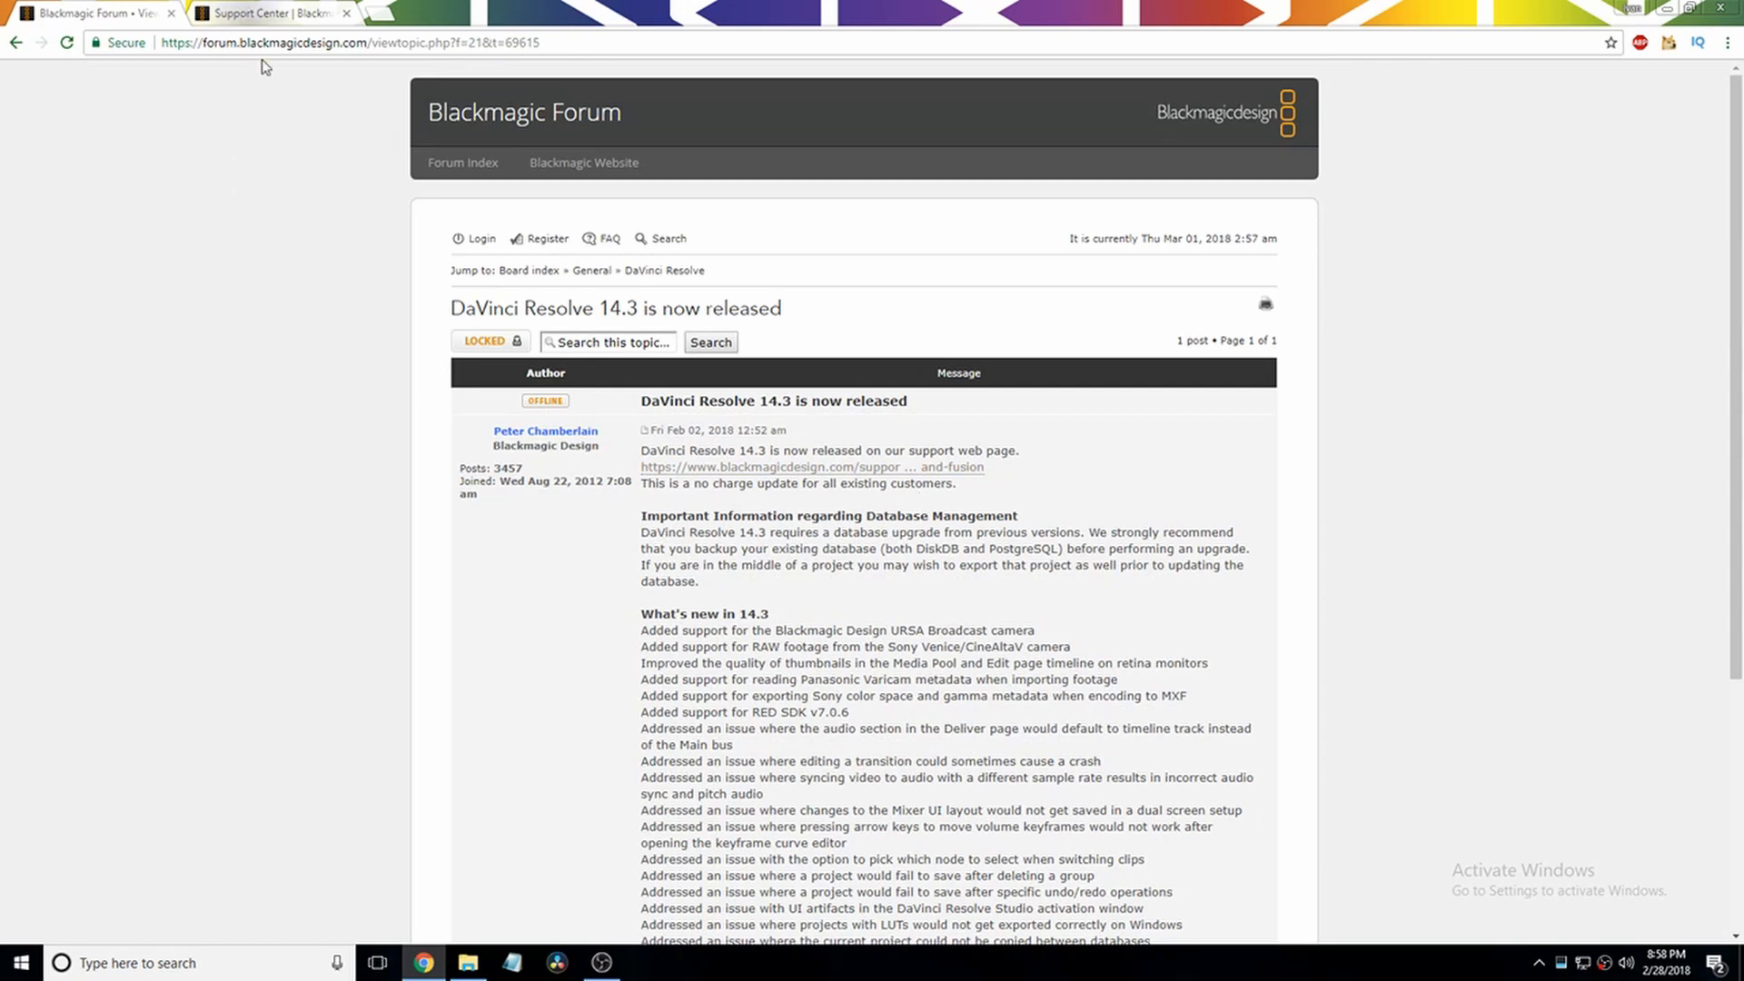
mouse_move(293, 12)
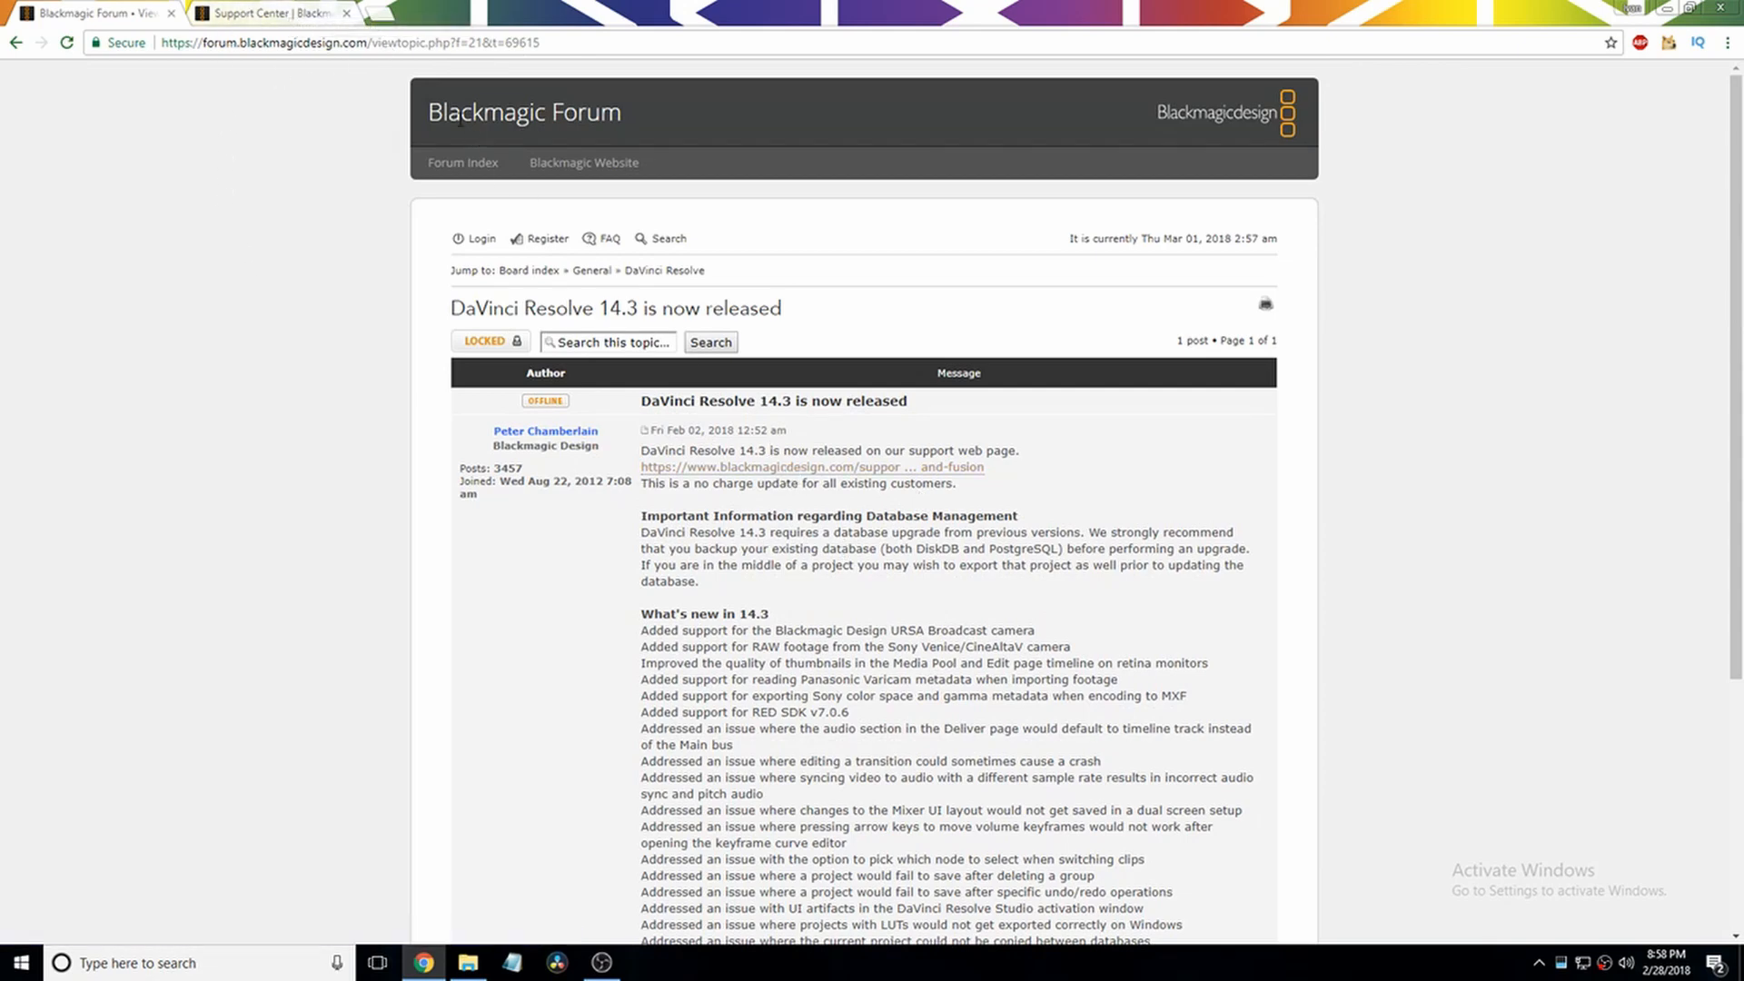
click(811, 466)
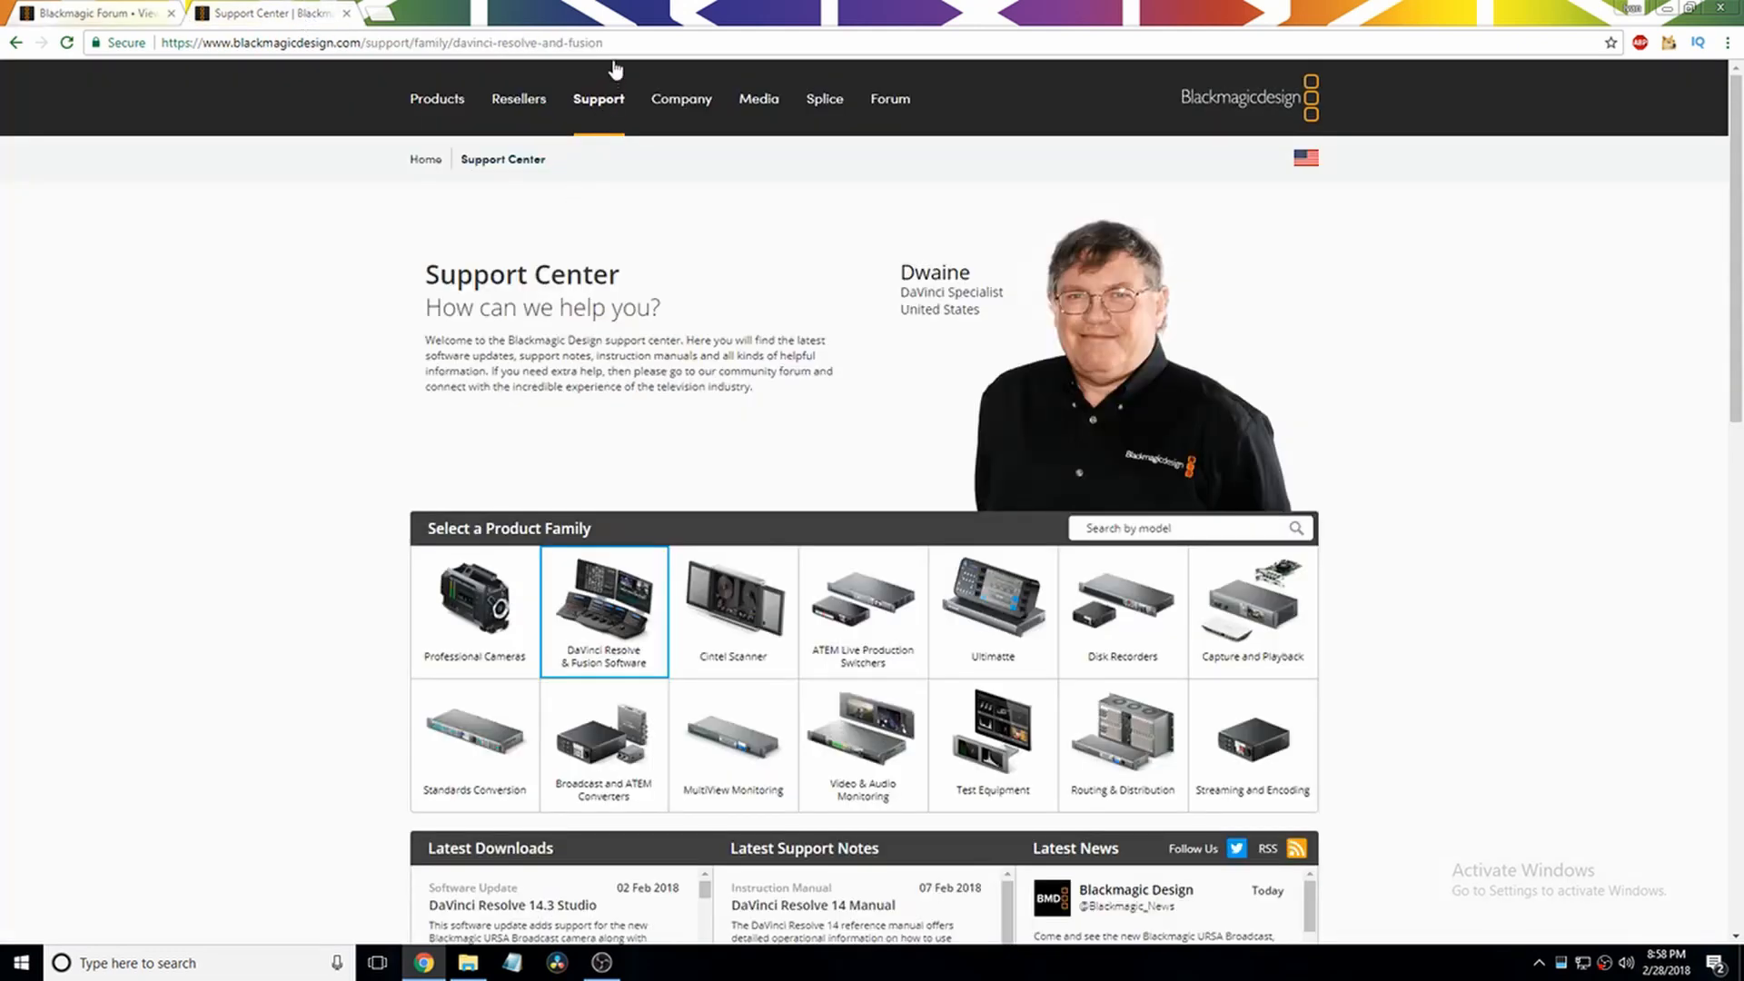
mouse_move(718, 9)
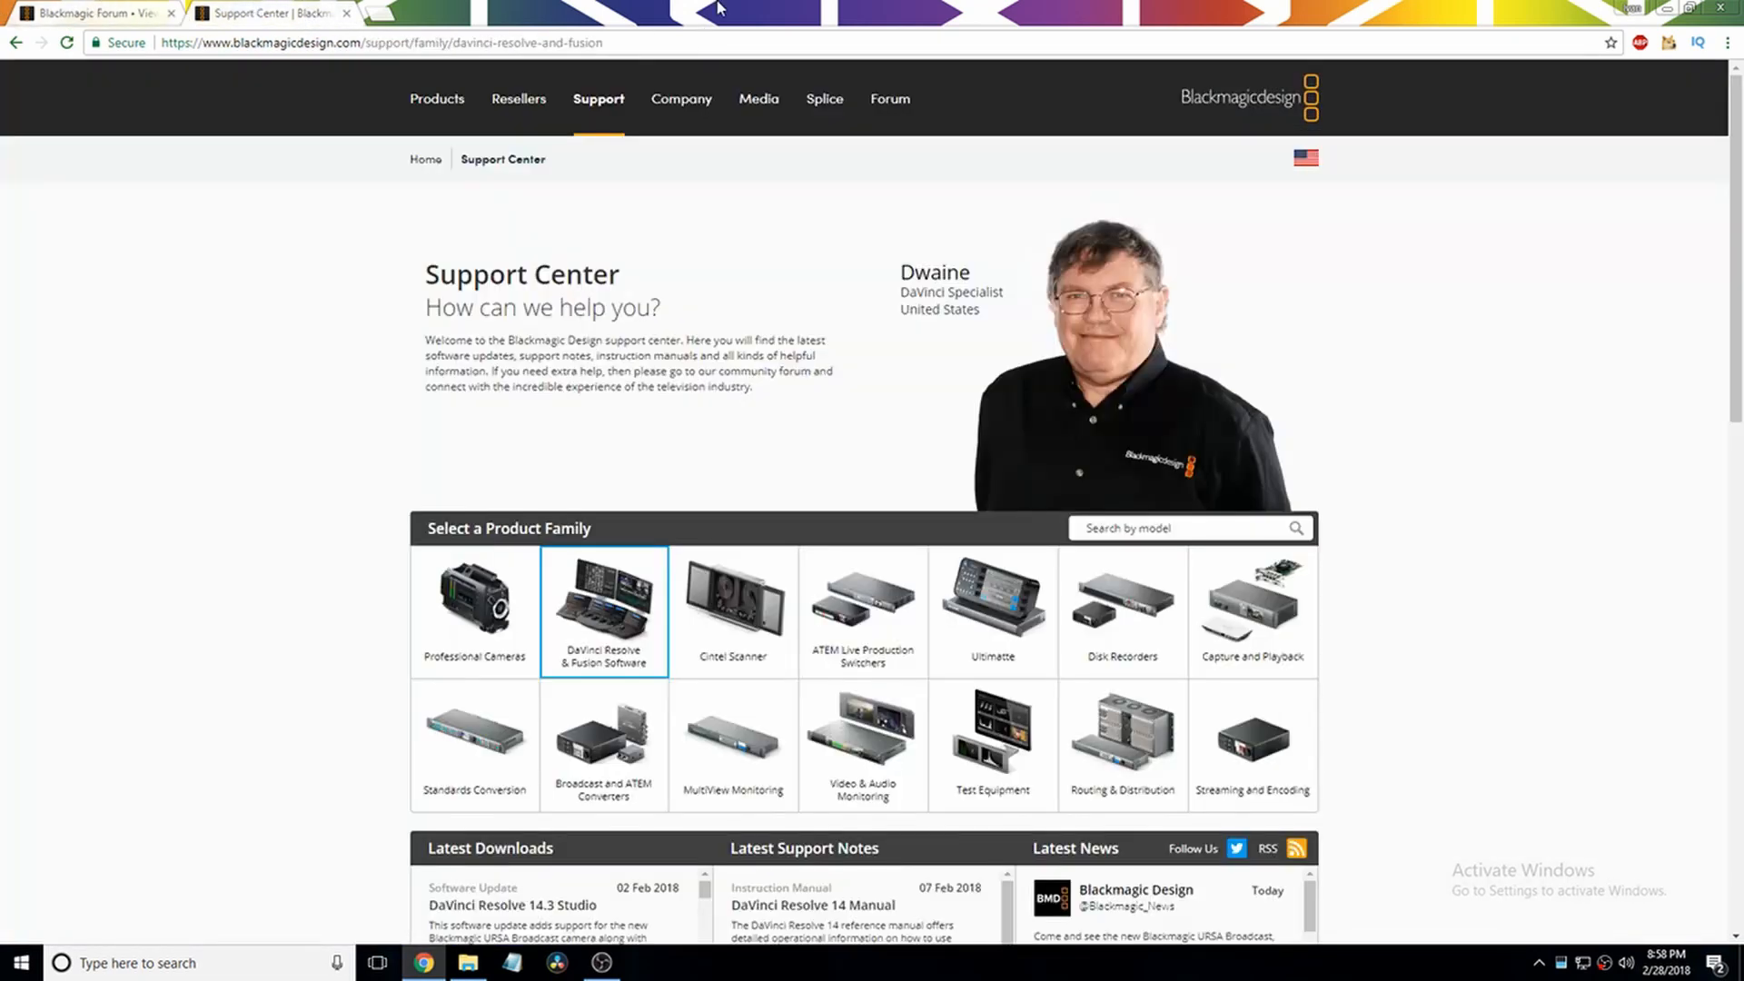
scroll(down, 3)
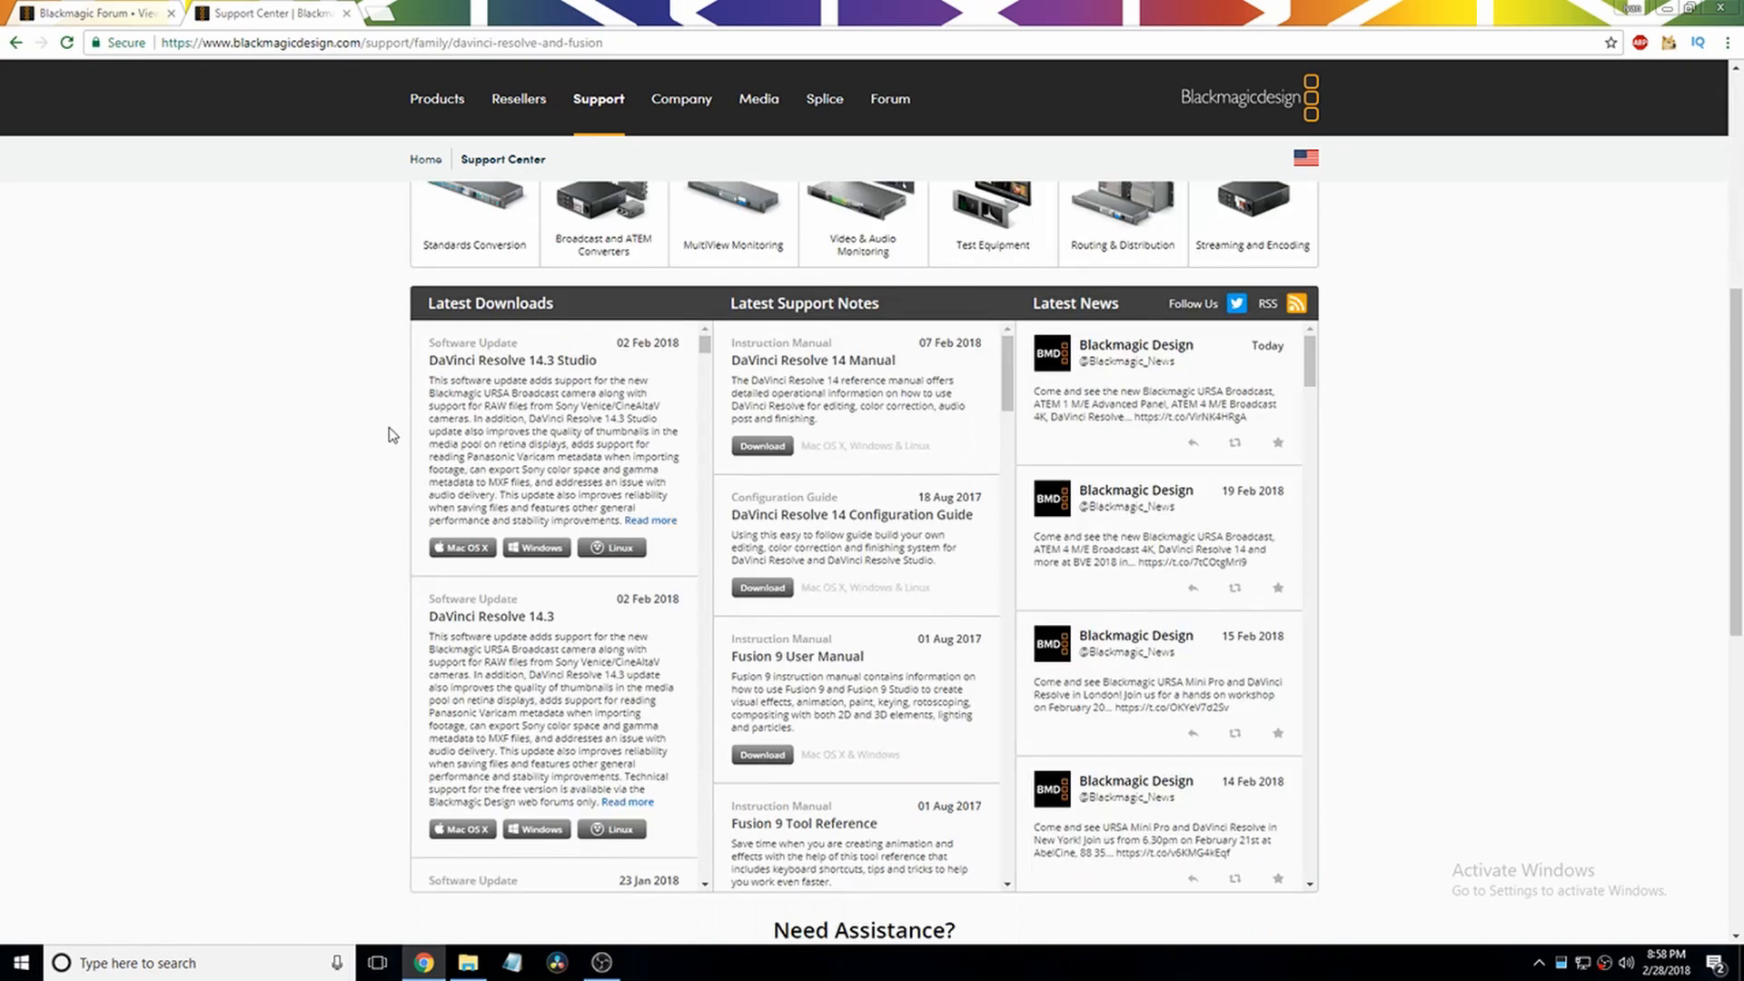
double_click(550, 359)
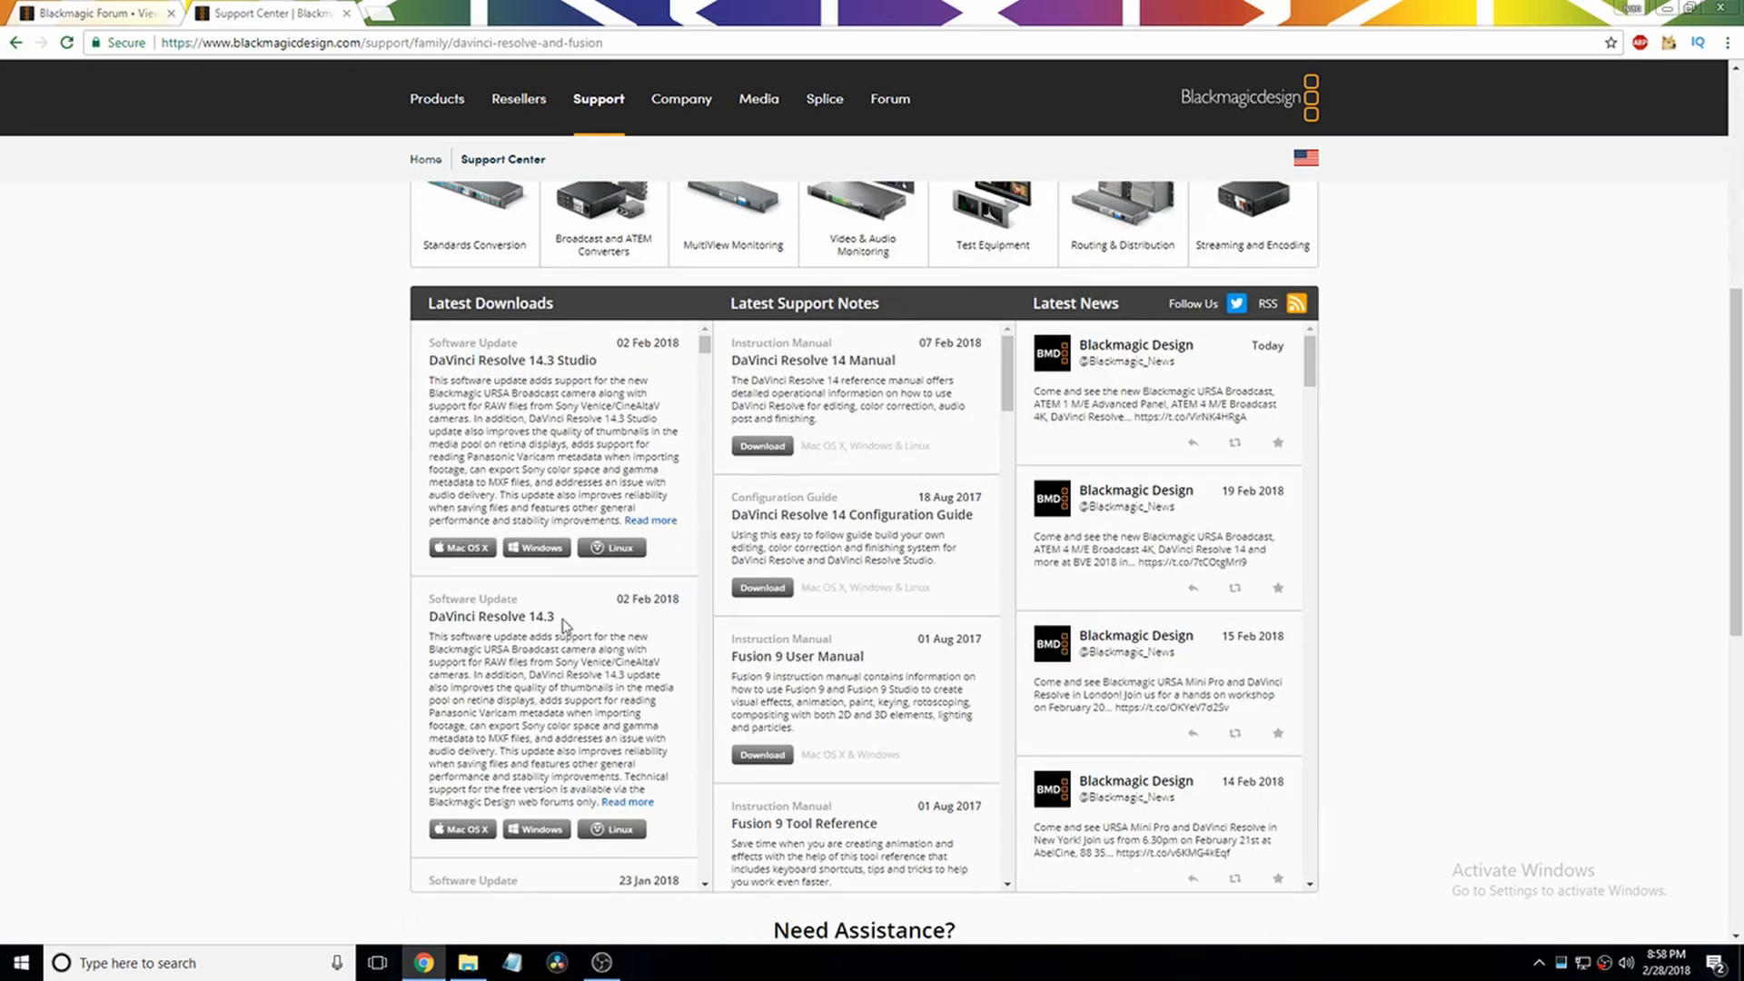
mouse_move(609, 357)
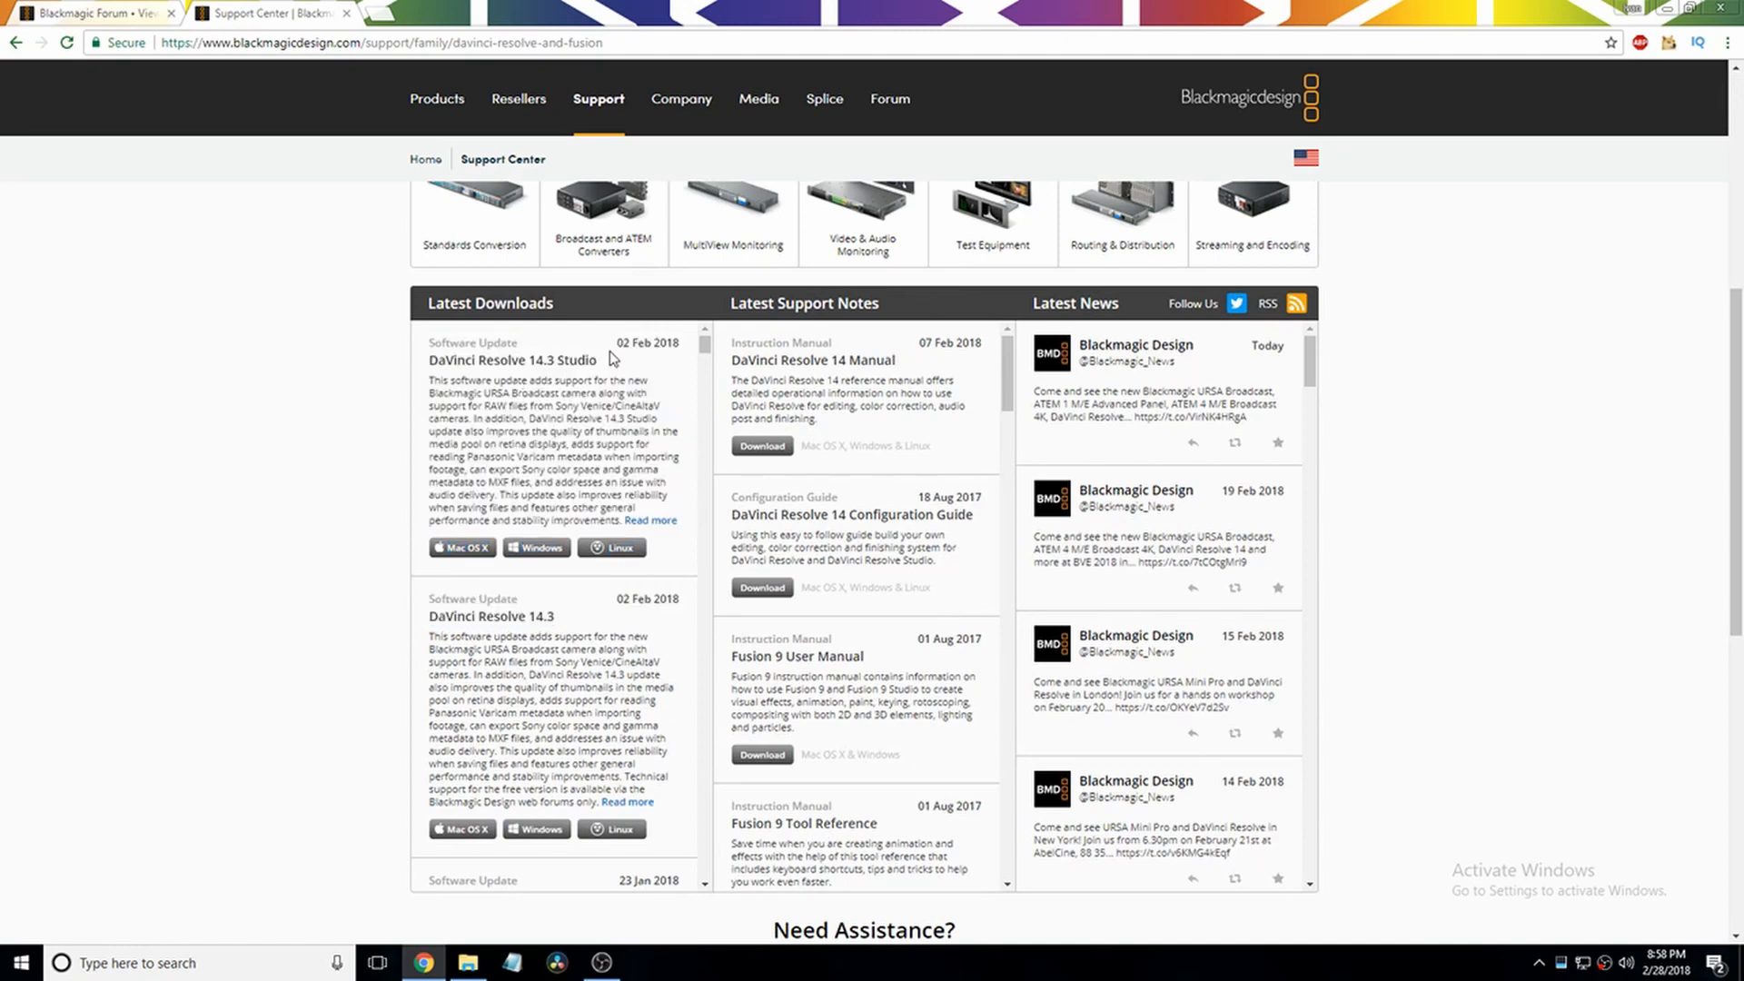
mouse_move(593, 353)
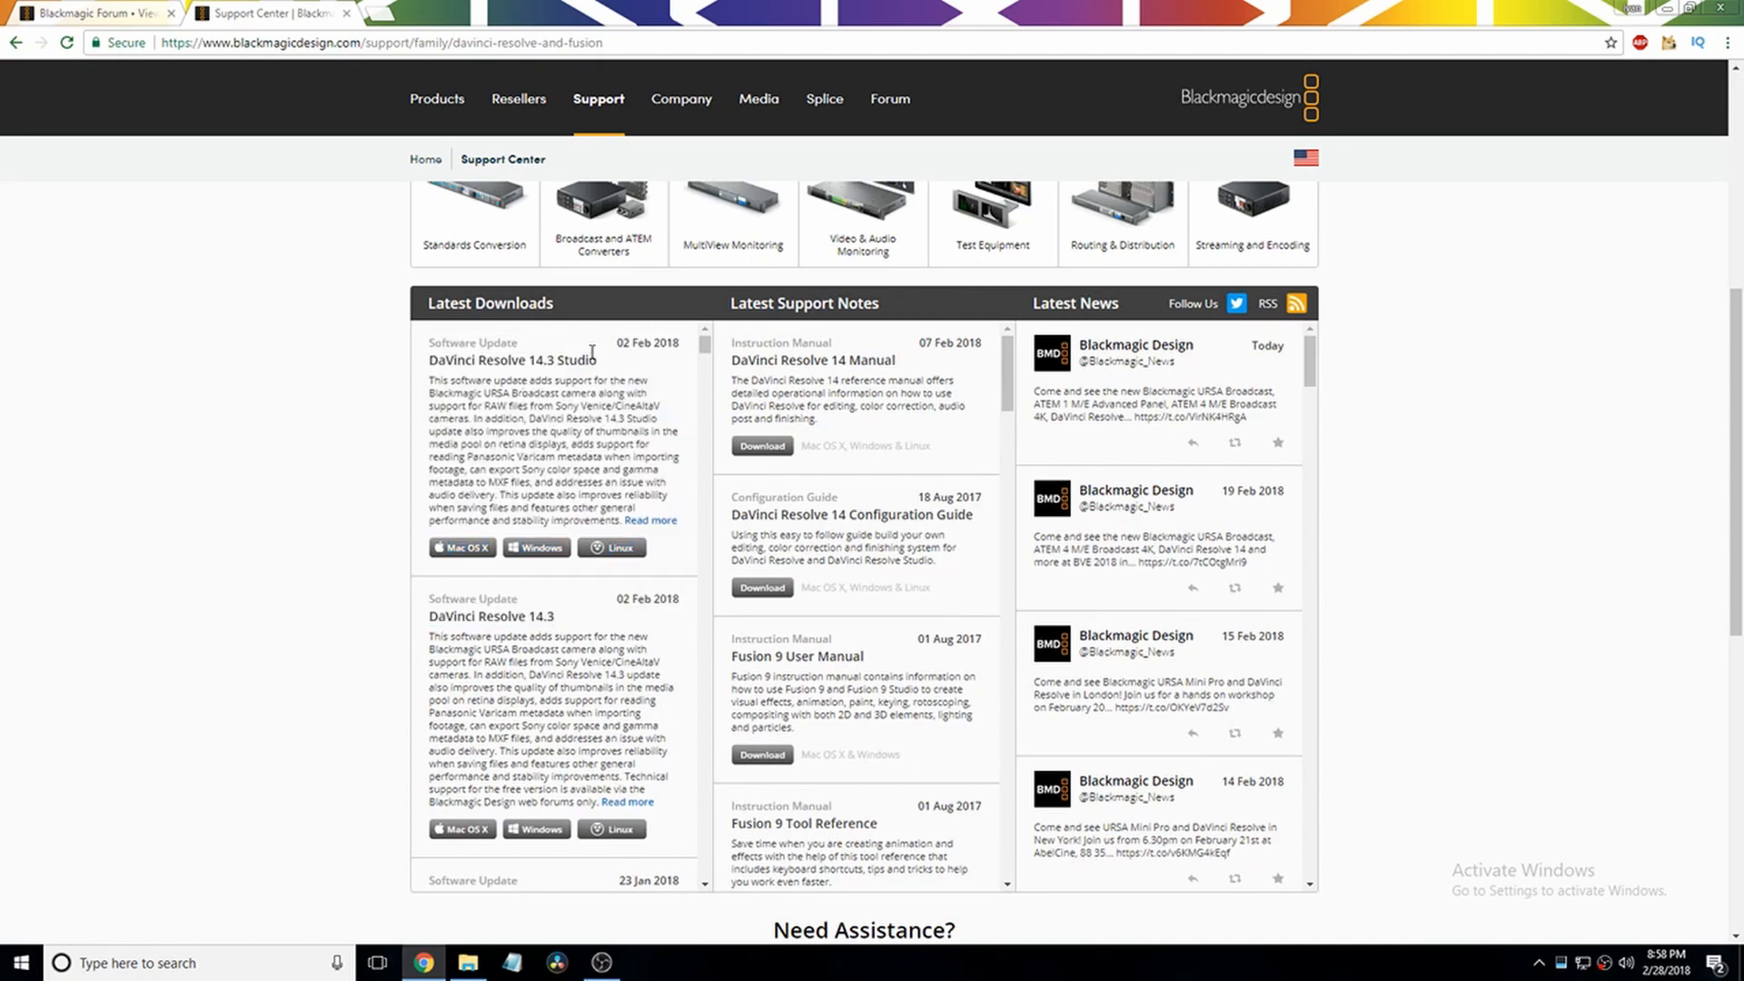
mouse_move(529, 645)
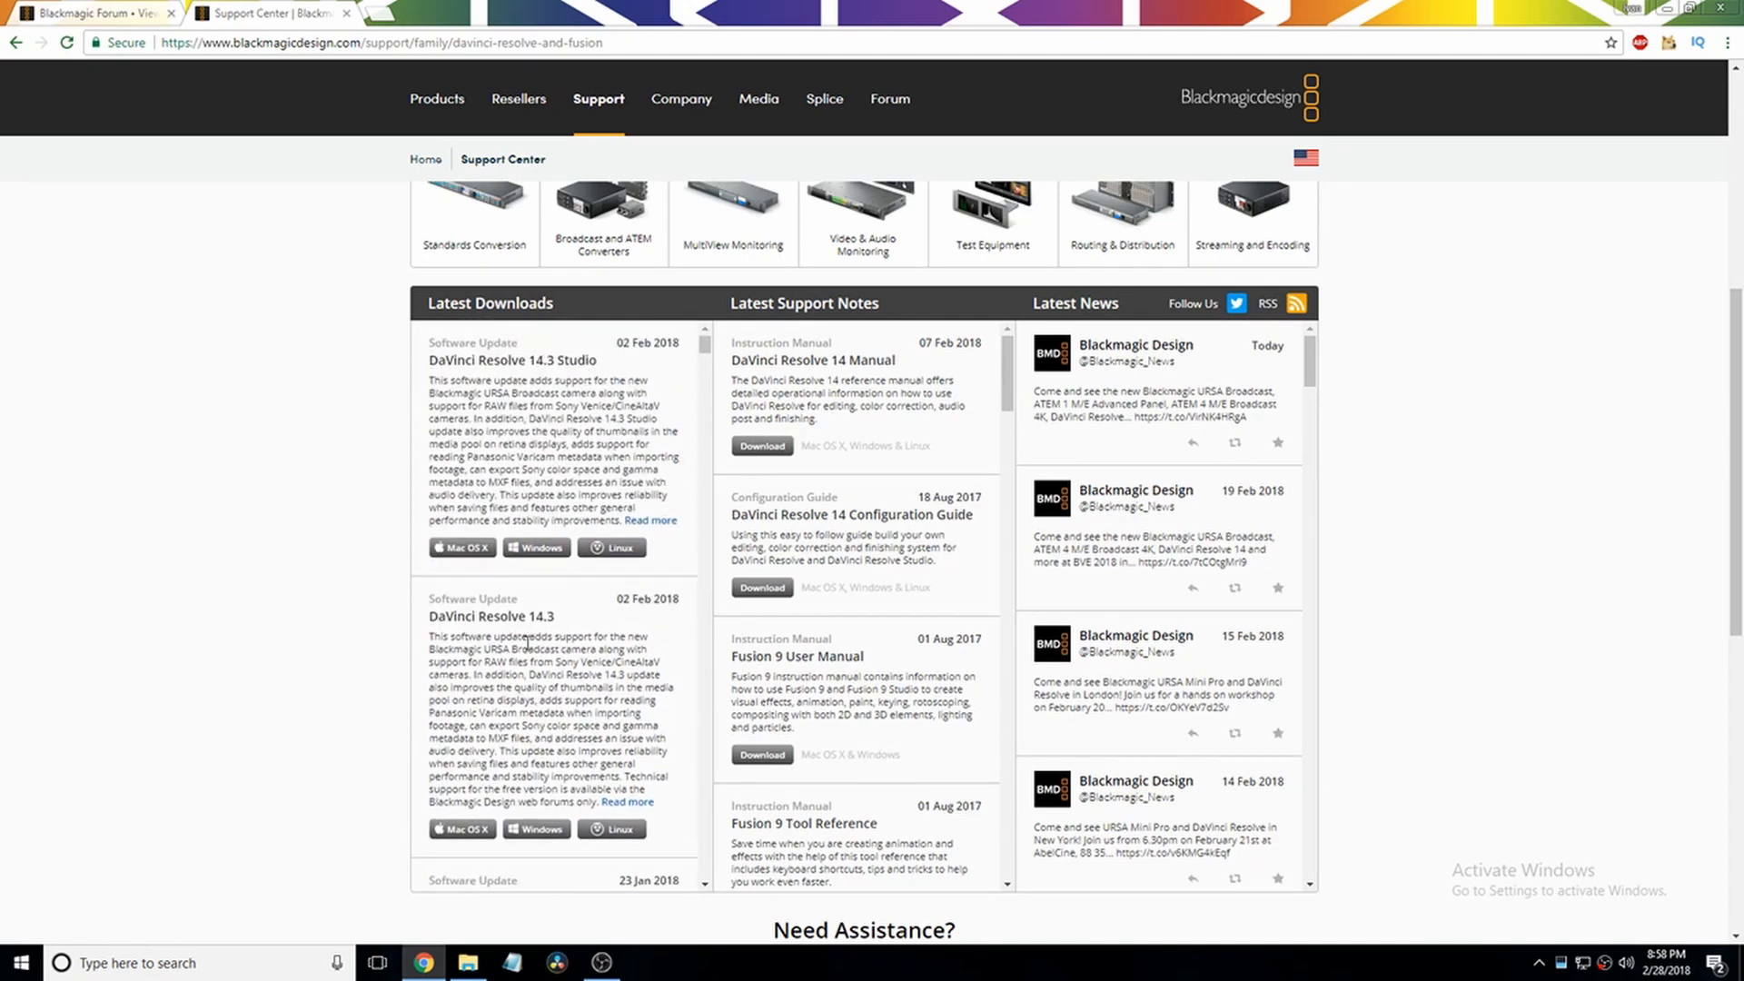
scroll(down, 3)
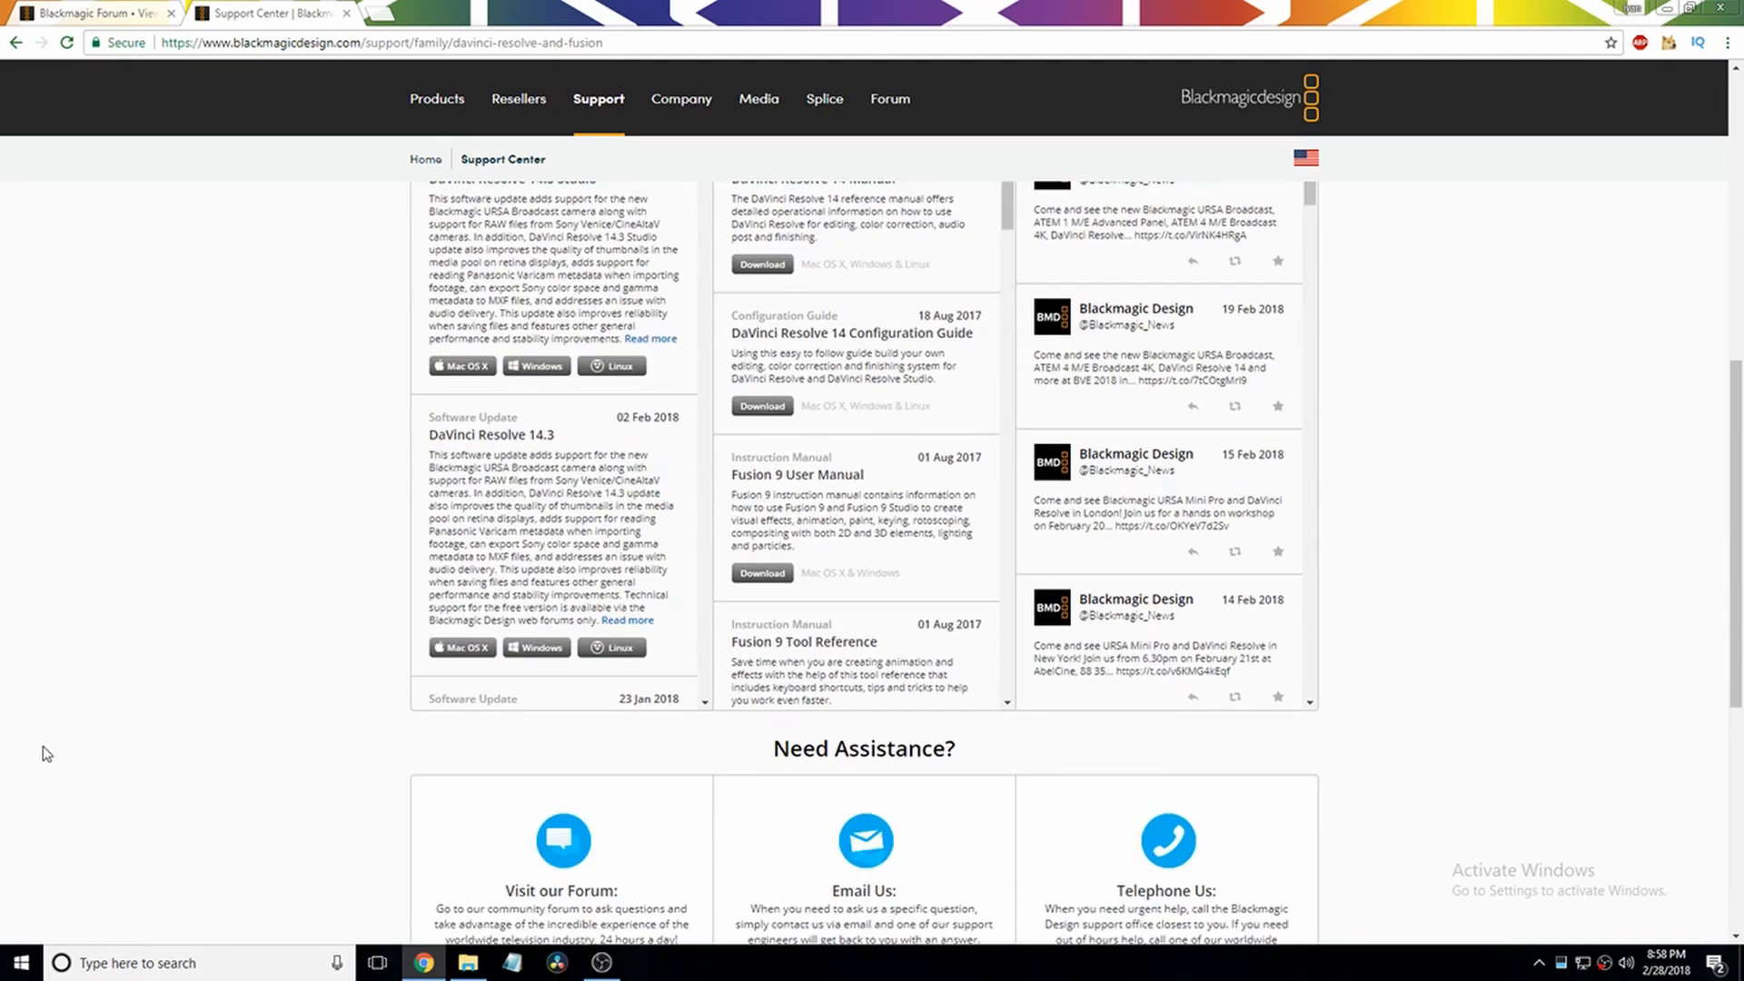
scroll(up, 3)
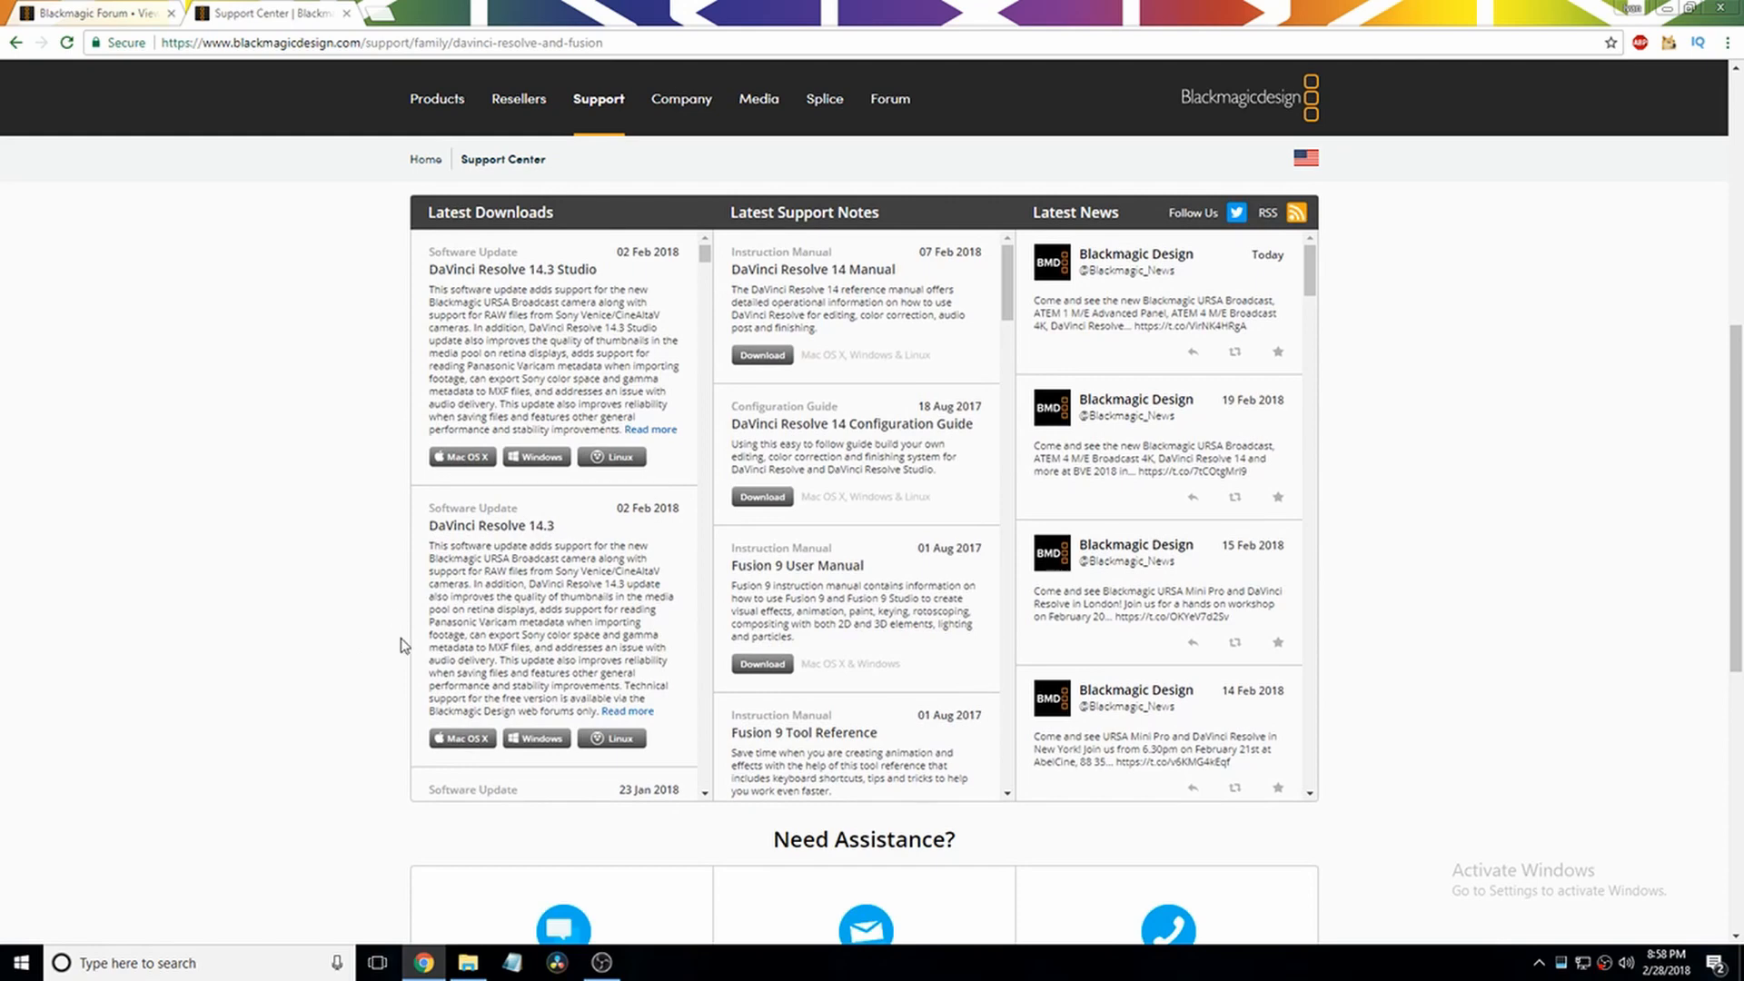
click(535, 739)
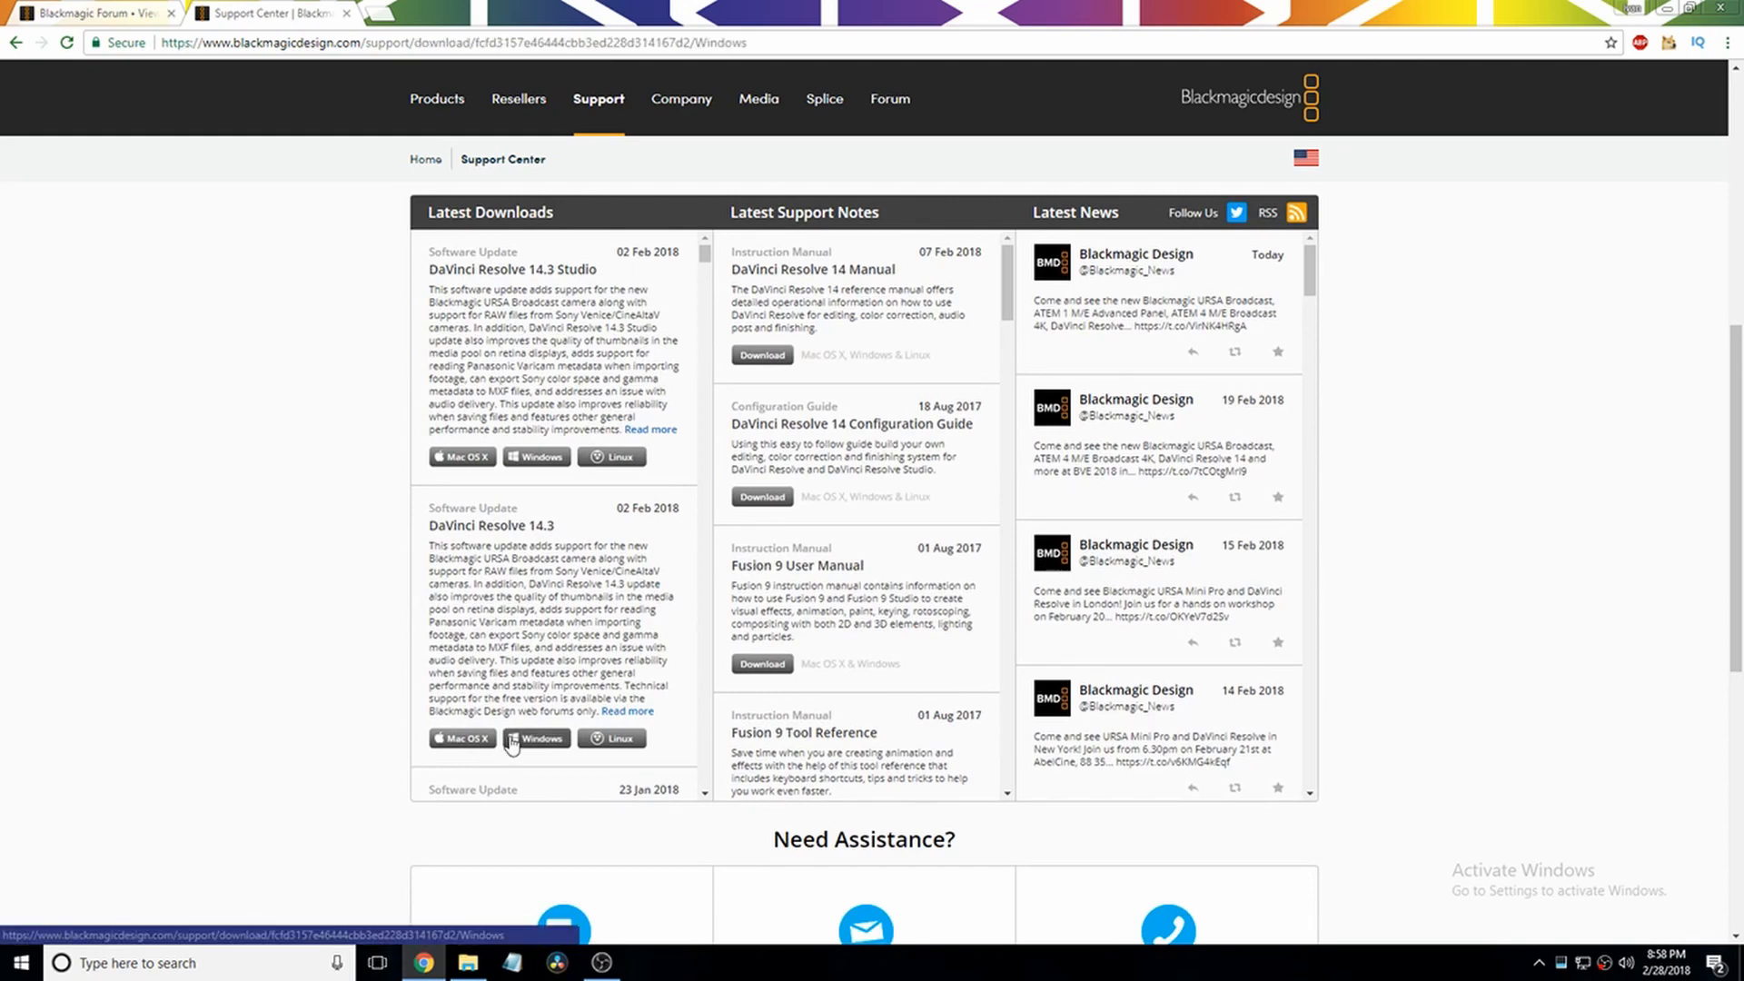
Step: Fill in the DaVinci Resolve 14.3 registration popup's details, starting with First Name
click(536, 739)
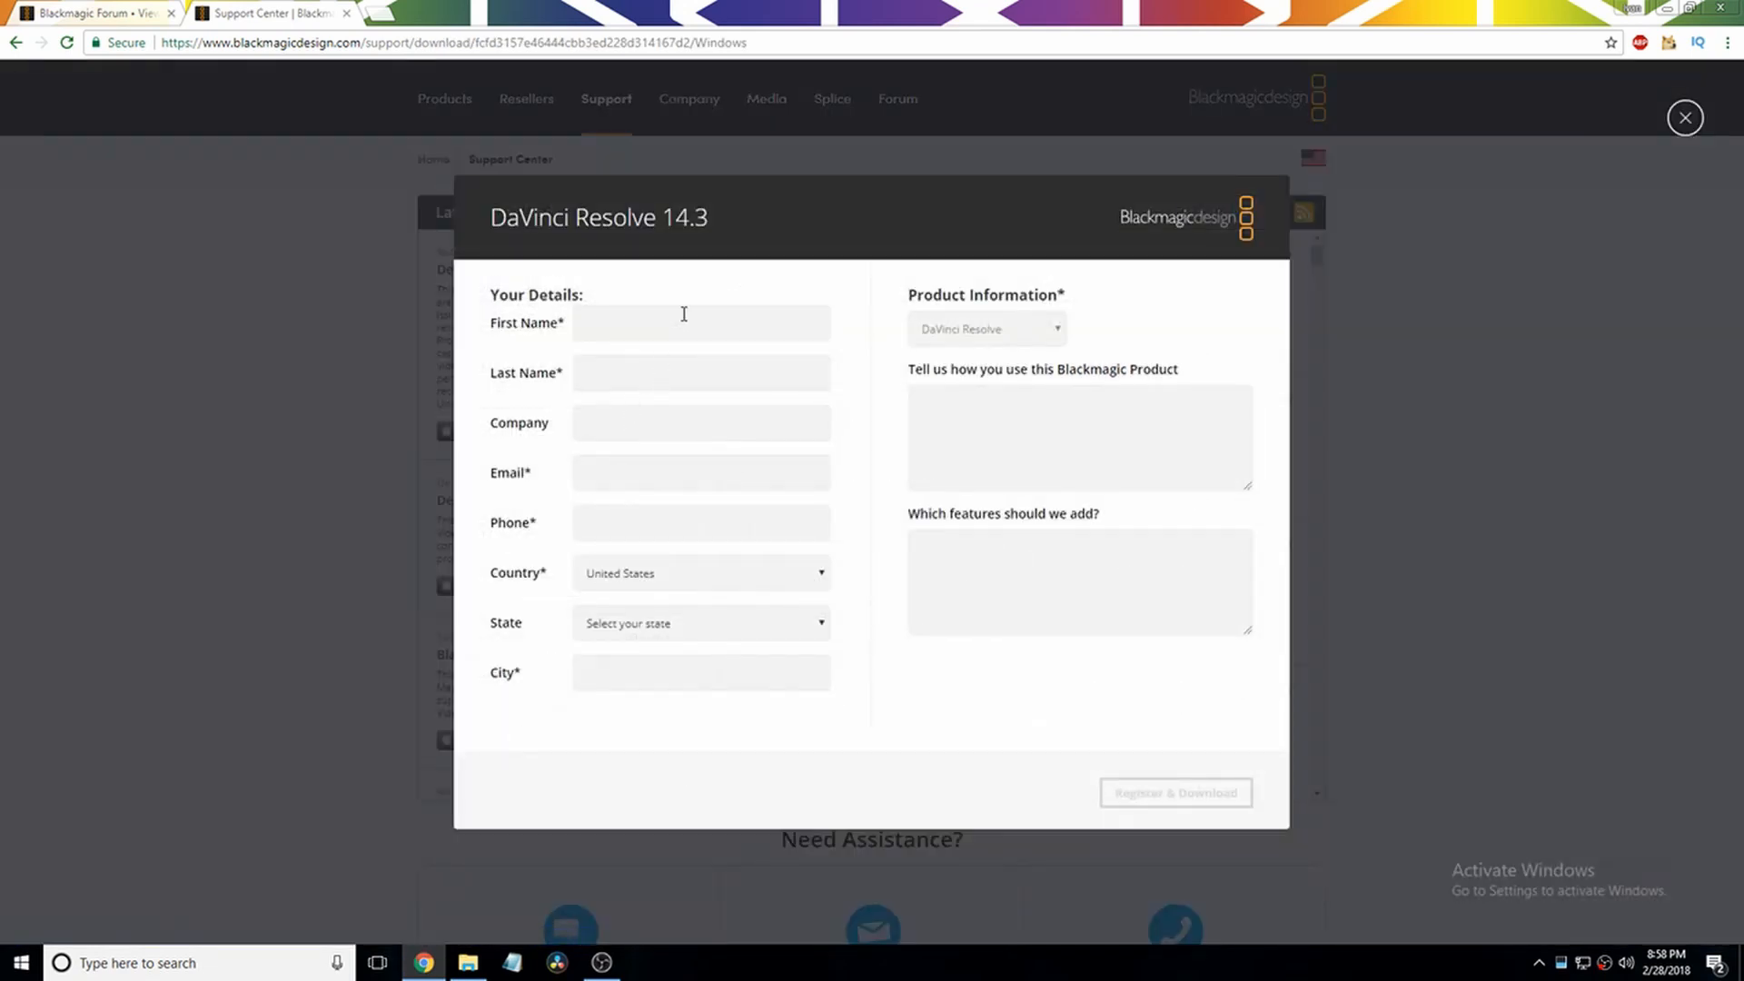
click(700, 322)
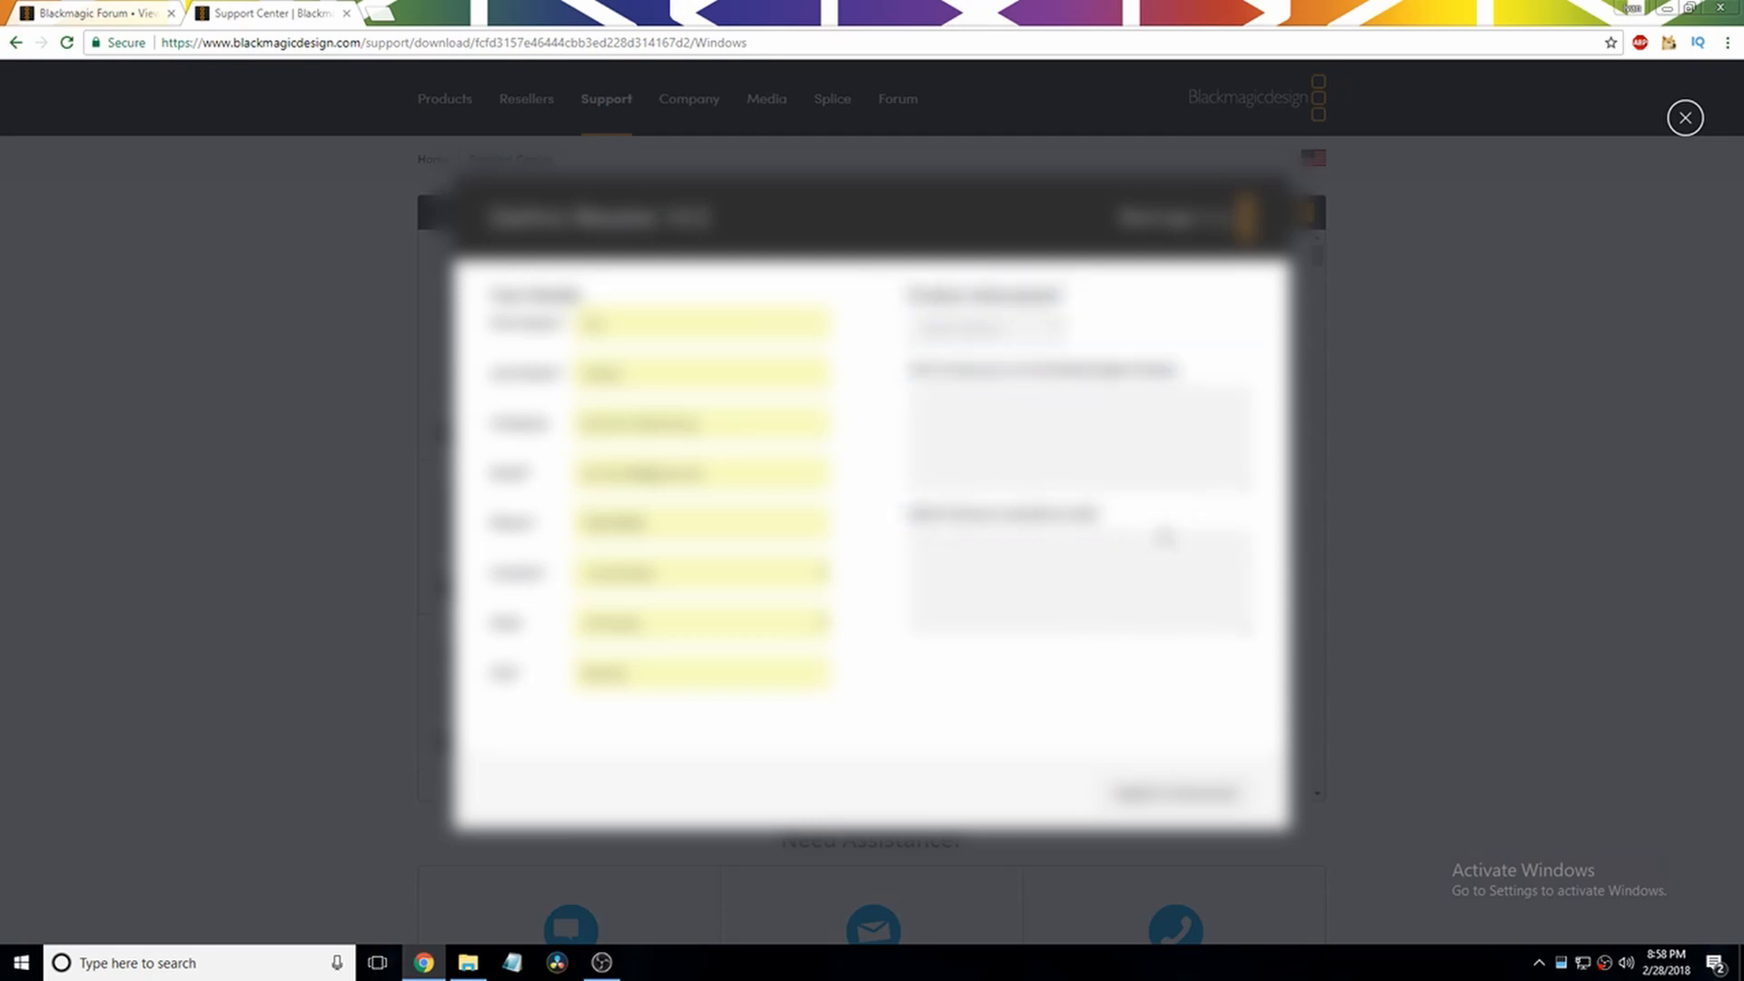
click(1173, 792)
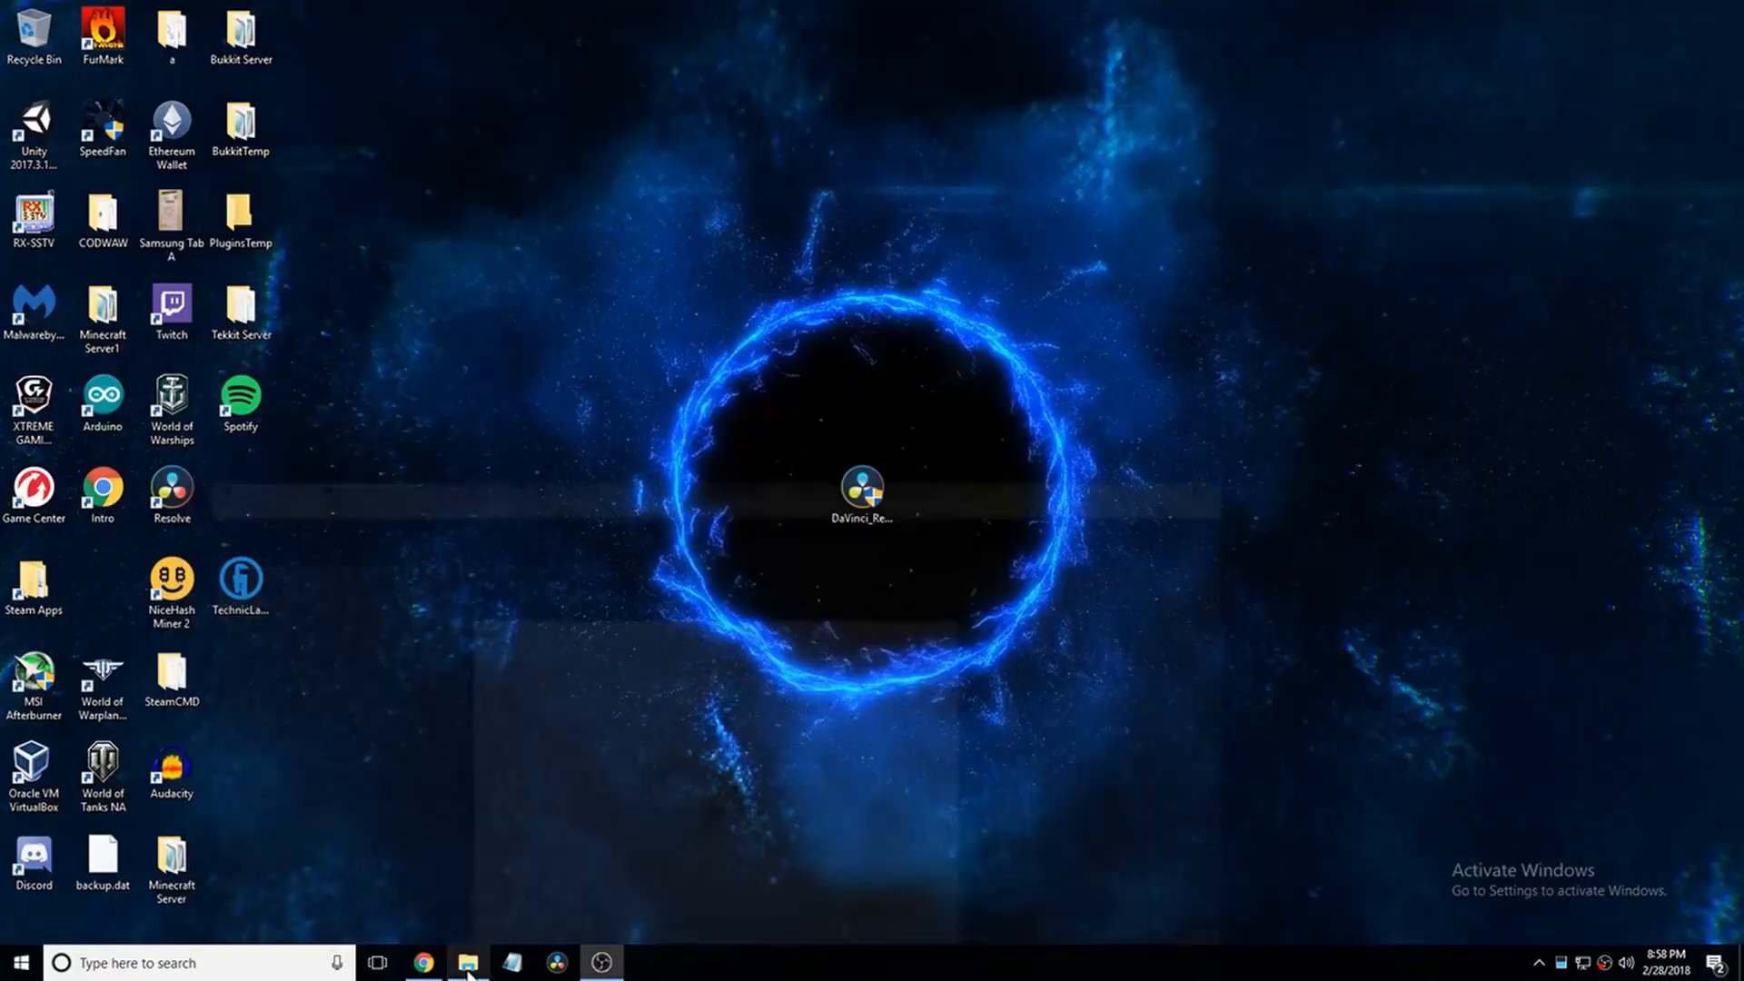
Step: Inspect the DaVinci_Resolve_14.3_Windows zip in 7-Zip, close it, and show This PC
click(467, 962)
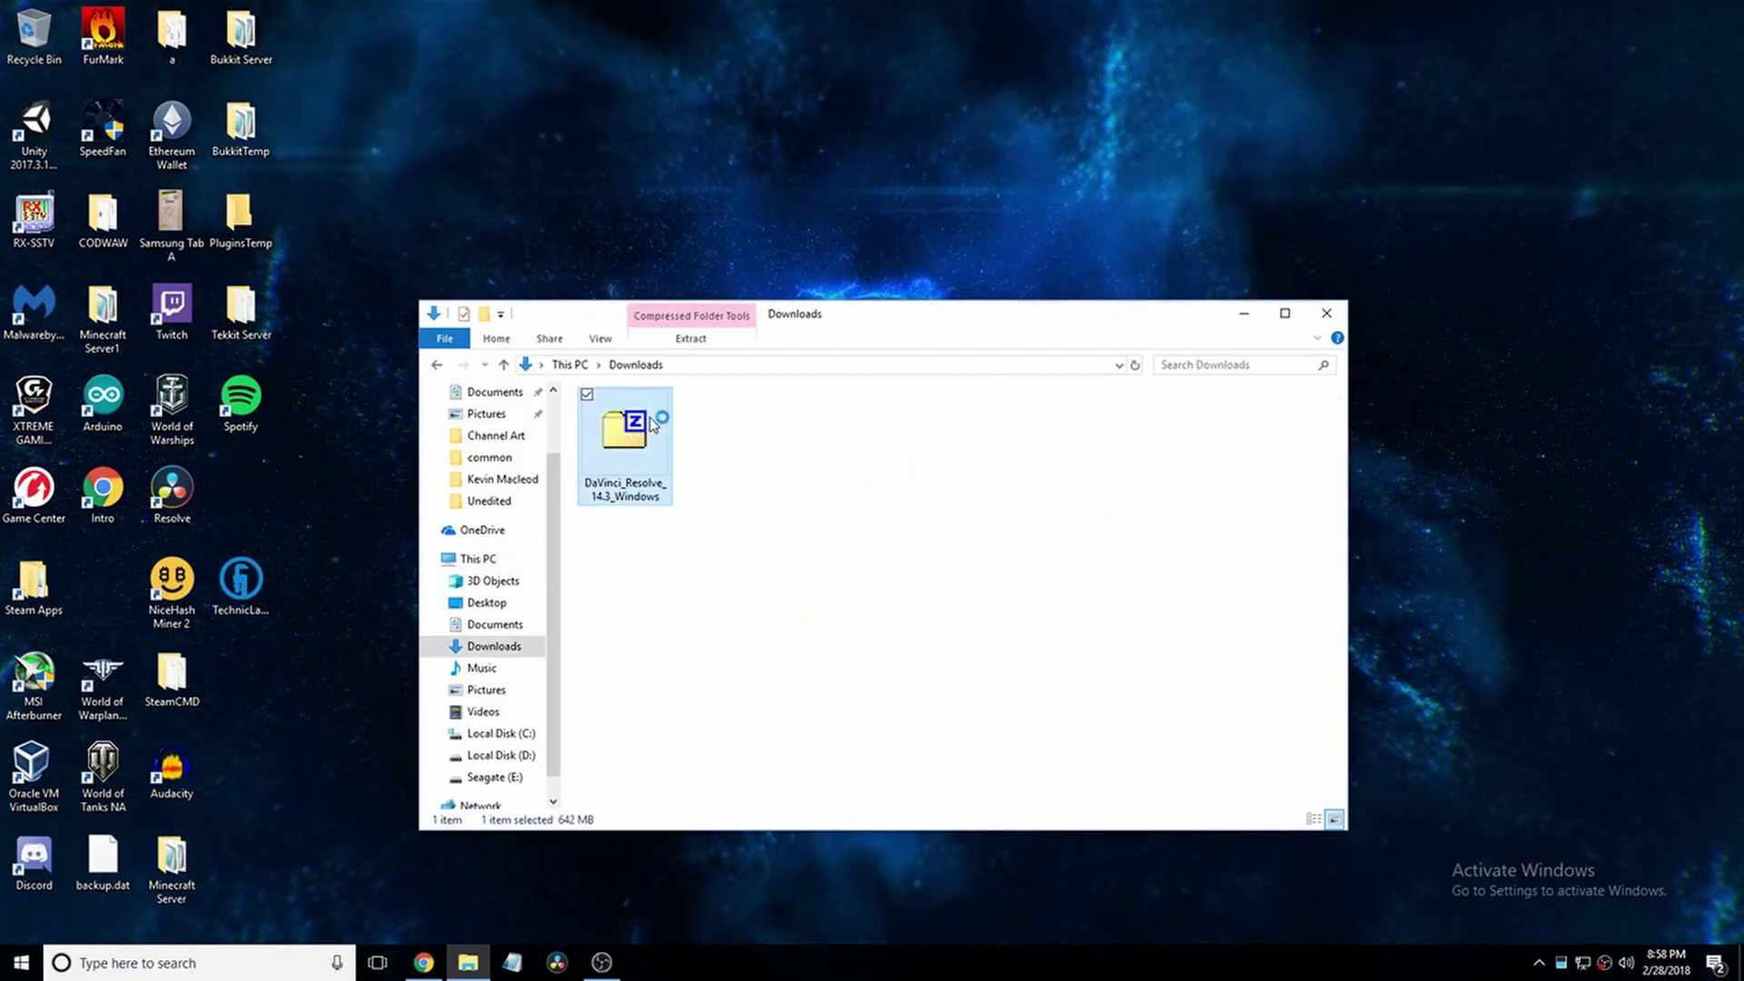
double_click(625, 428)
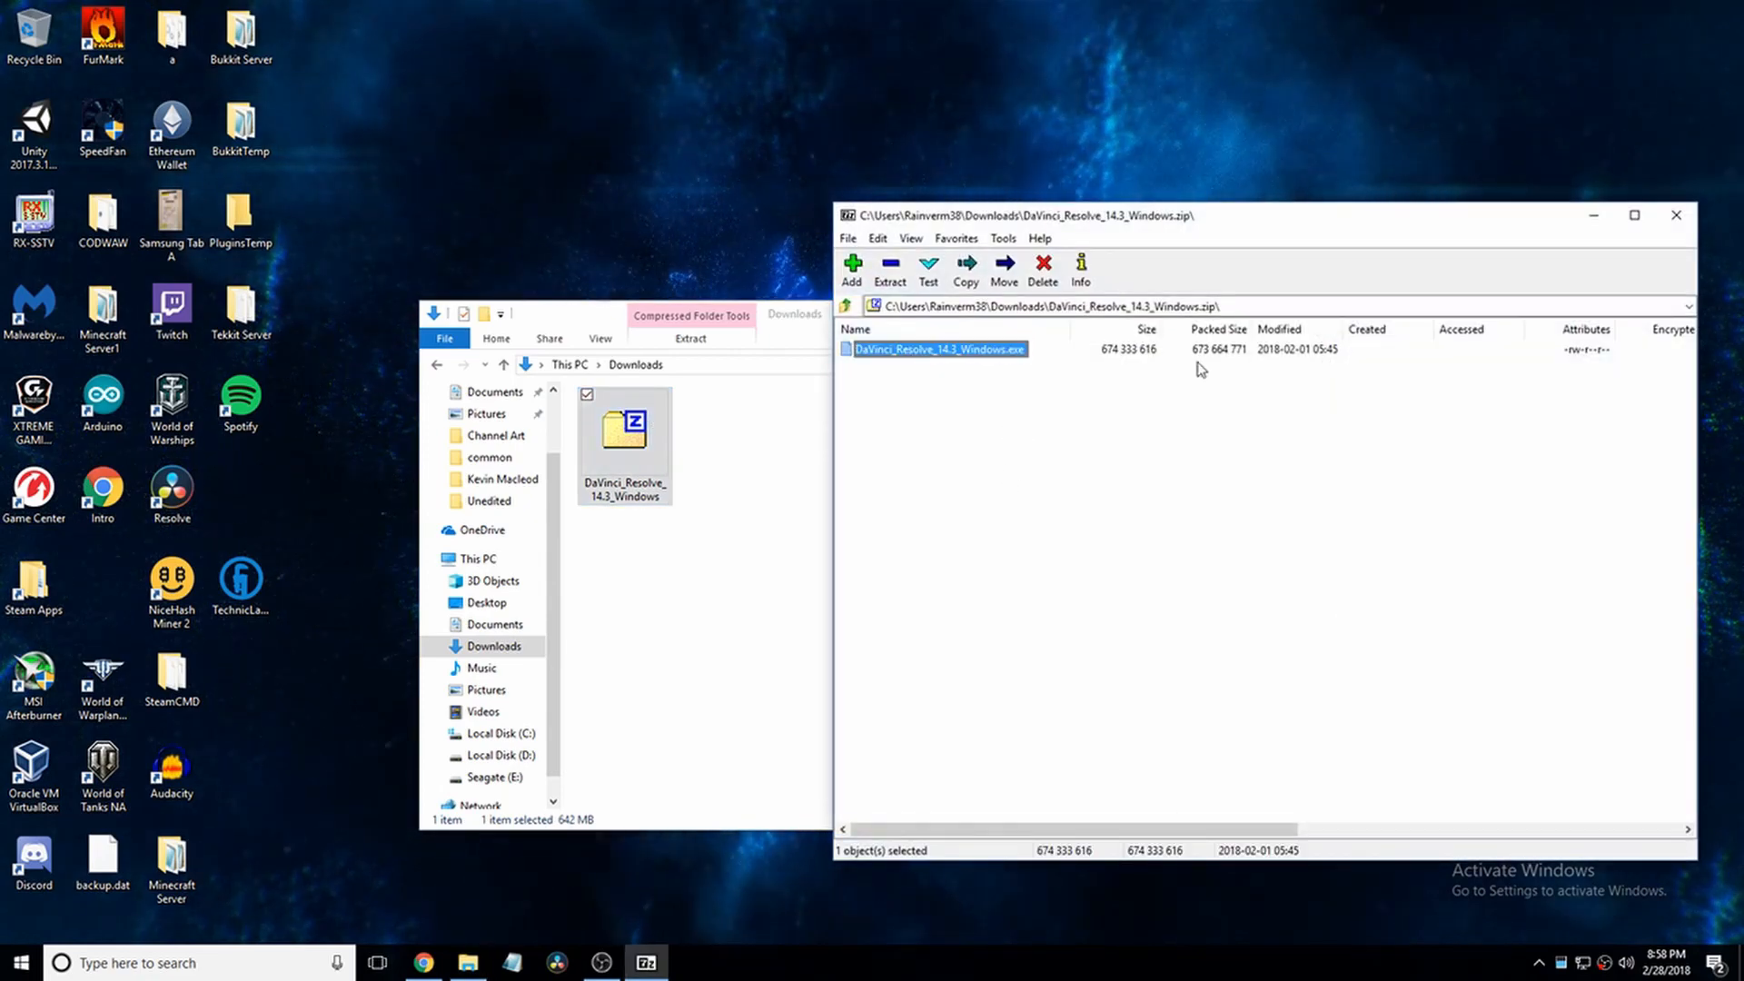
click(1675, 214)
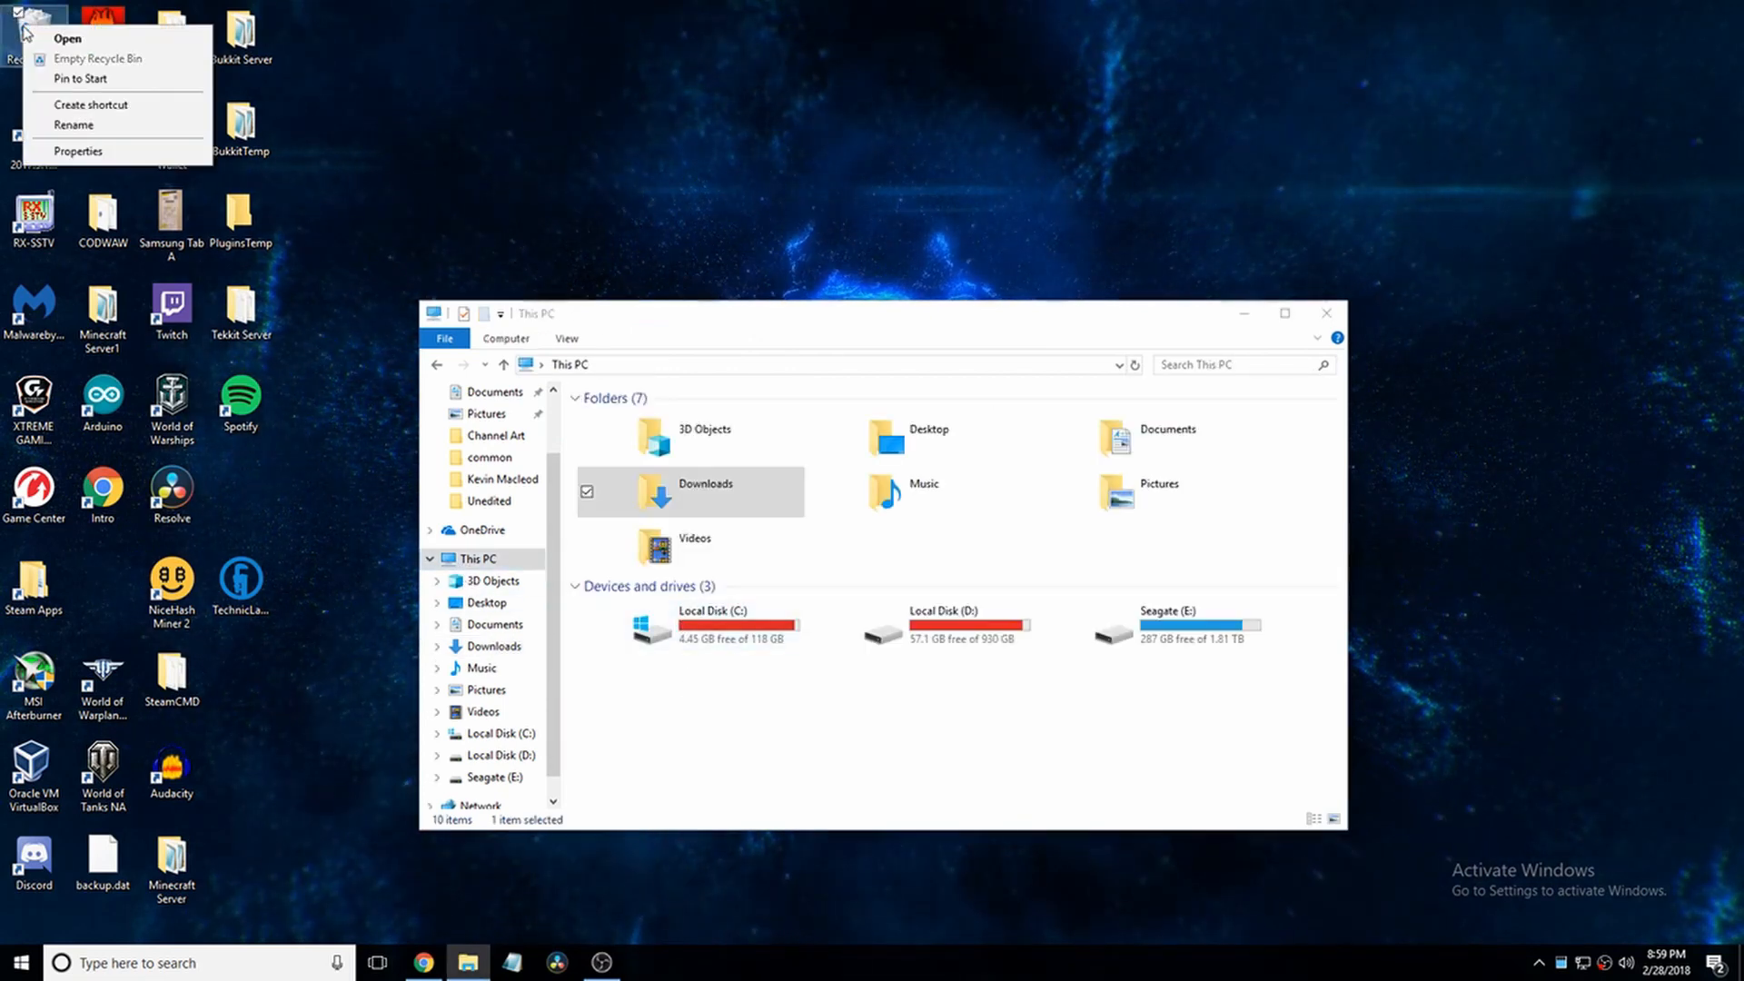
click(840, 624)
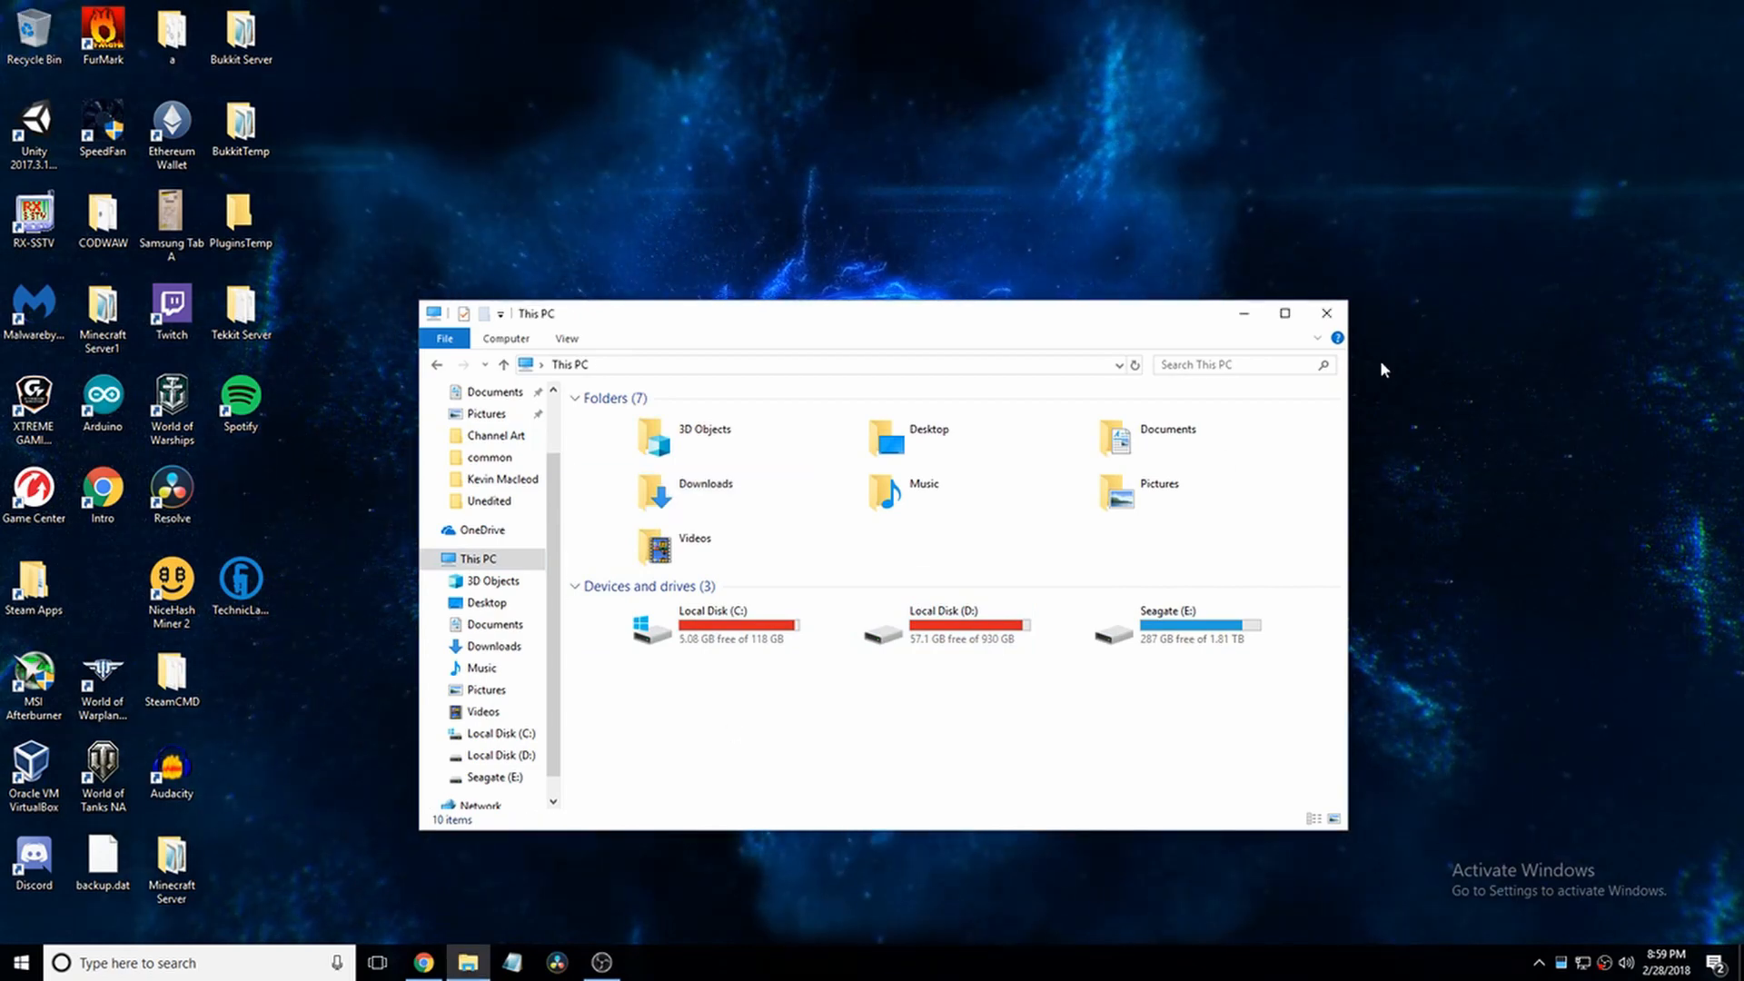
Step: Close File Explorer to reveal the DaVinci Resolve 14.3 installer on the desktop
click(1324, 313)
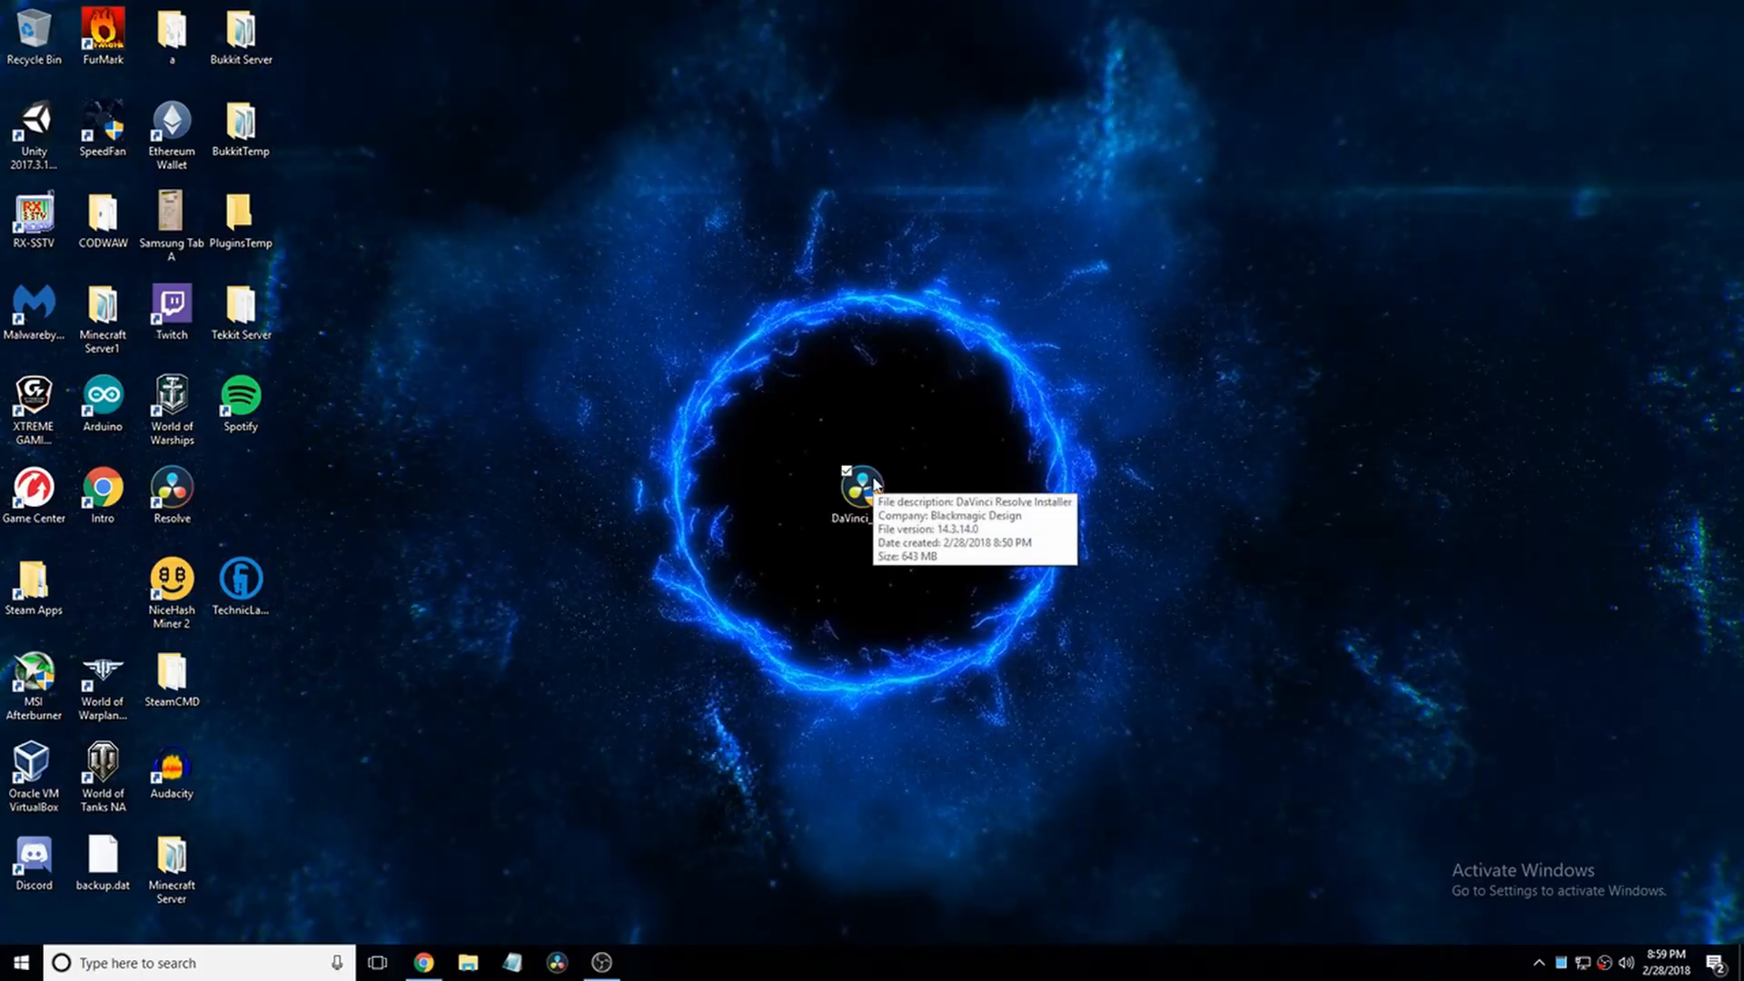
mouse_move(1165, 386)
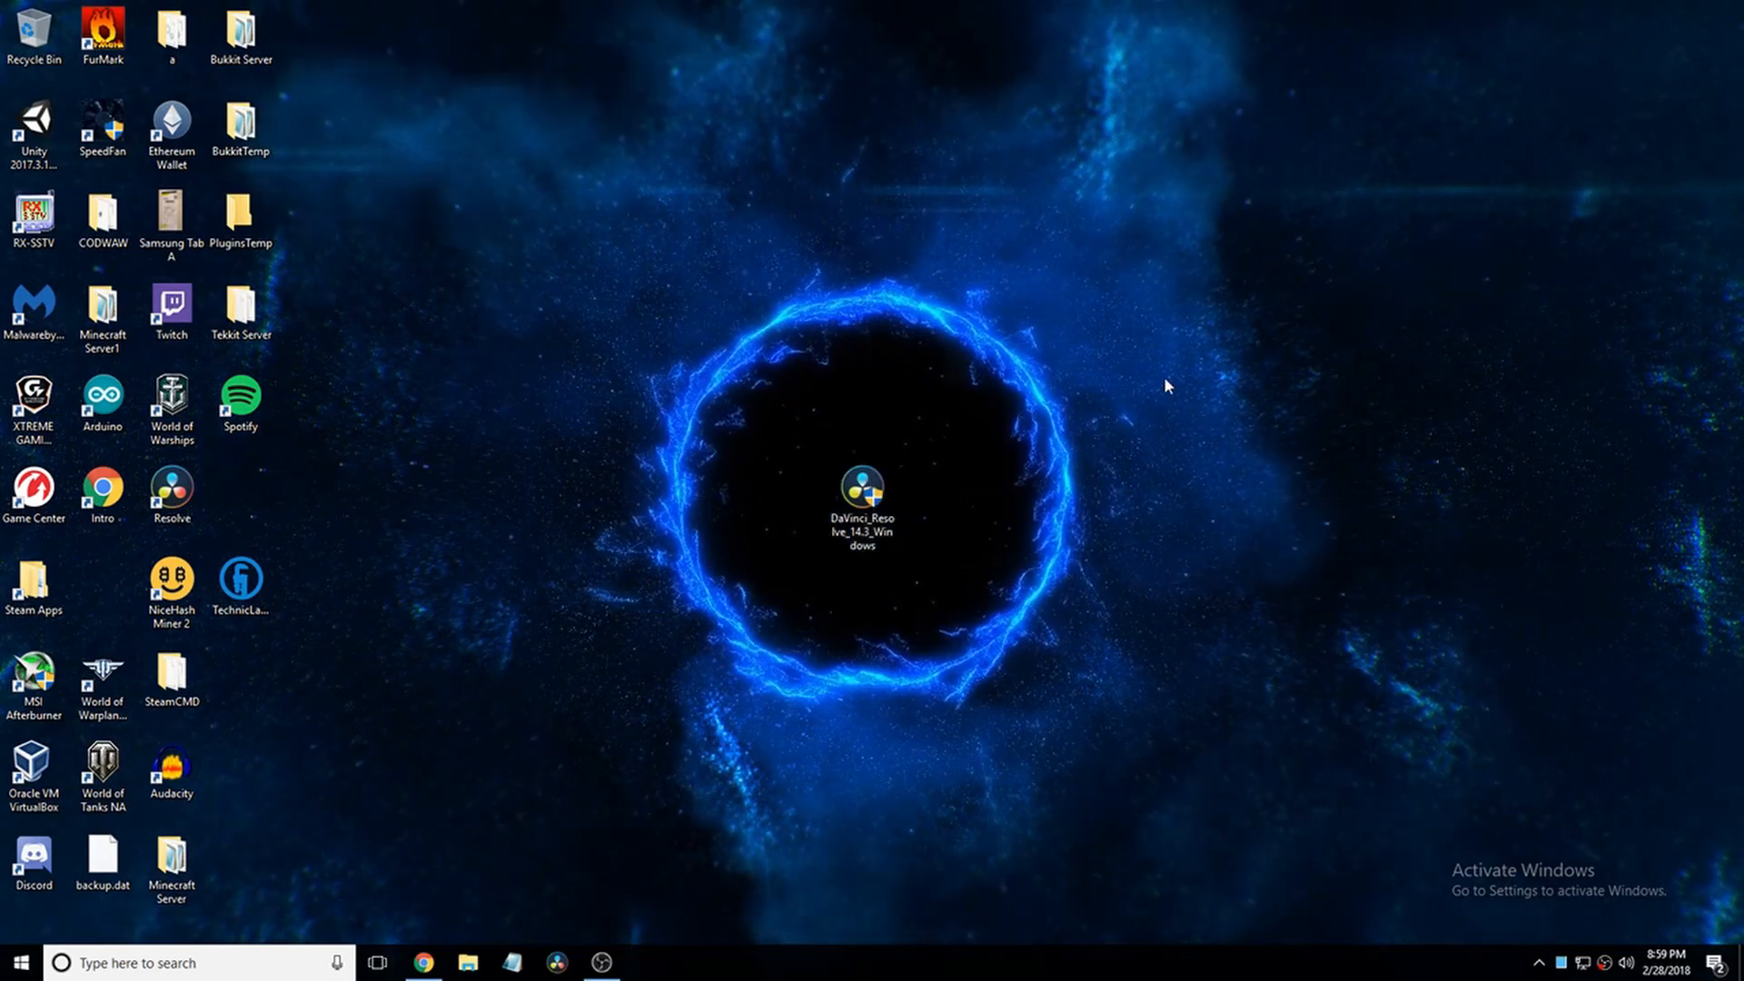
Step: Launch the installer, install its listed components, and pass the Setup Wizard welcome page
double_click(861, 490)
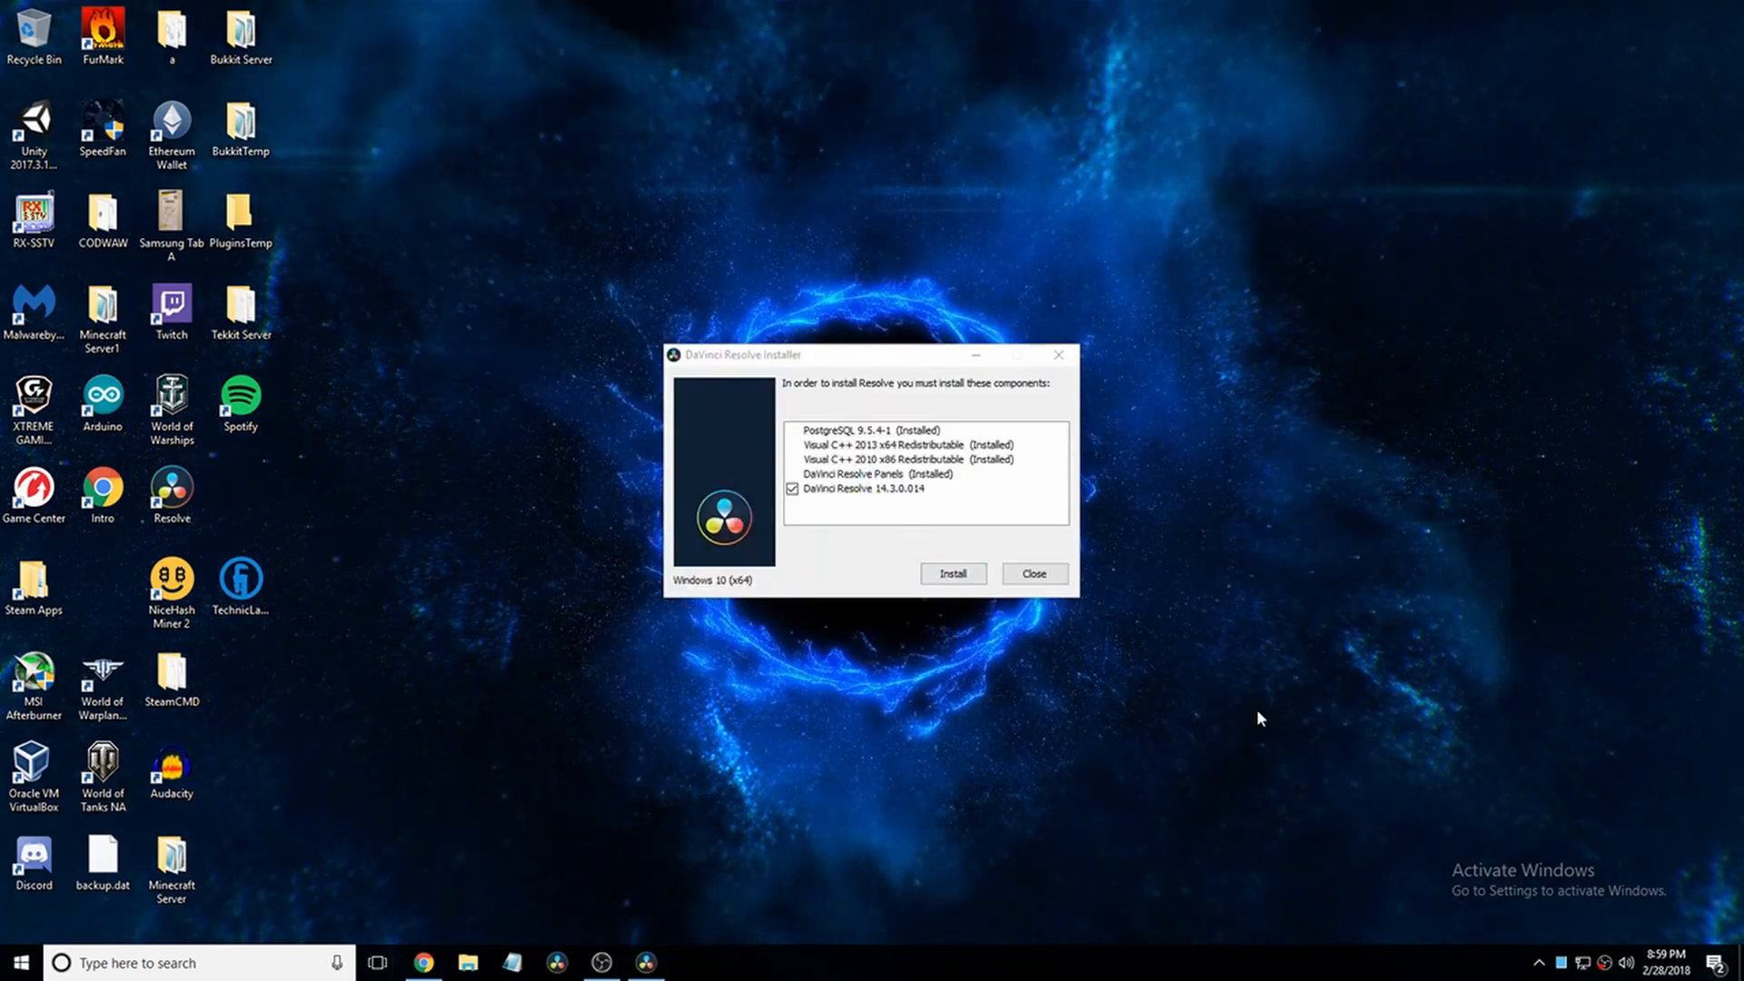
mouse_move(605, 547)
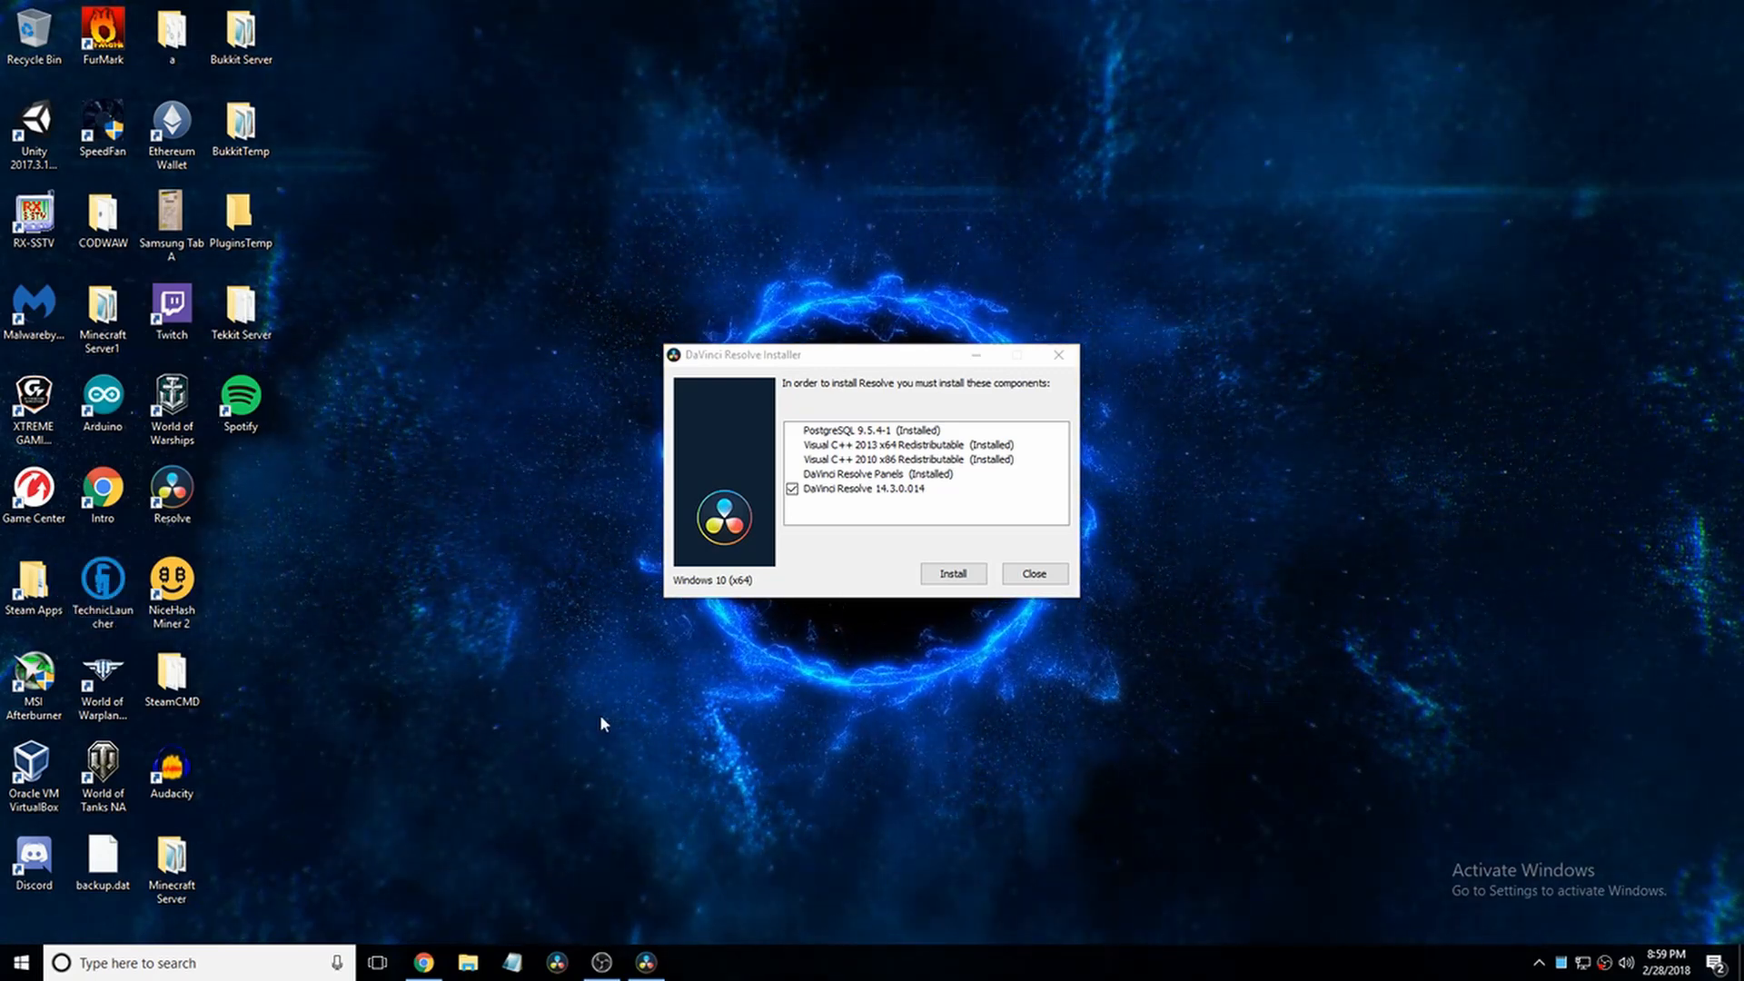
mouse_move(553, 586)
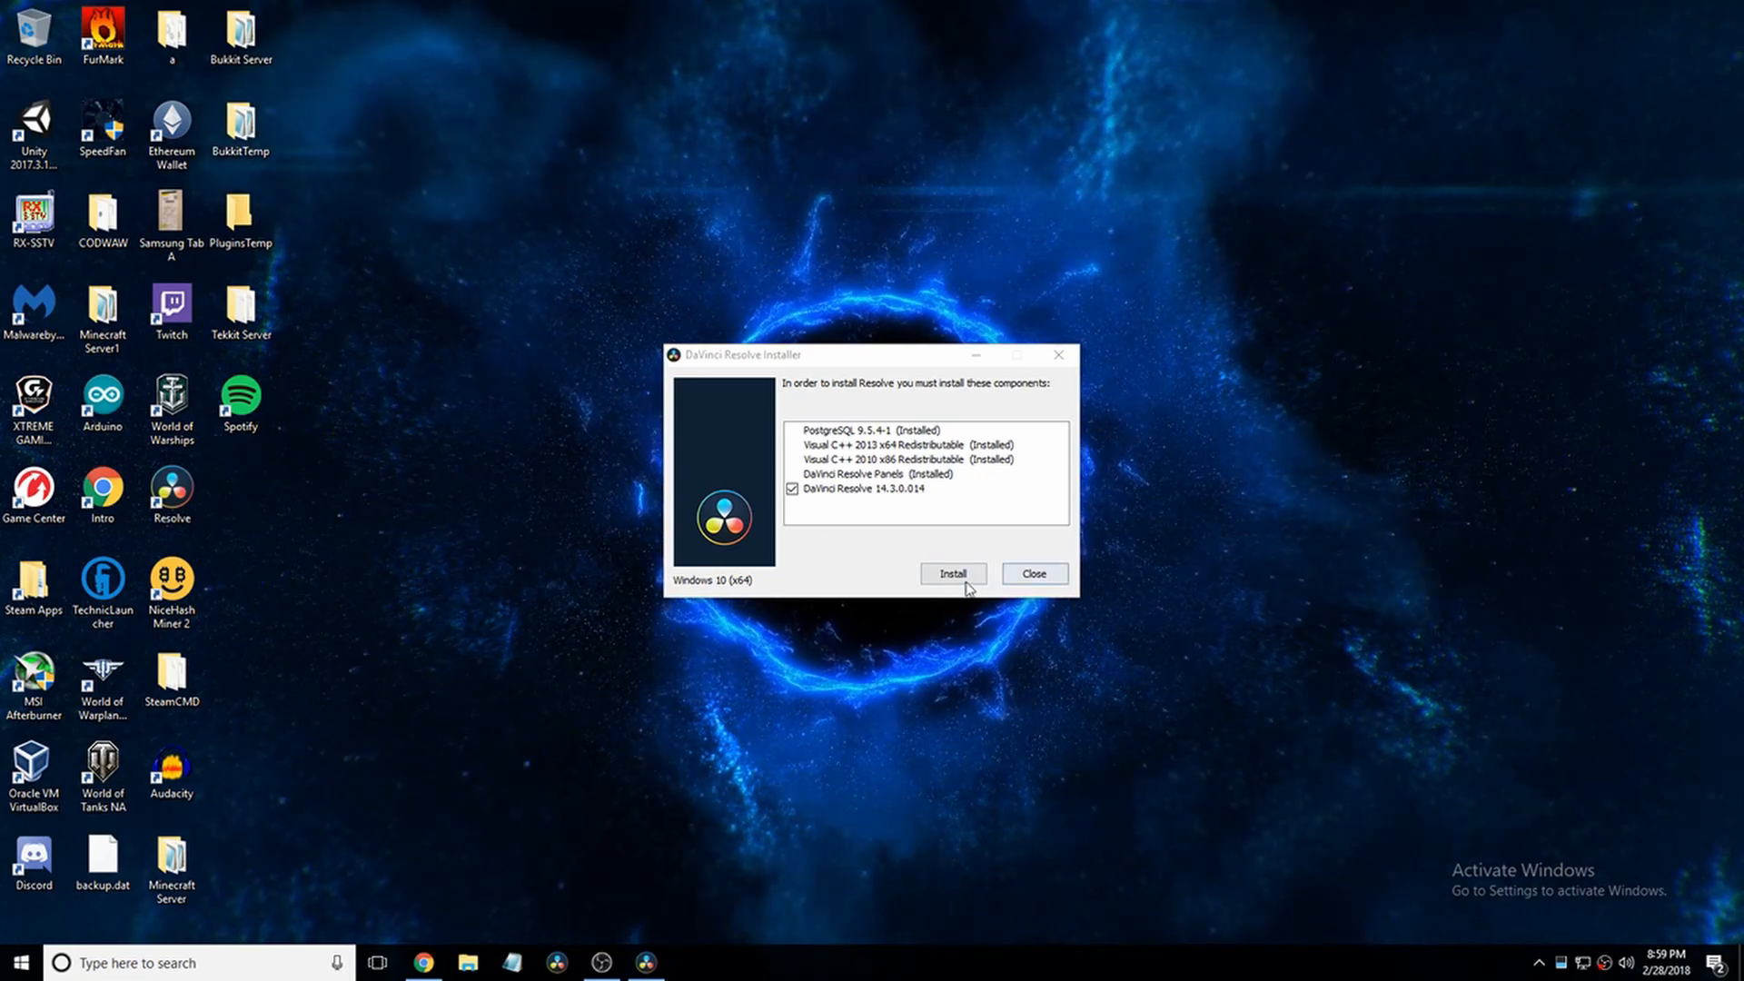
click(952, 574)
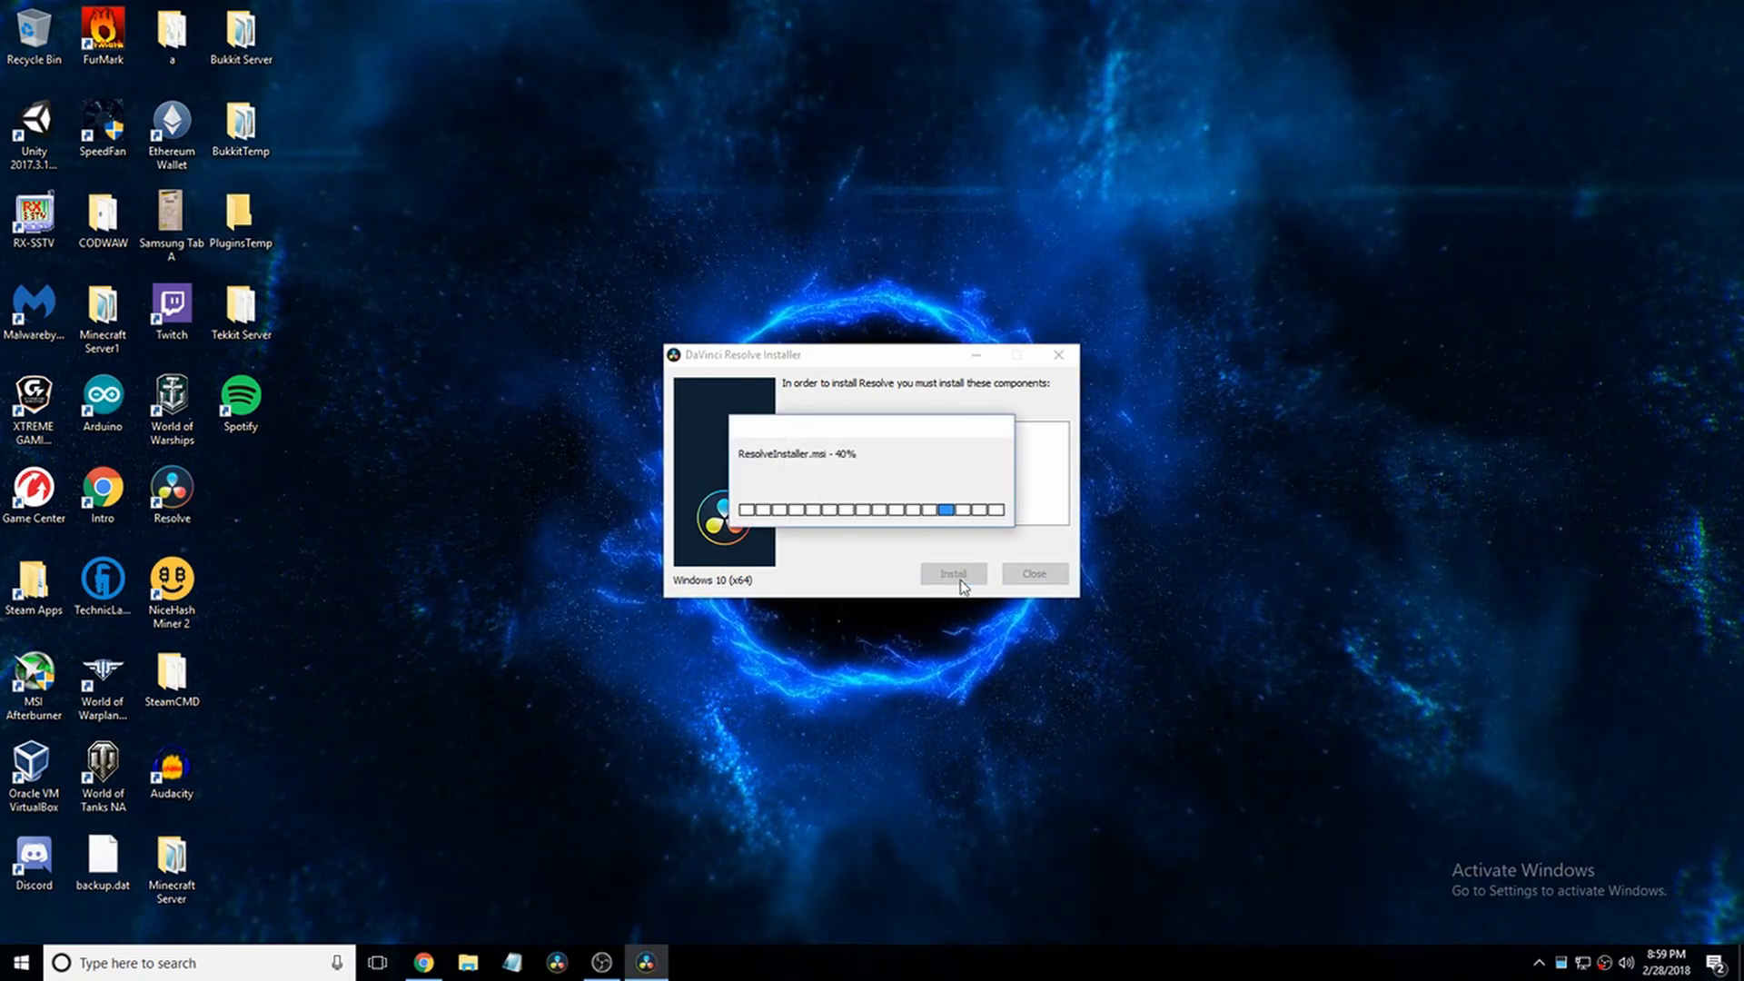
click(951, 574)
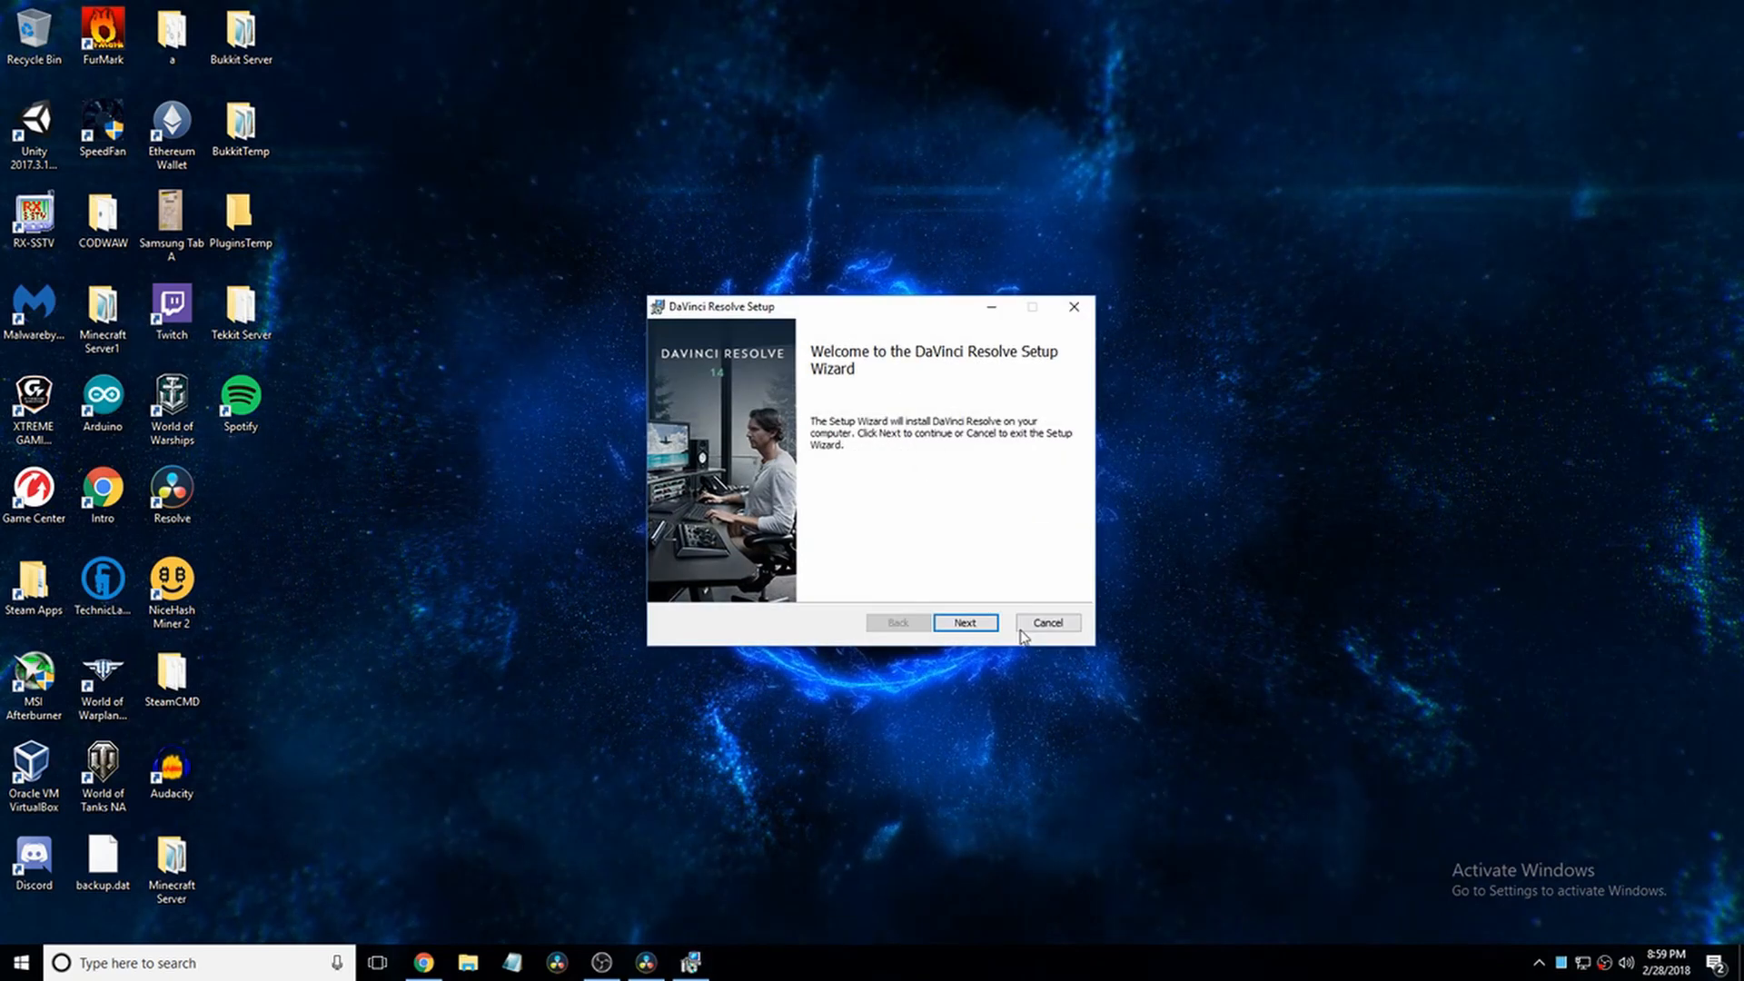
click(963, 621)
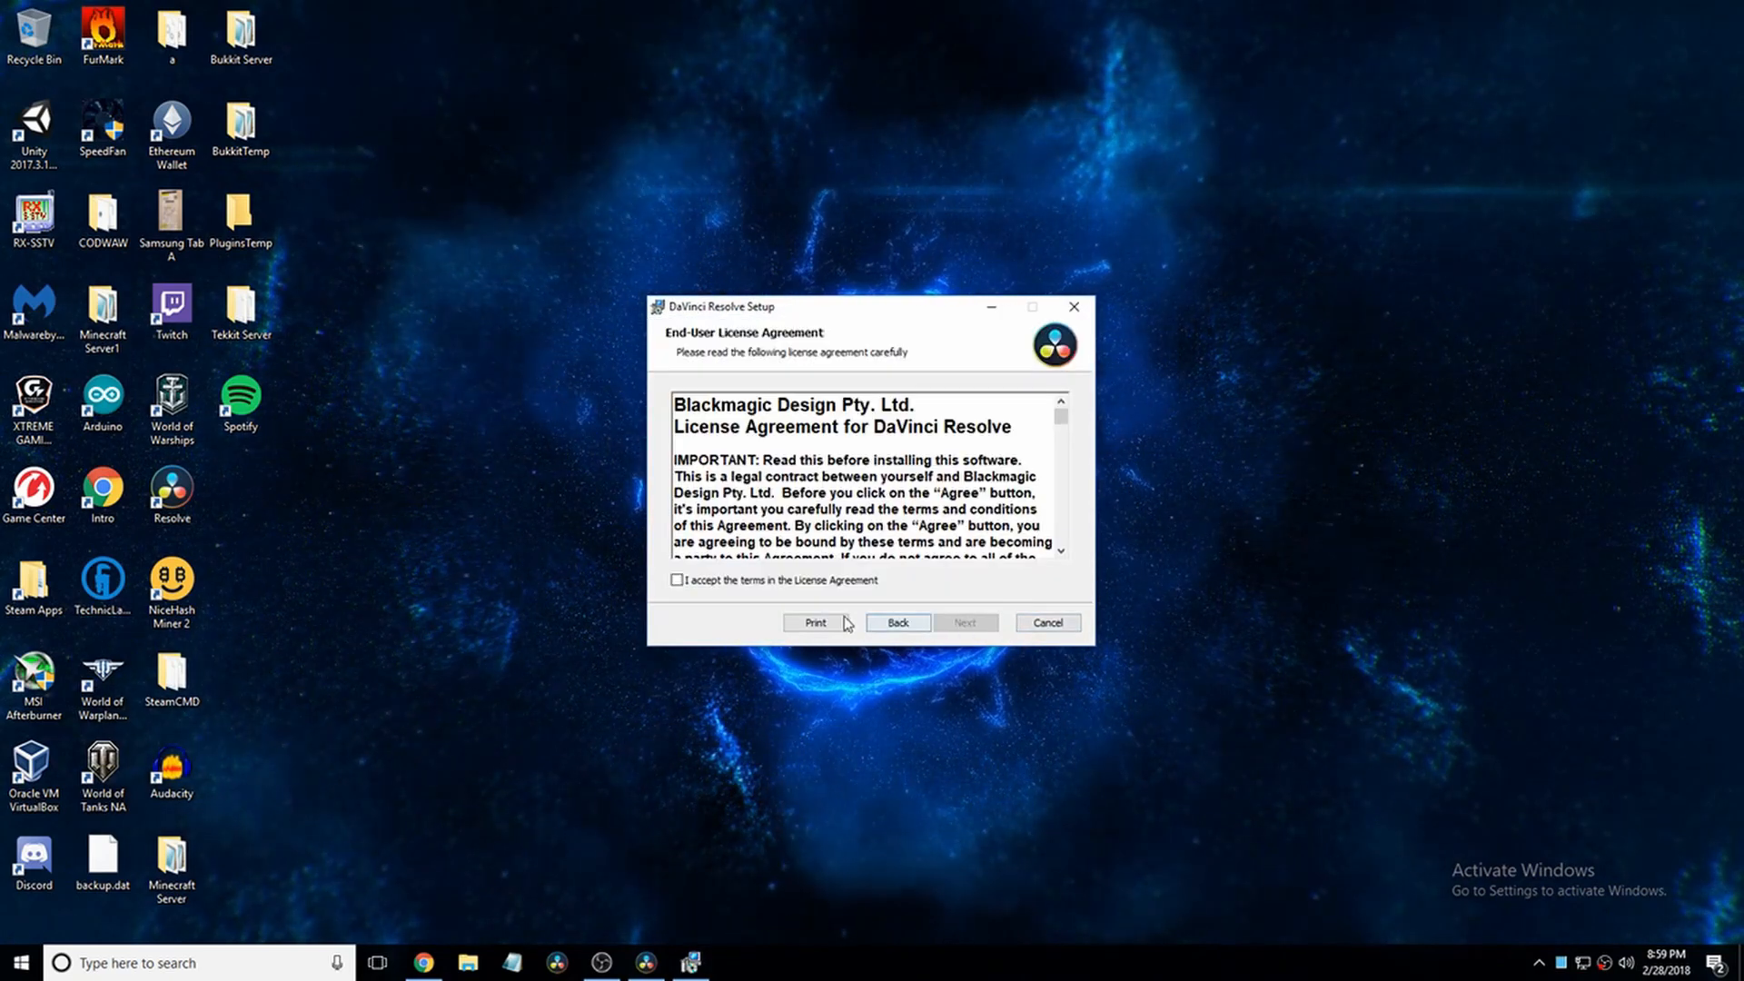
Step: Accept the licence agreement and keep the default Program Files install folder
click(963, 621)
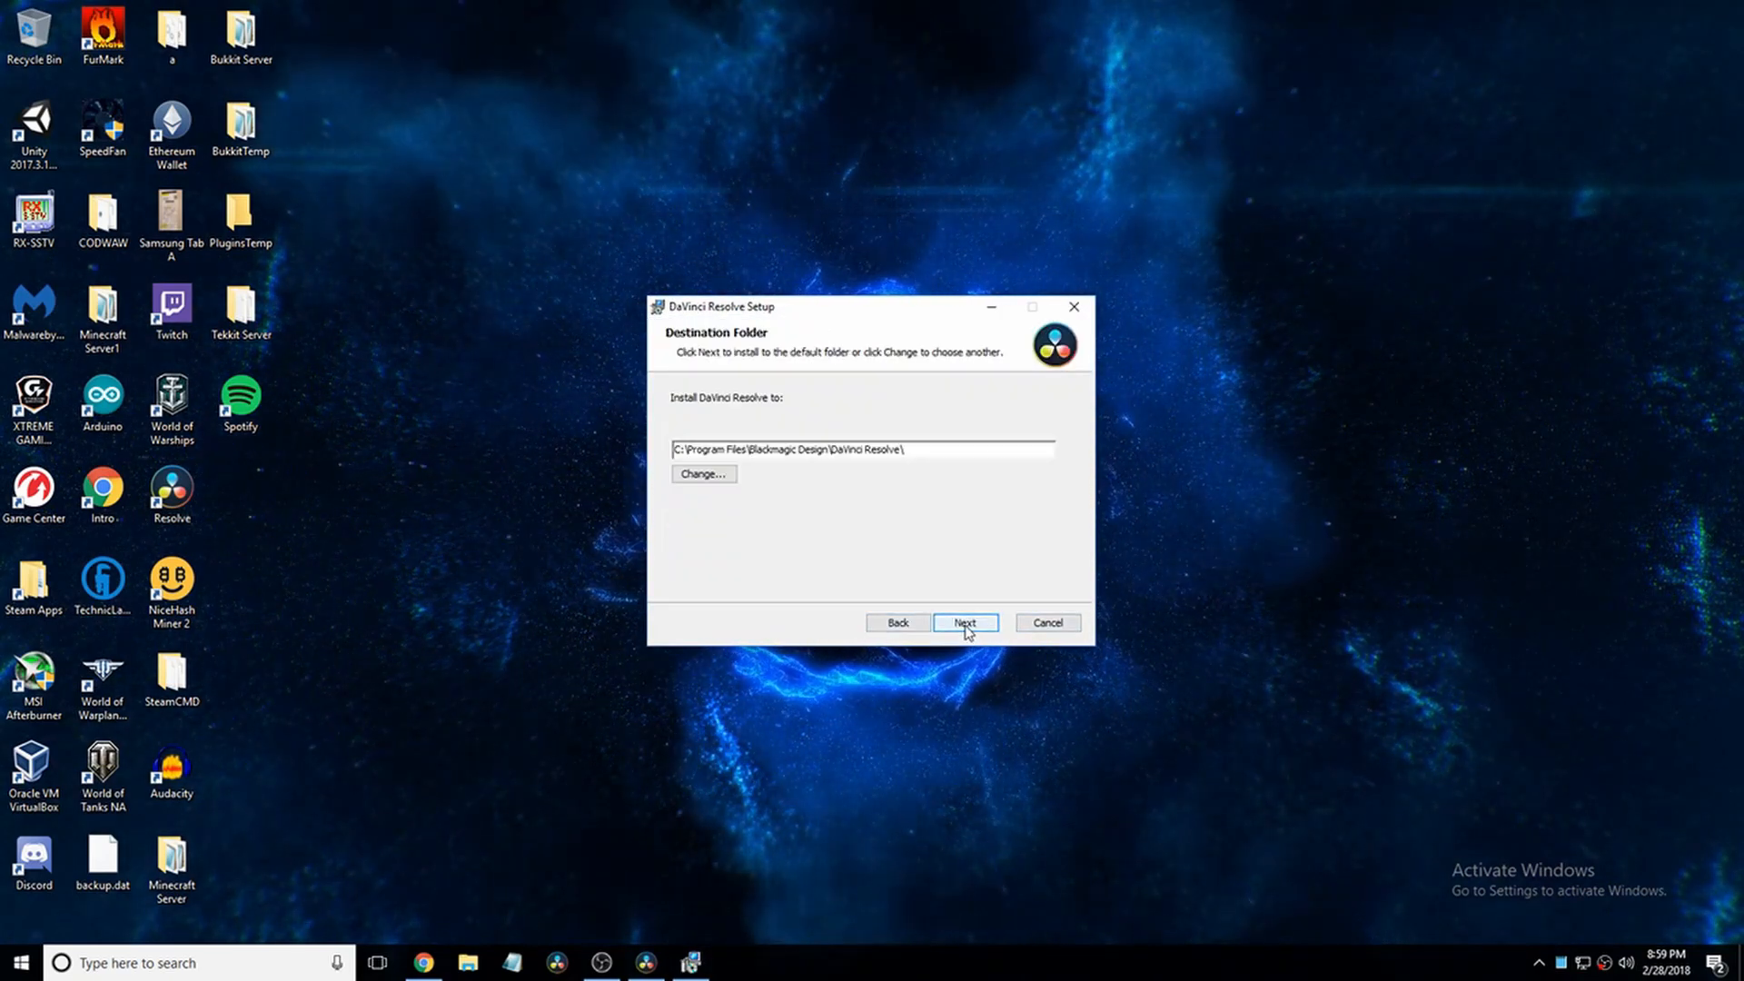
mouse_move(718, 516)
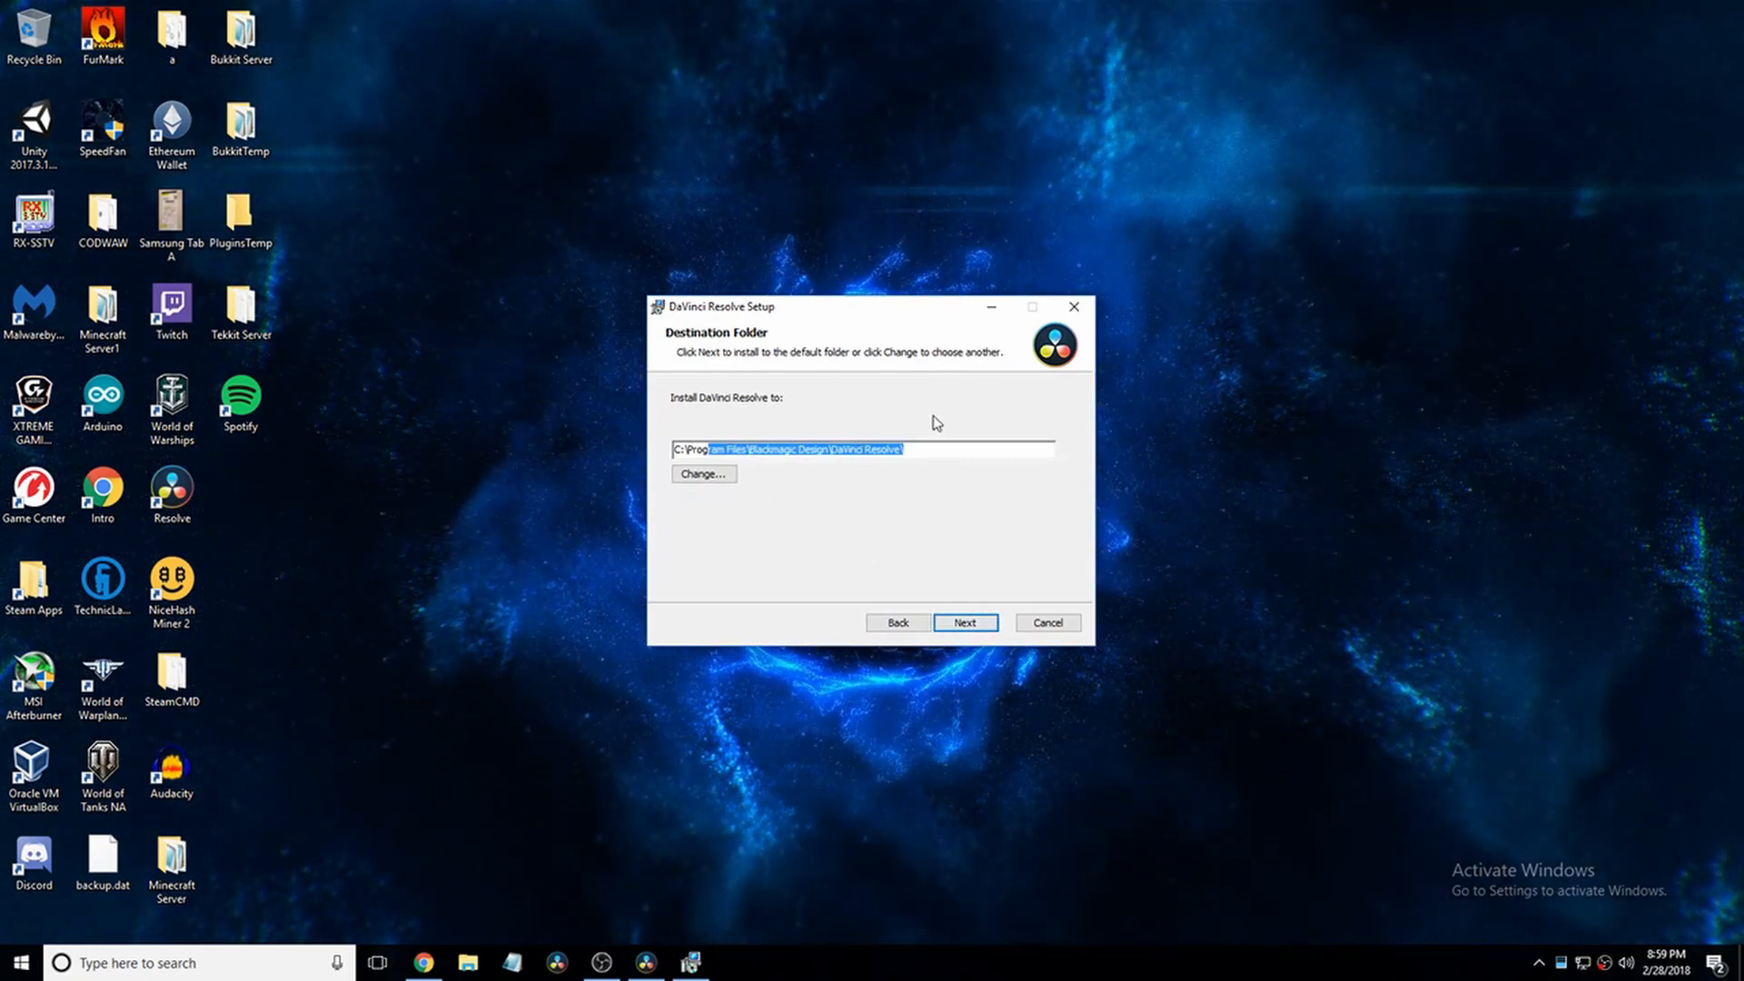
click(963, 621)
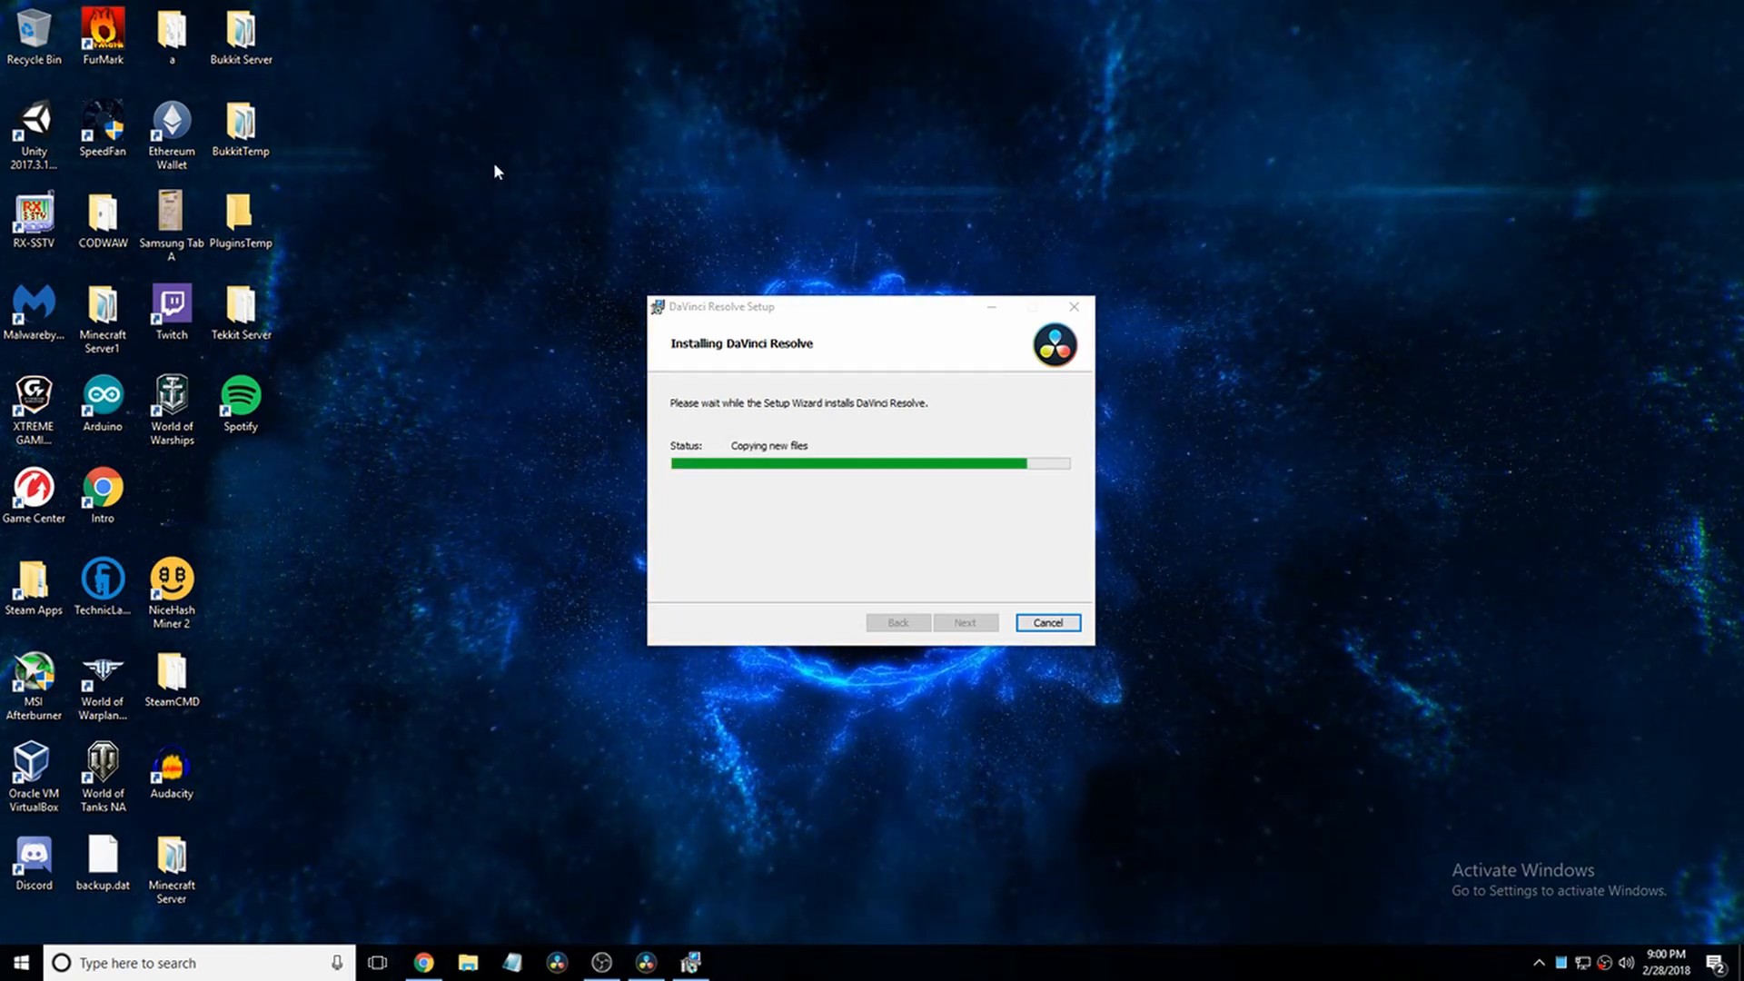
mouse_move(1683, 930)
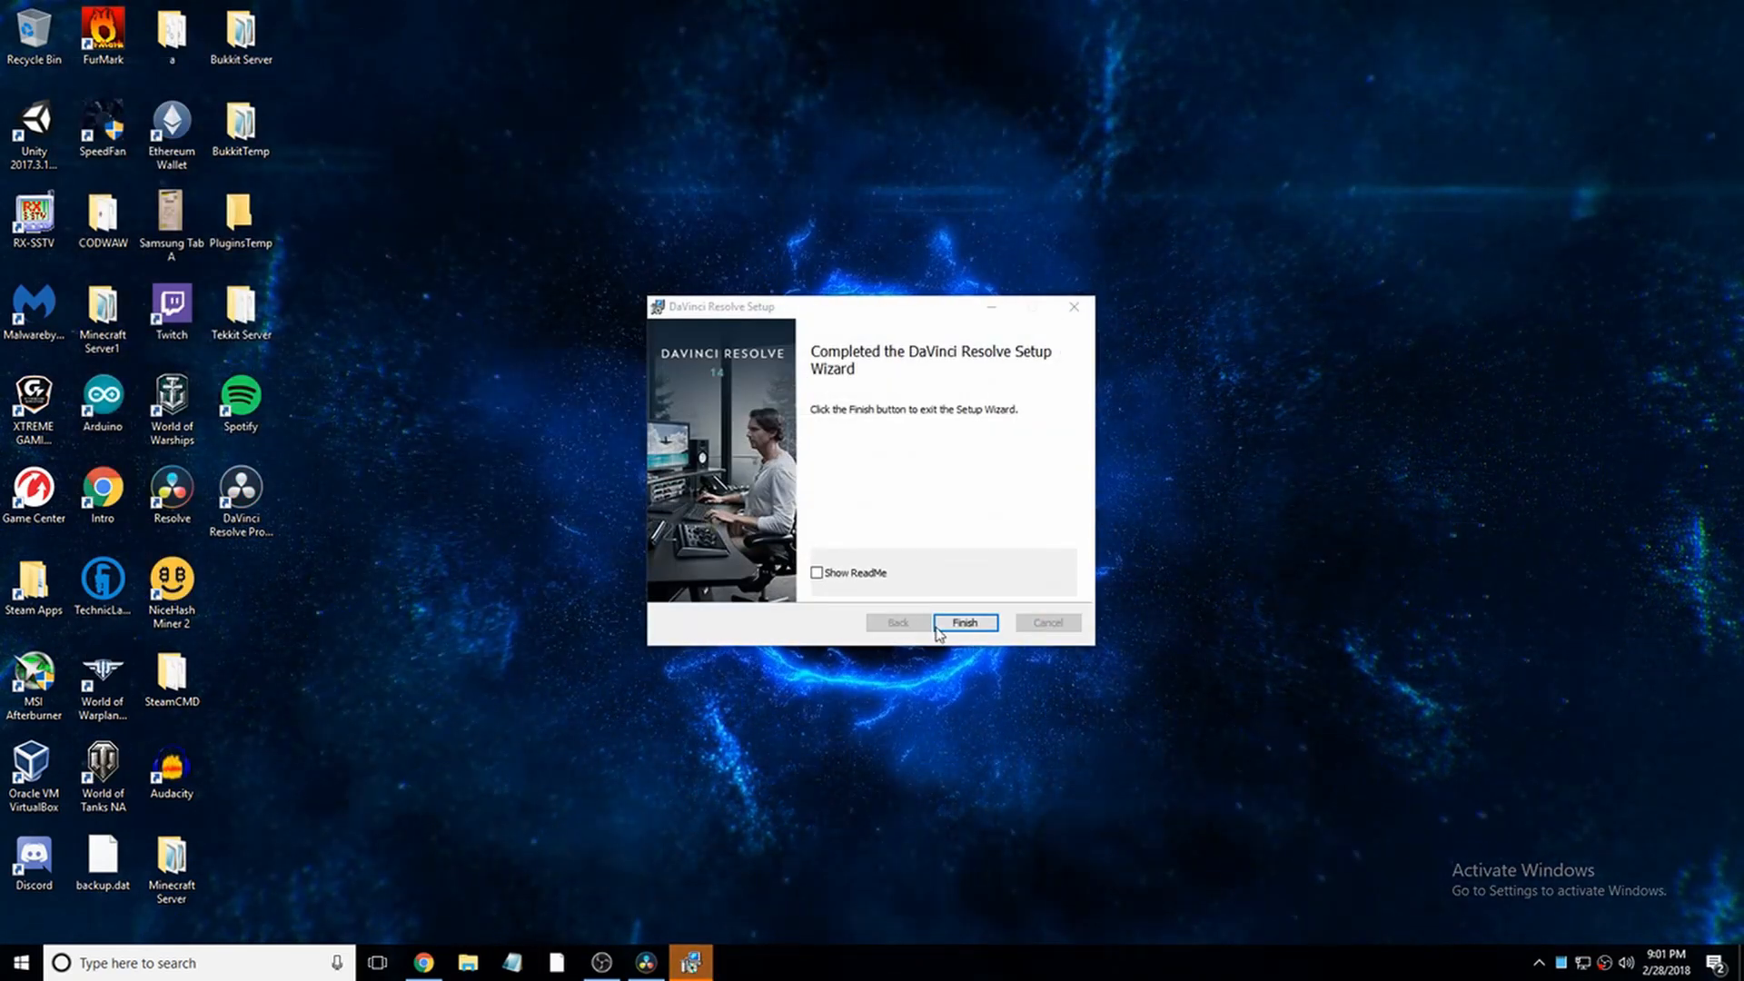
Step: Finish setup, then permanently delete the installer and the duplicate Resolve shortcut
click(965, 621)
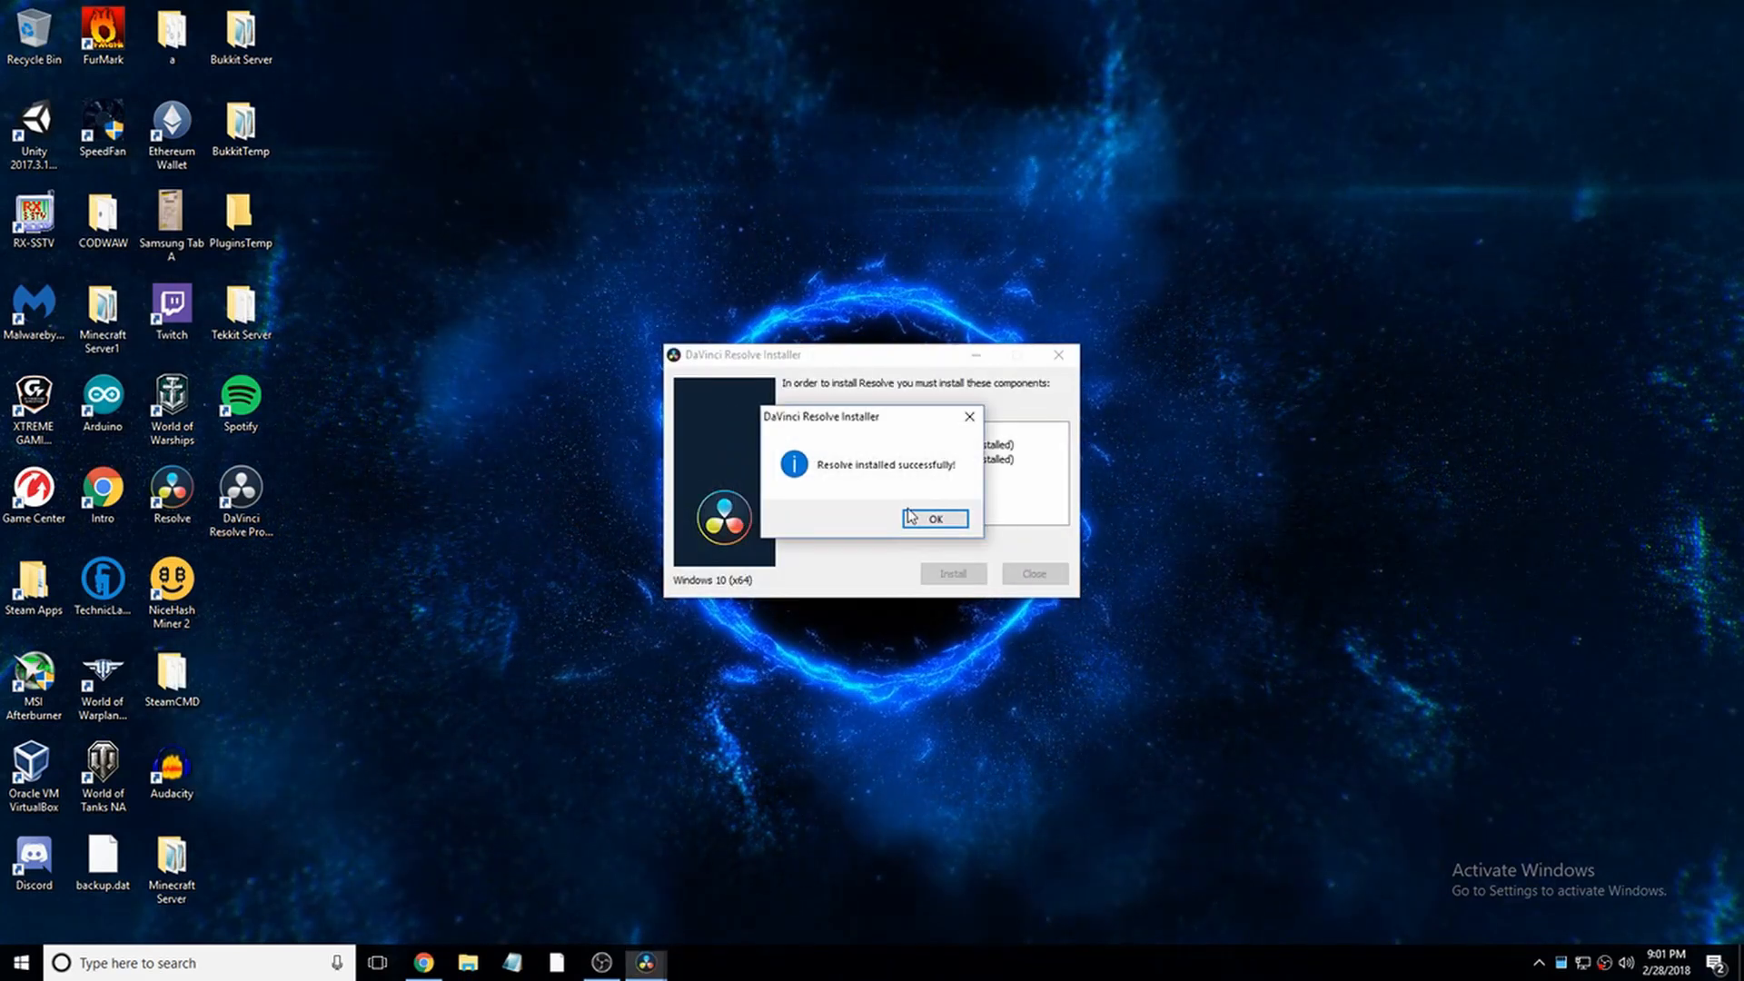
click(932, 519)
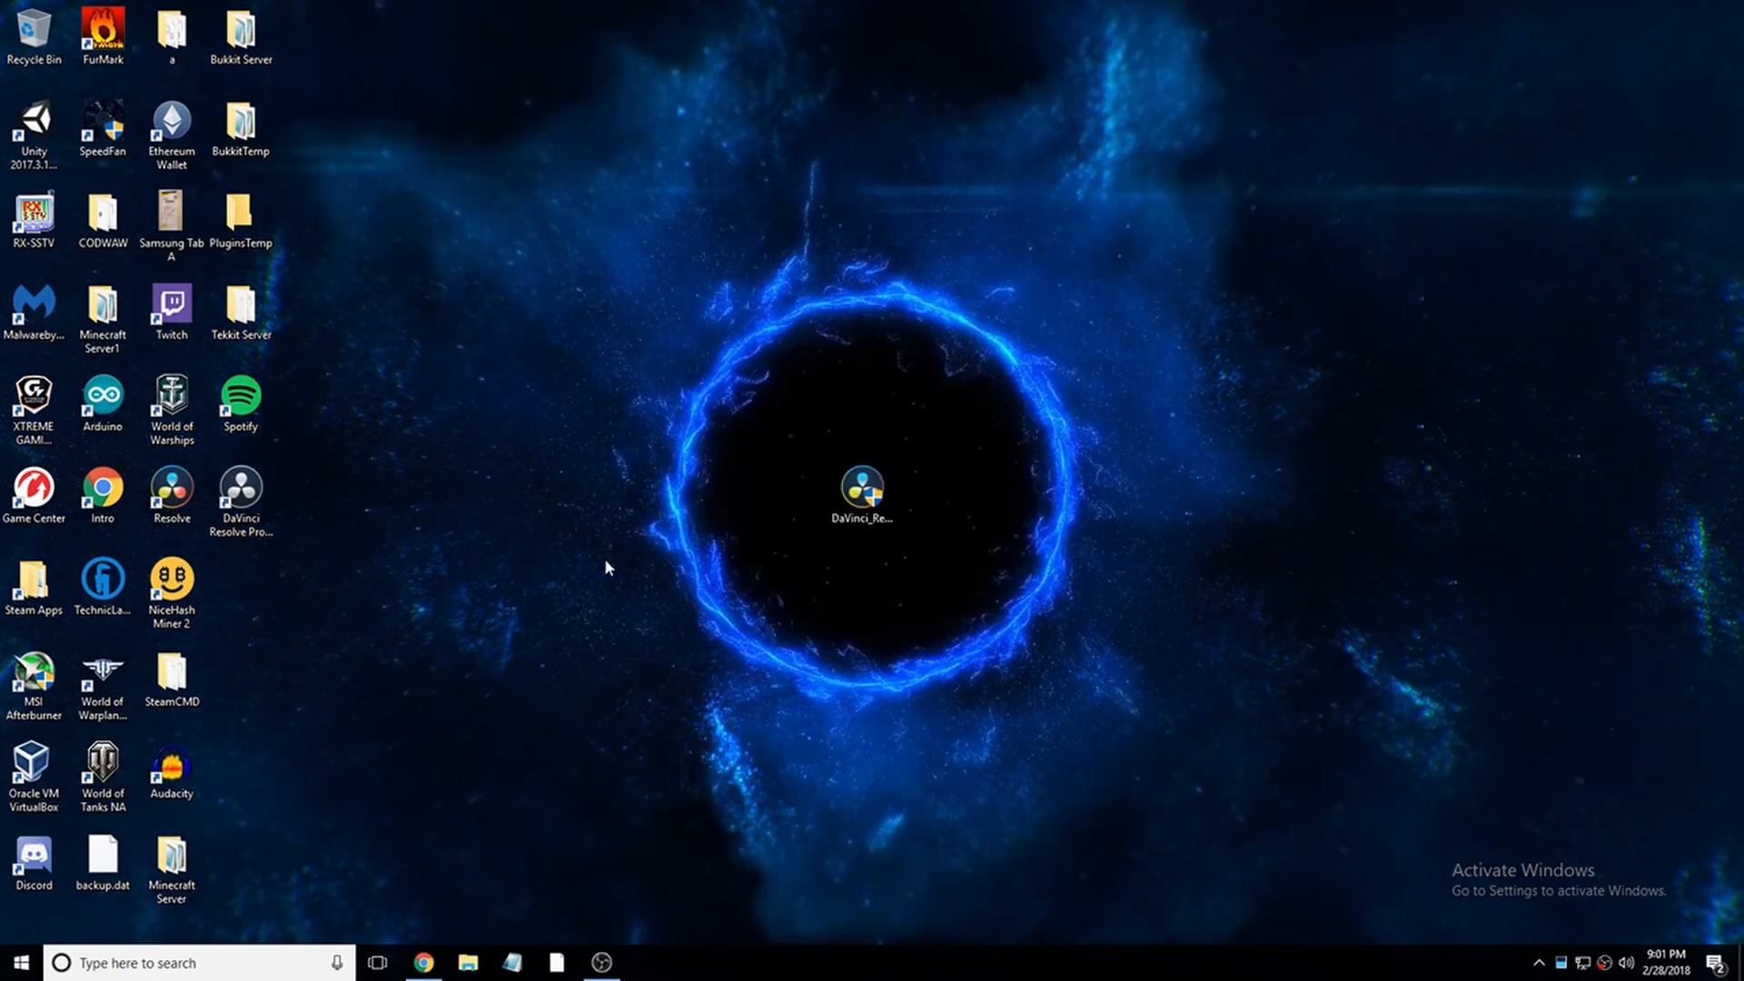
click(861, 490)
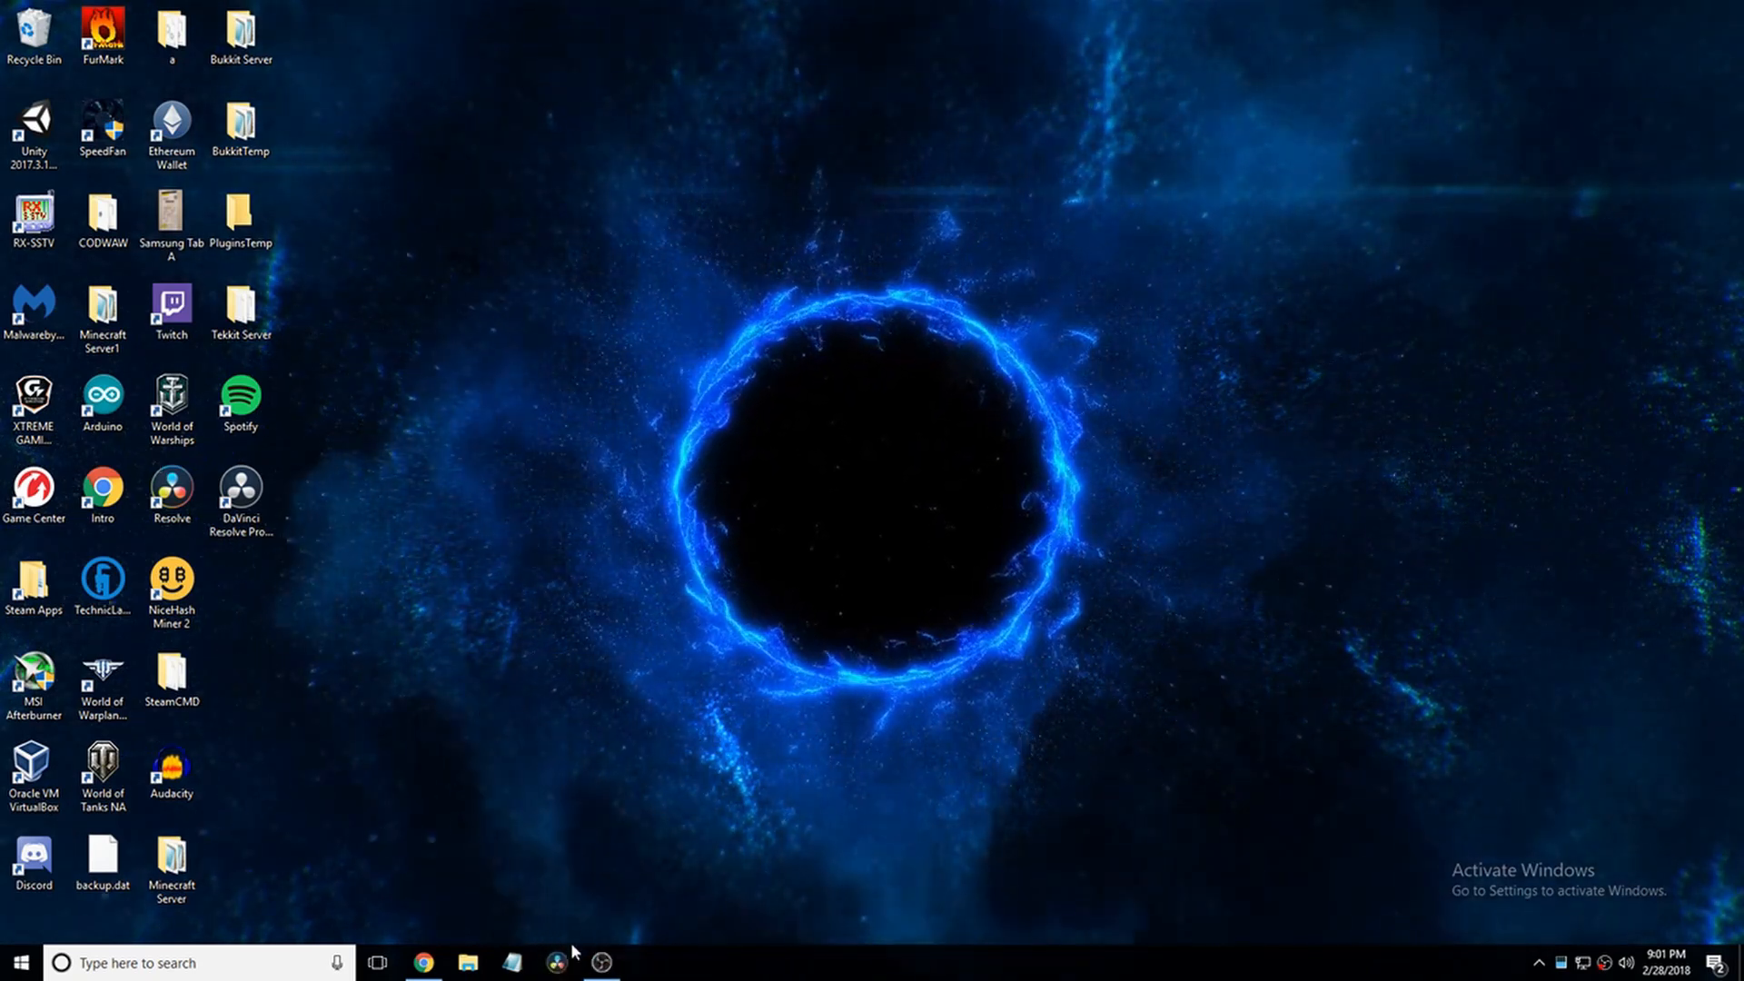
mouse_move(559, 962)
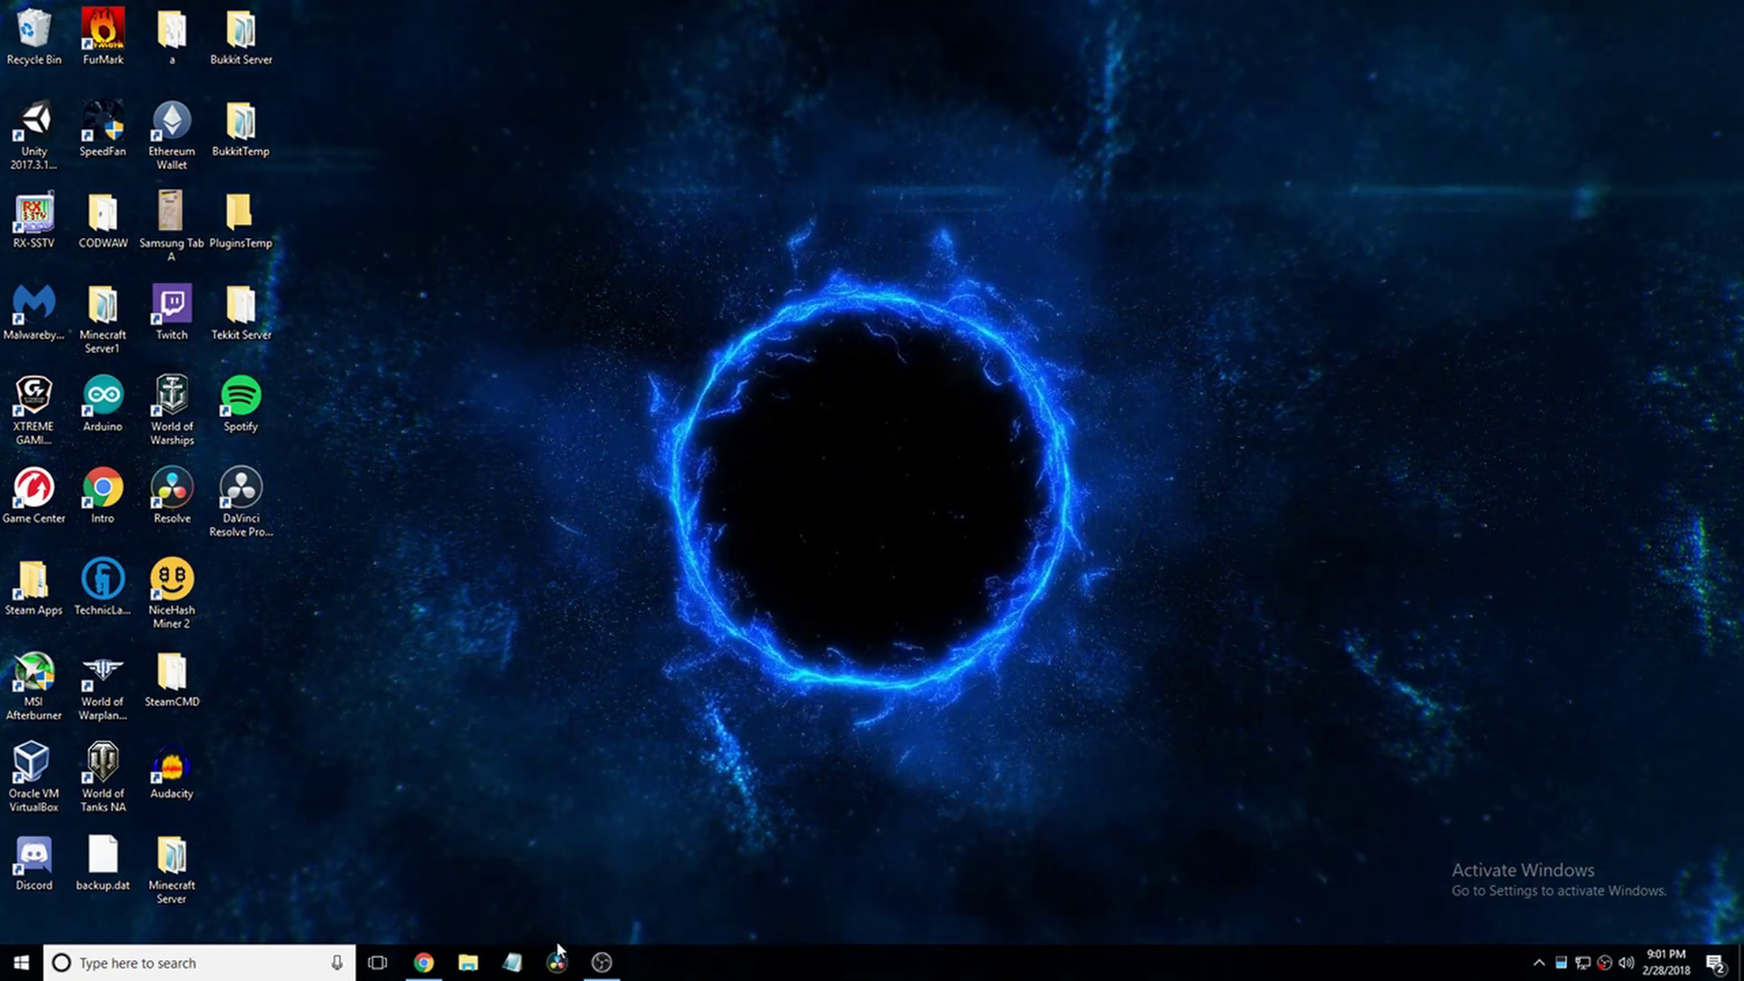
mouse_move(476, 563)
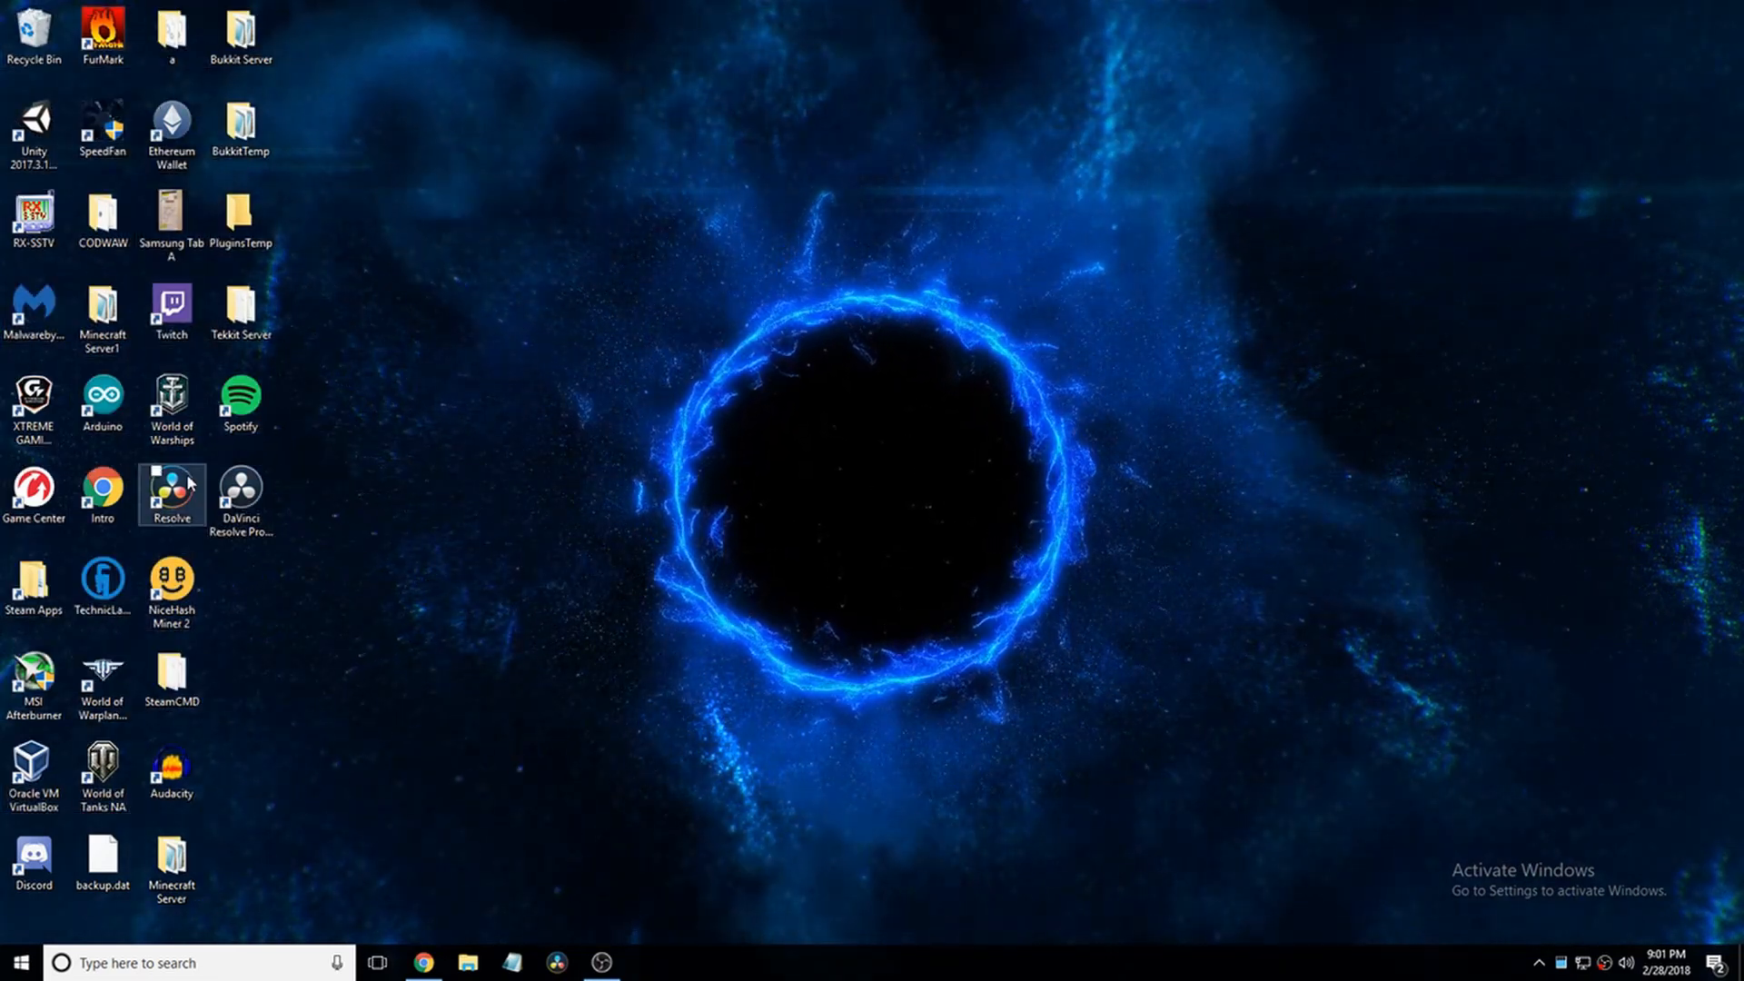
click(240, 504)
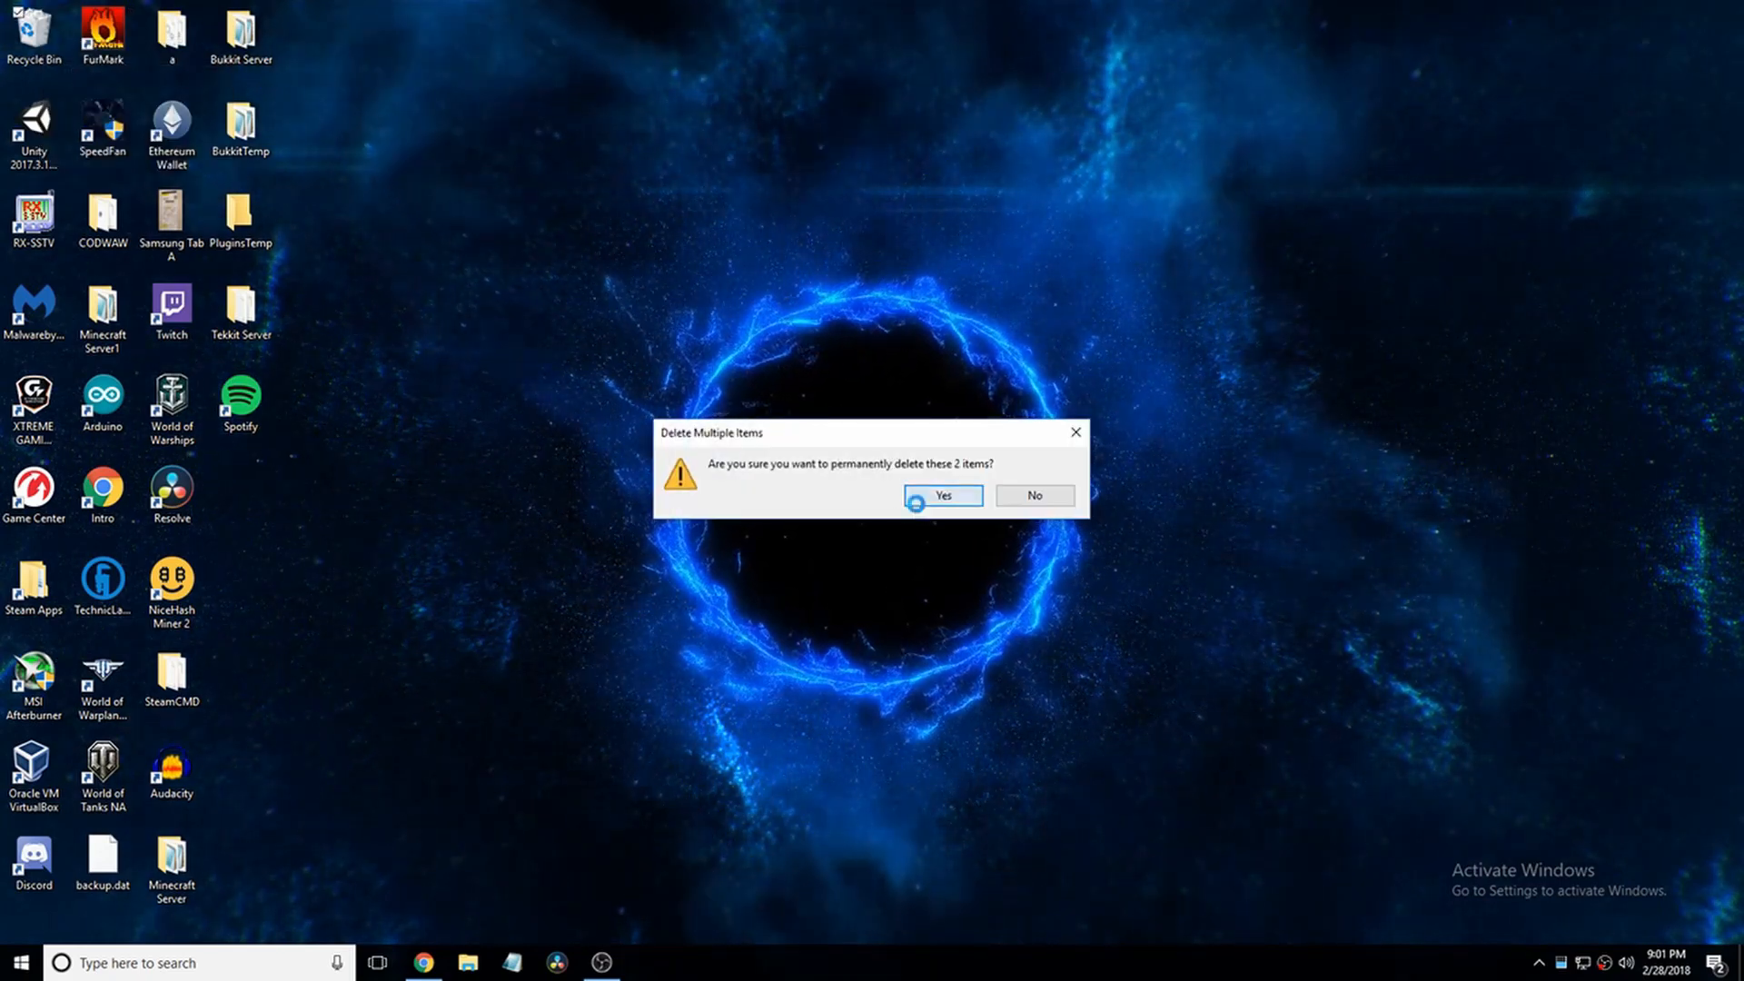
click(941, 495)
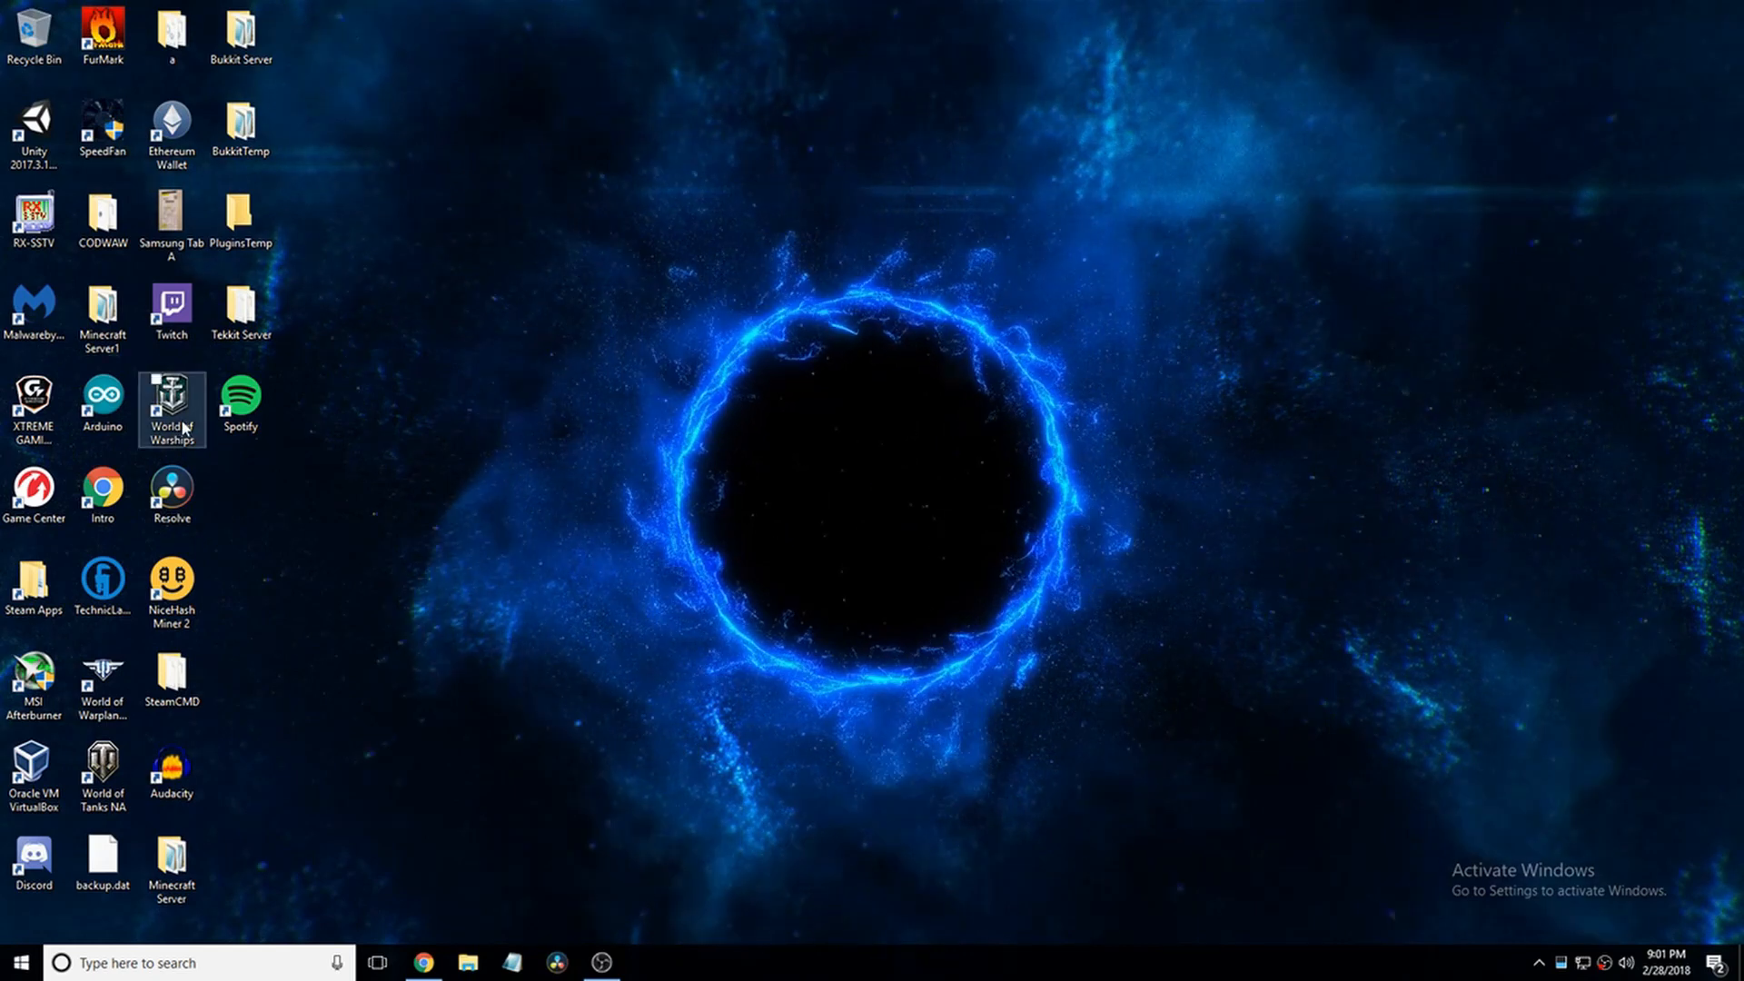
mouse_move(606, 631)
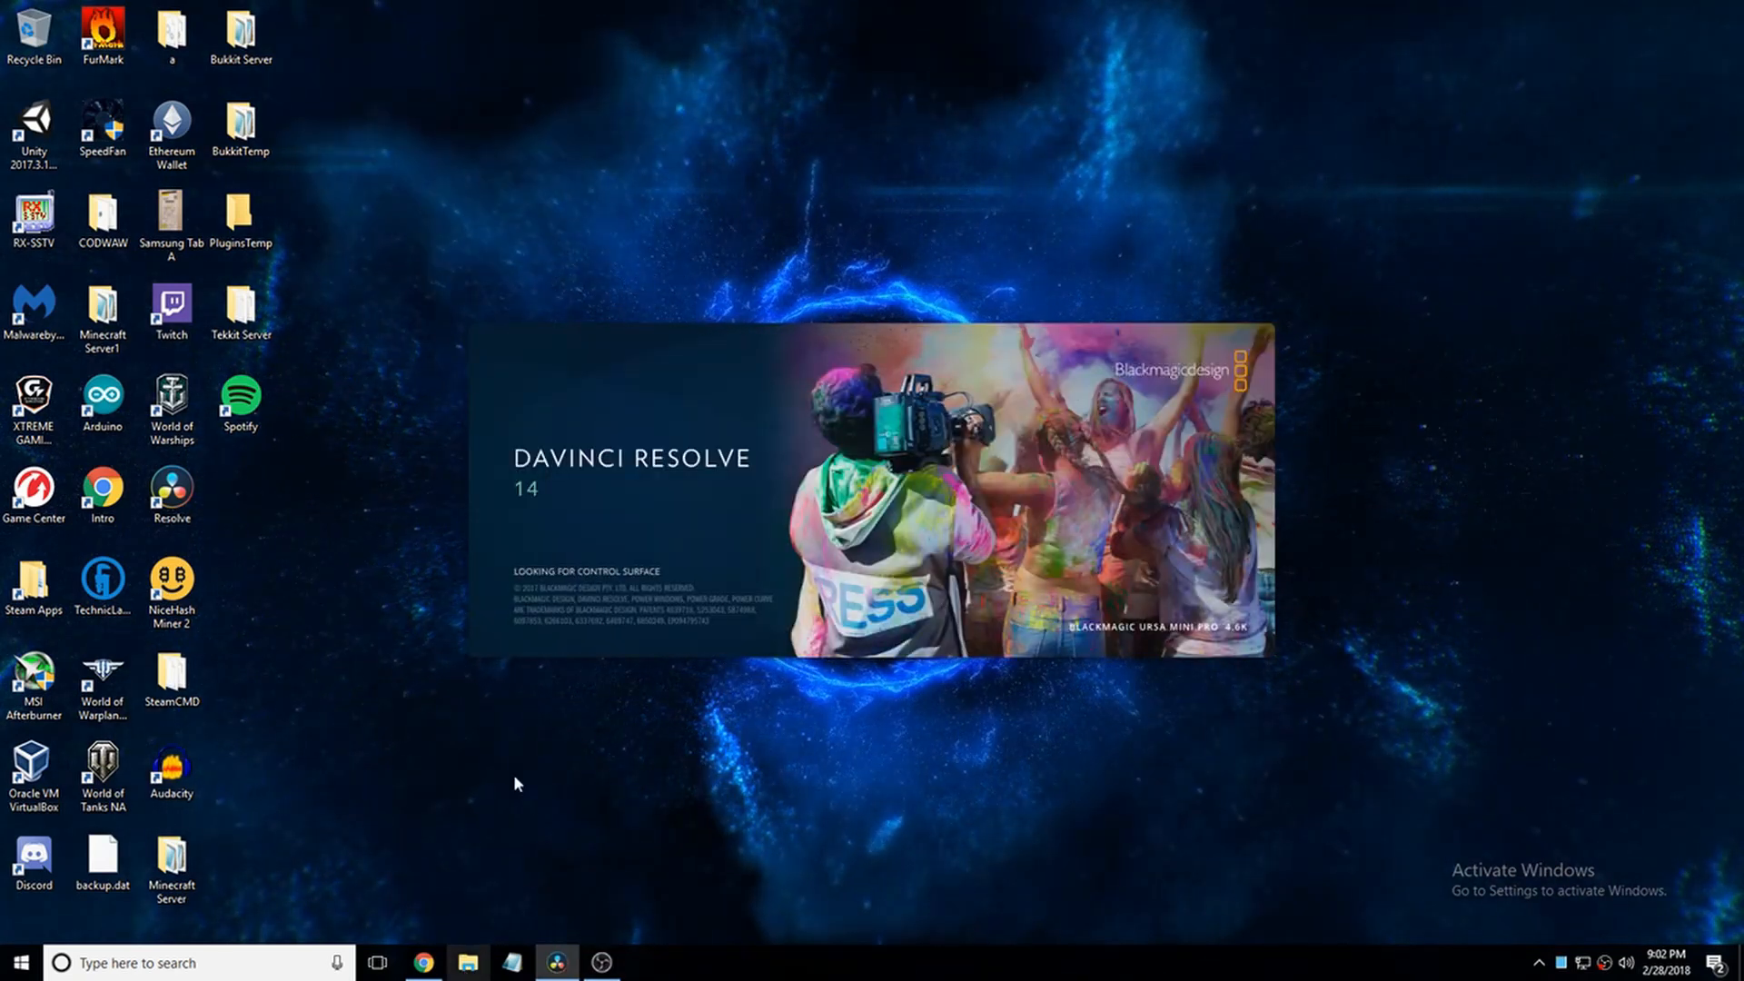
Step: Launch DaVinci Resolve and dismiss the Local Database upgrade prompt without upgrading
click(466, 962)
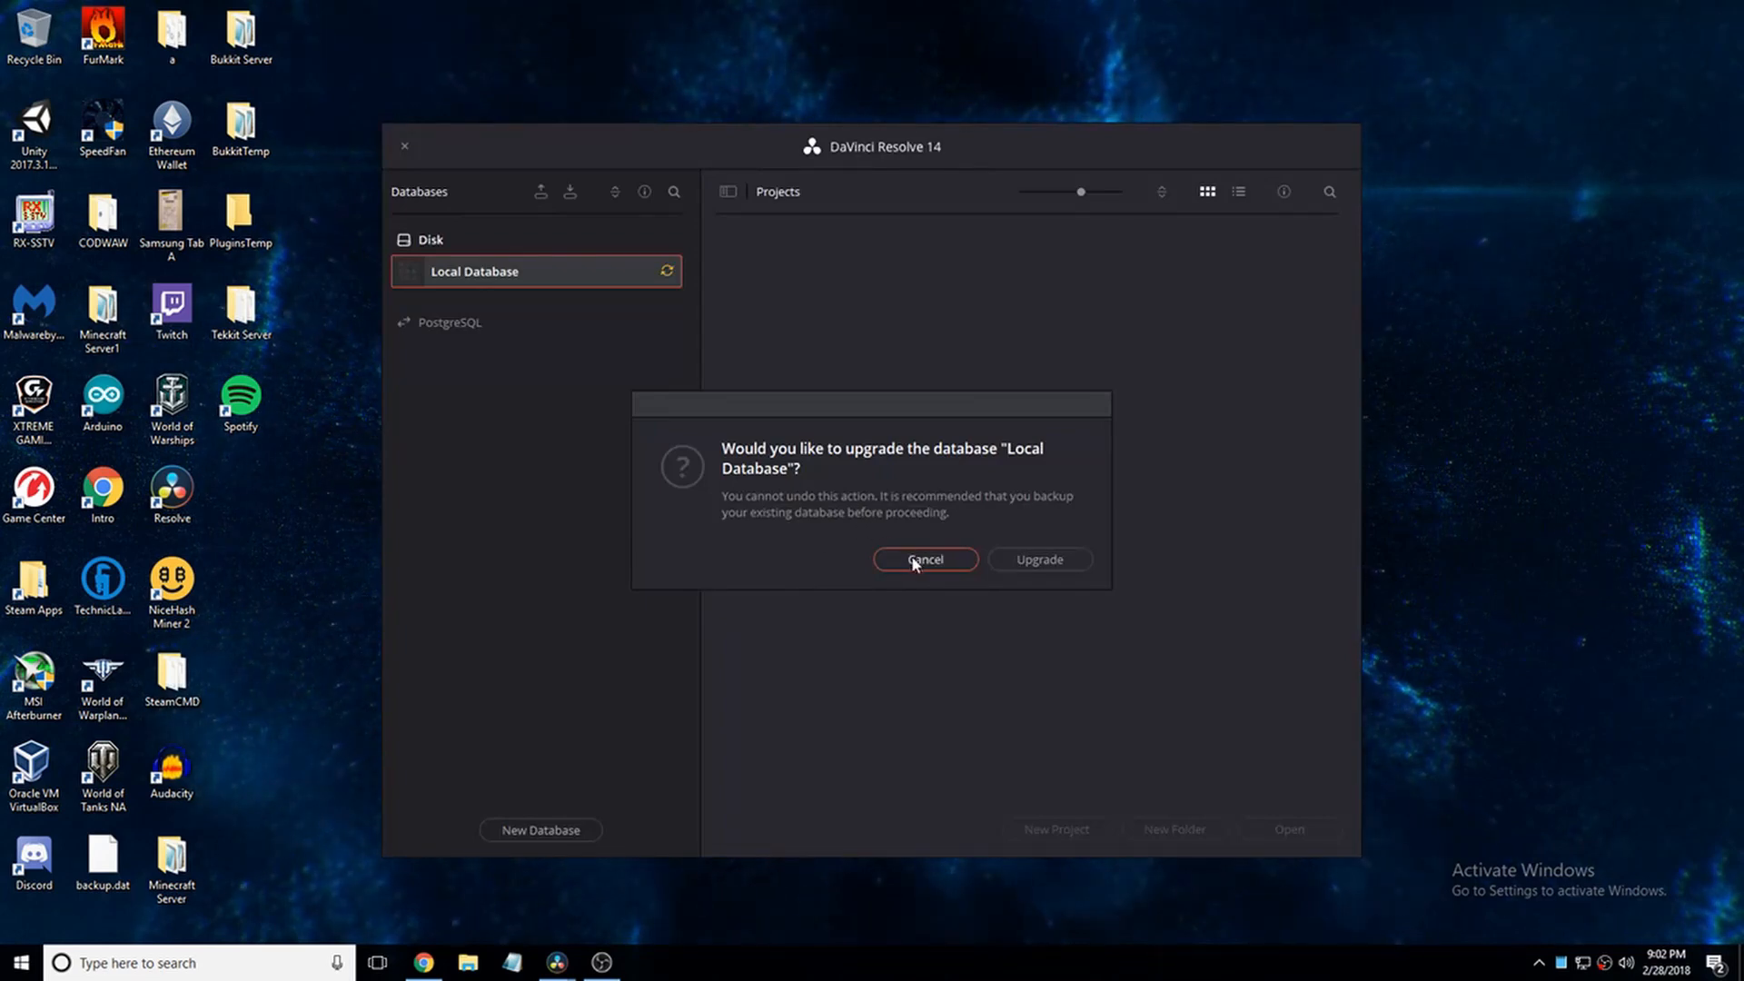
click(925, 559)
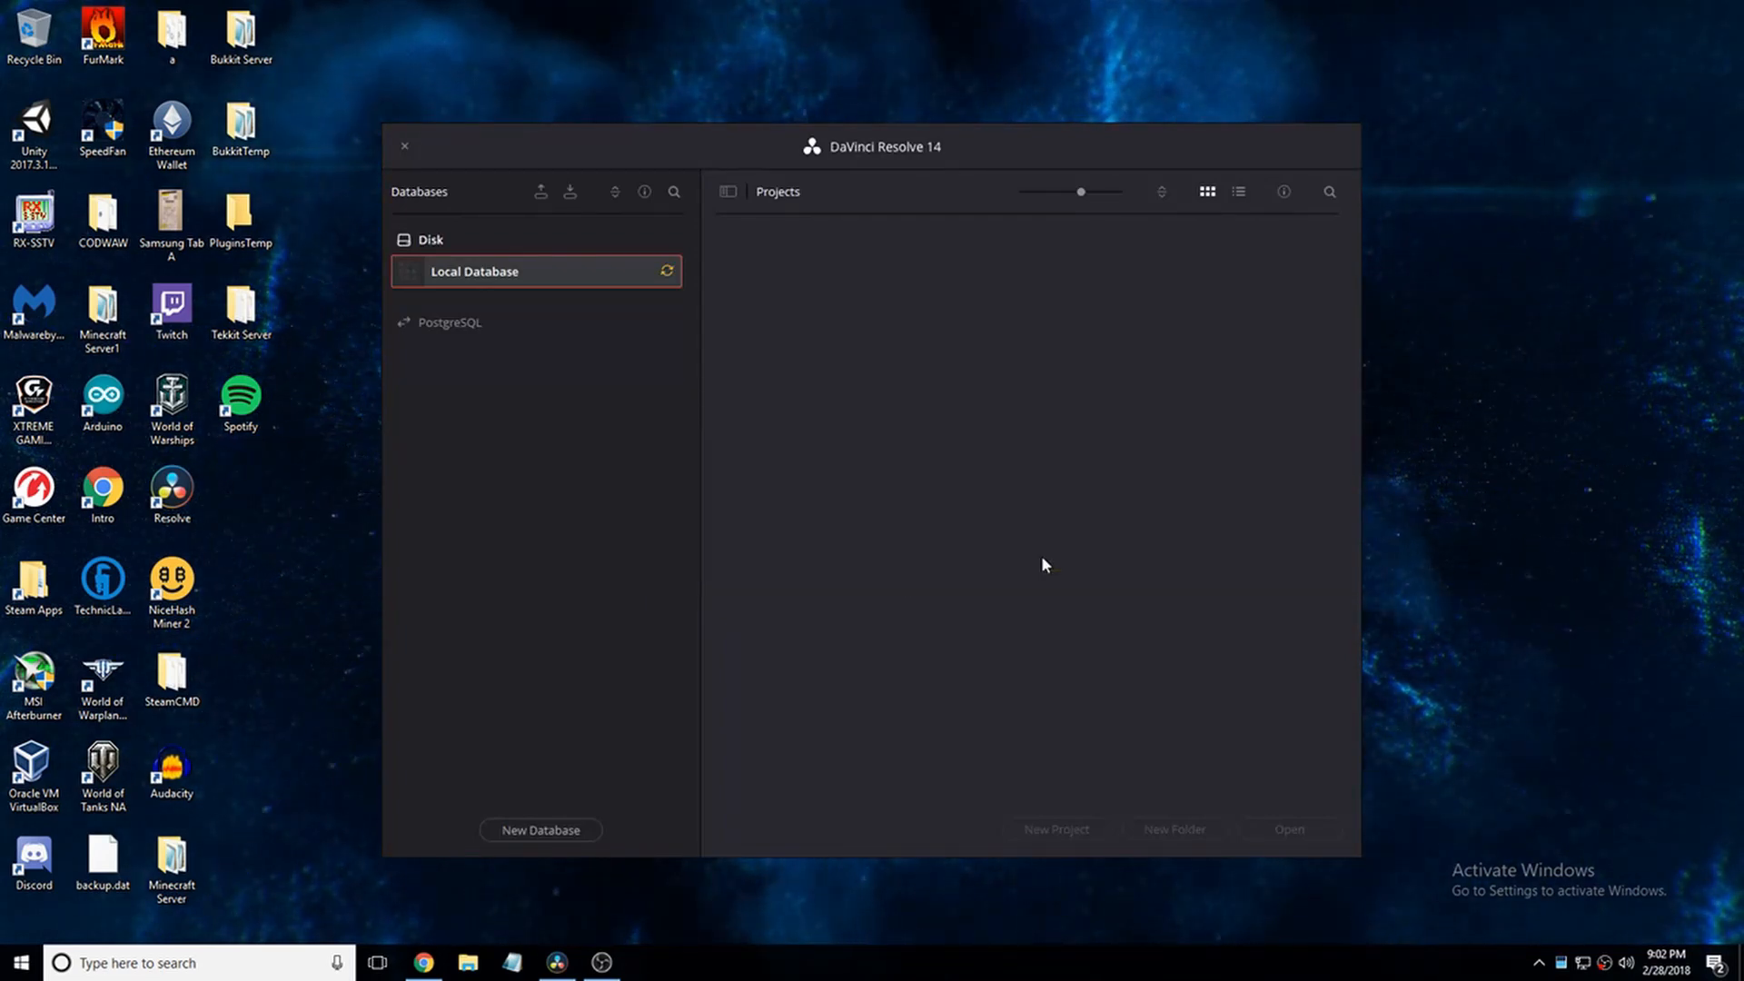
mouse_move(339, 267)
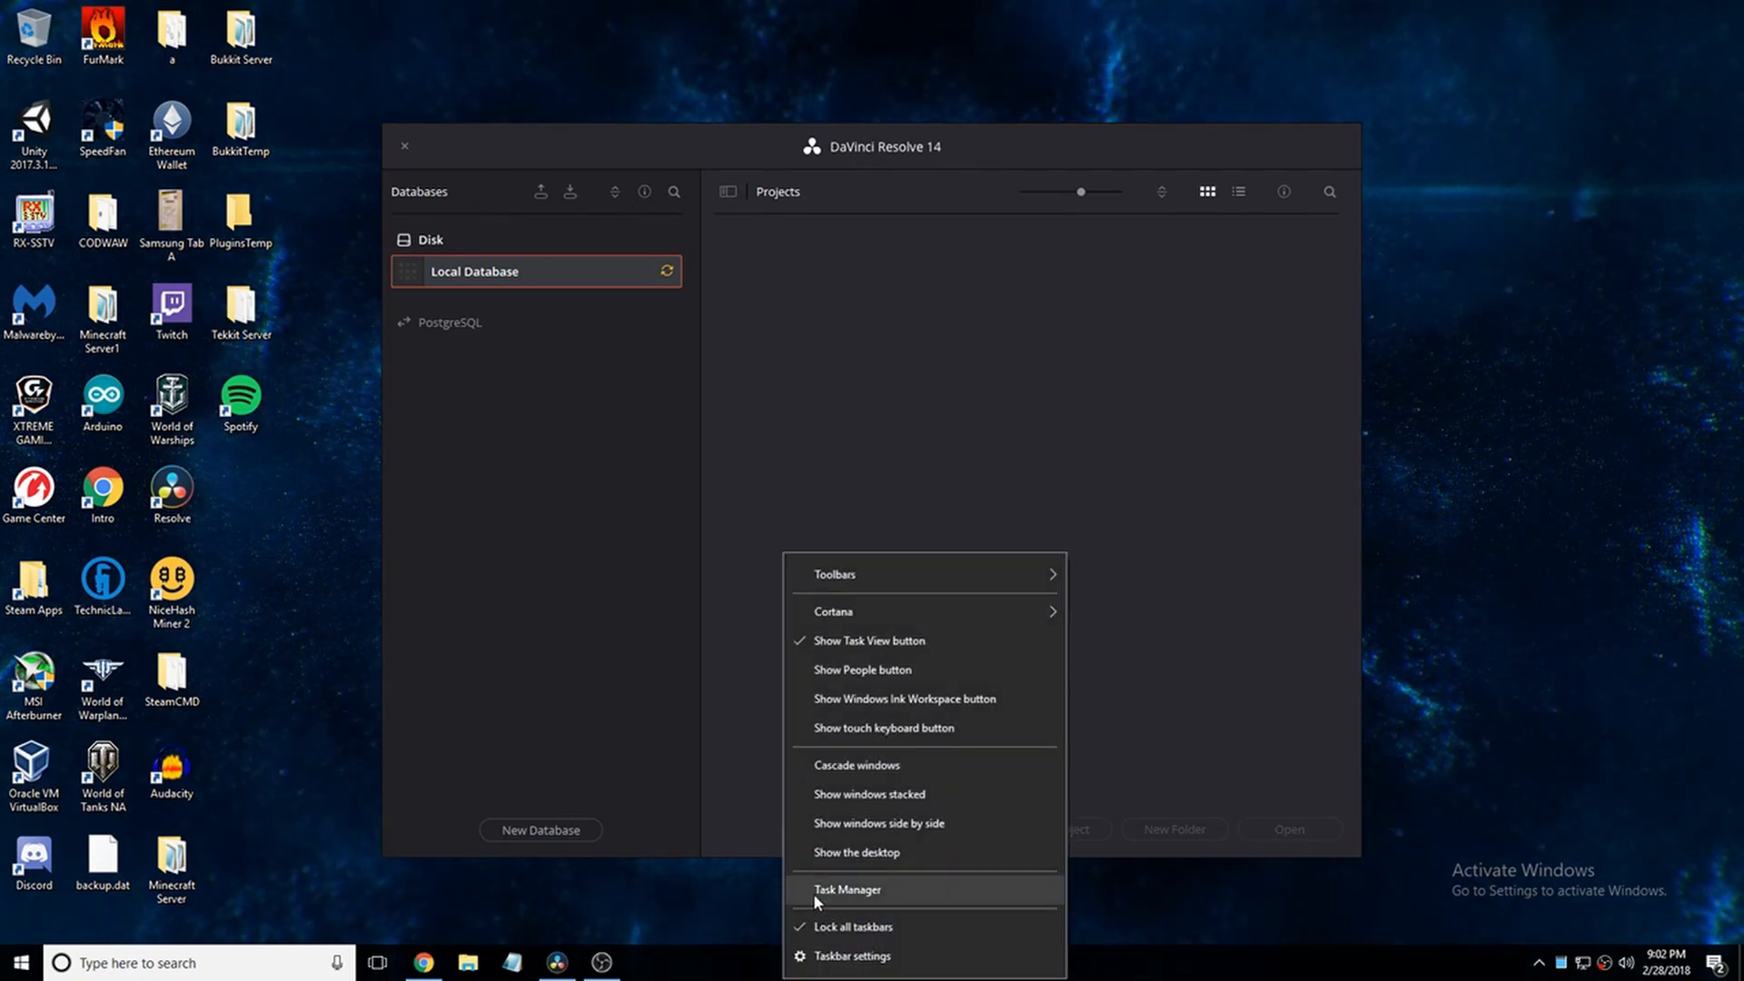
Step: Open Task Manager and scroll through the local database's project grid
click(848, 888)
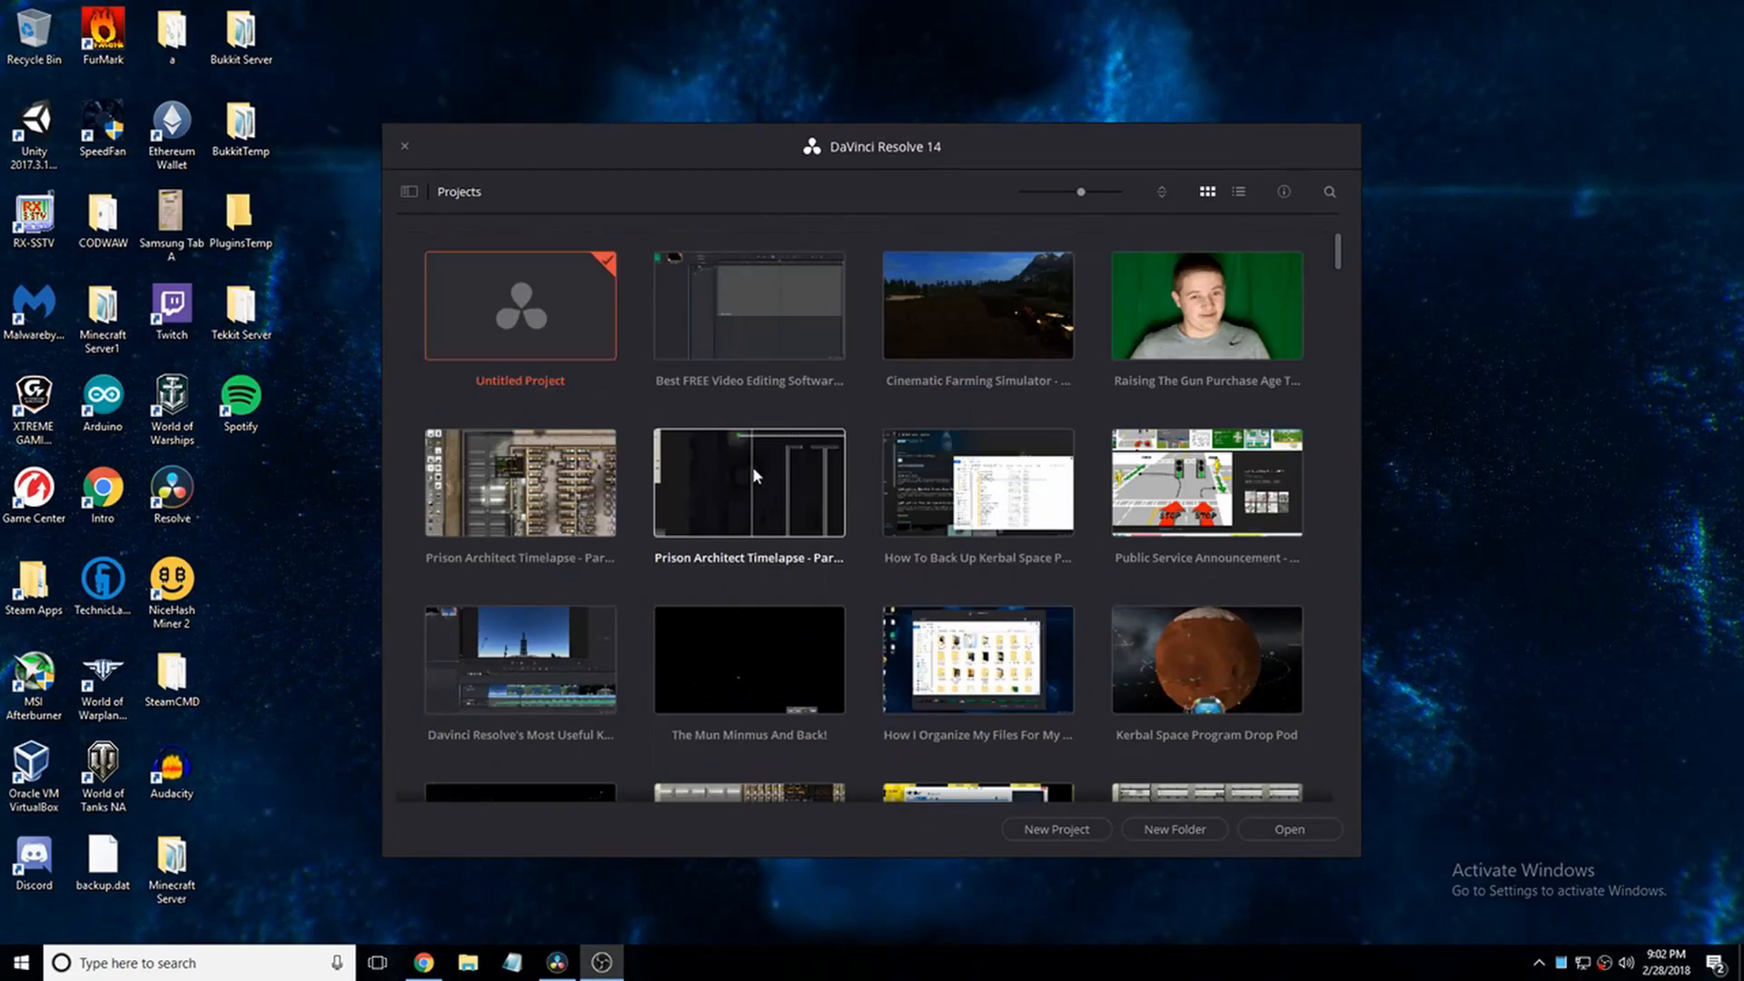
scroll(down, 3)
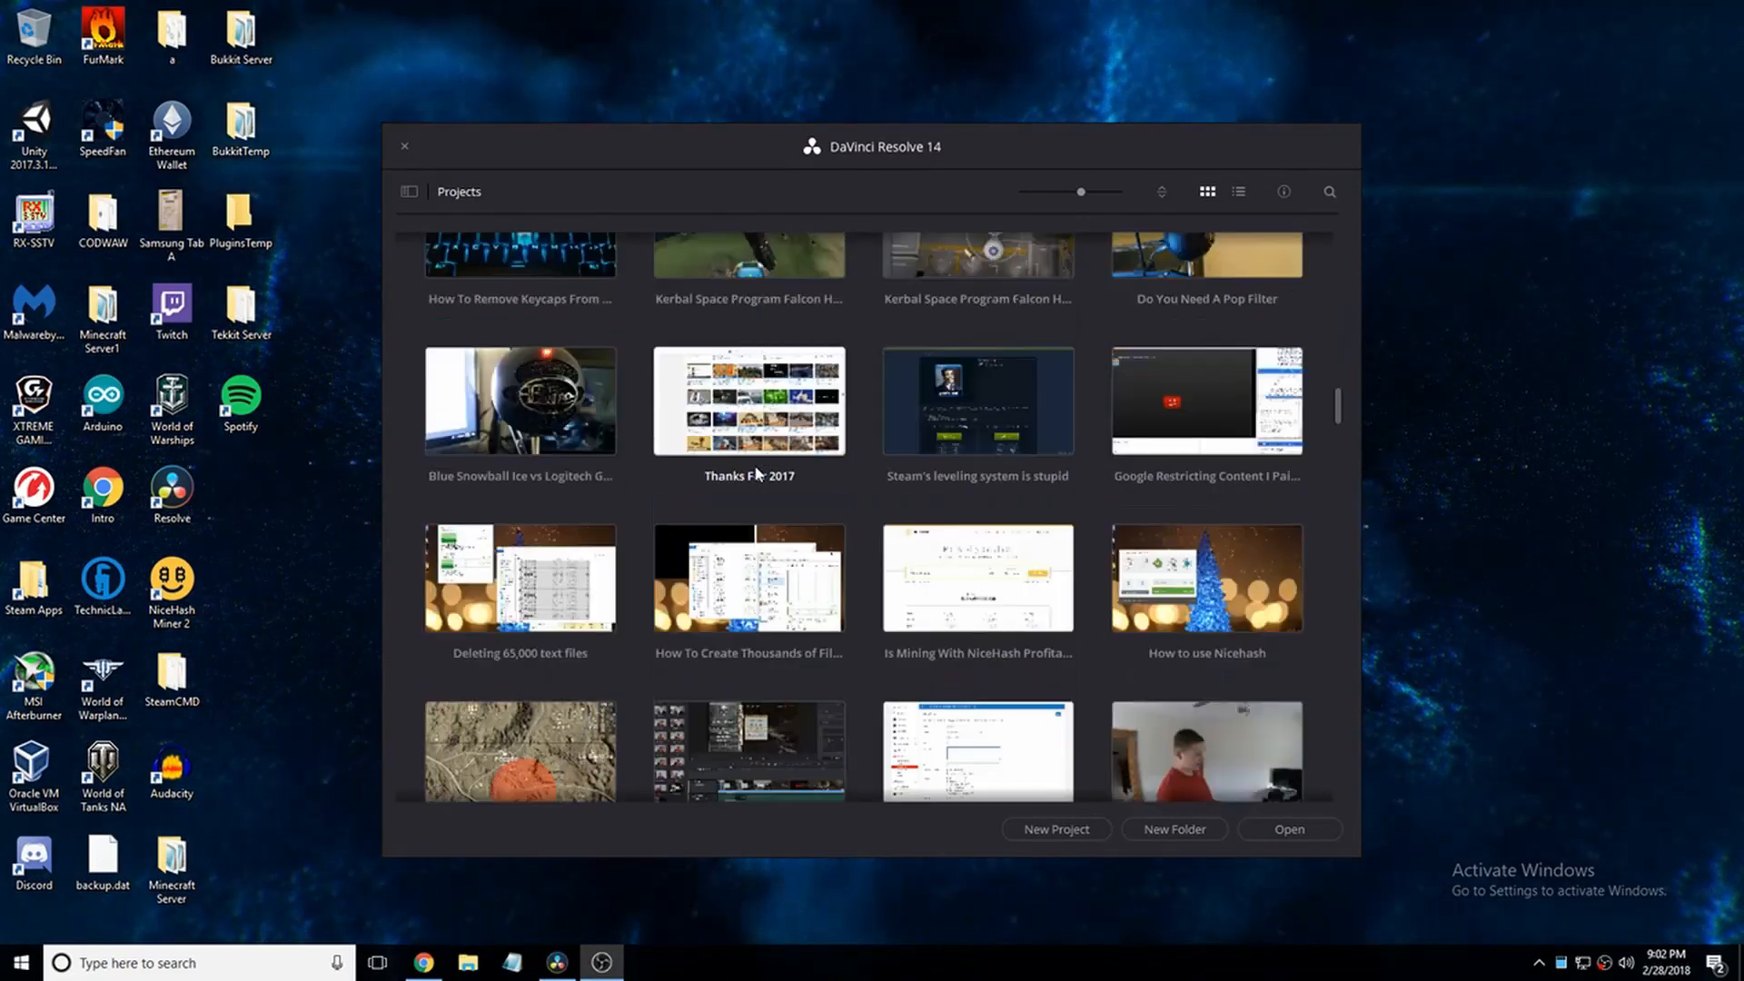
scroll(down, 3)
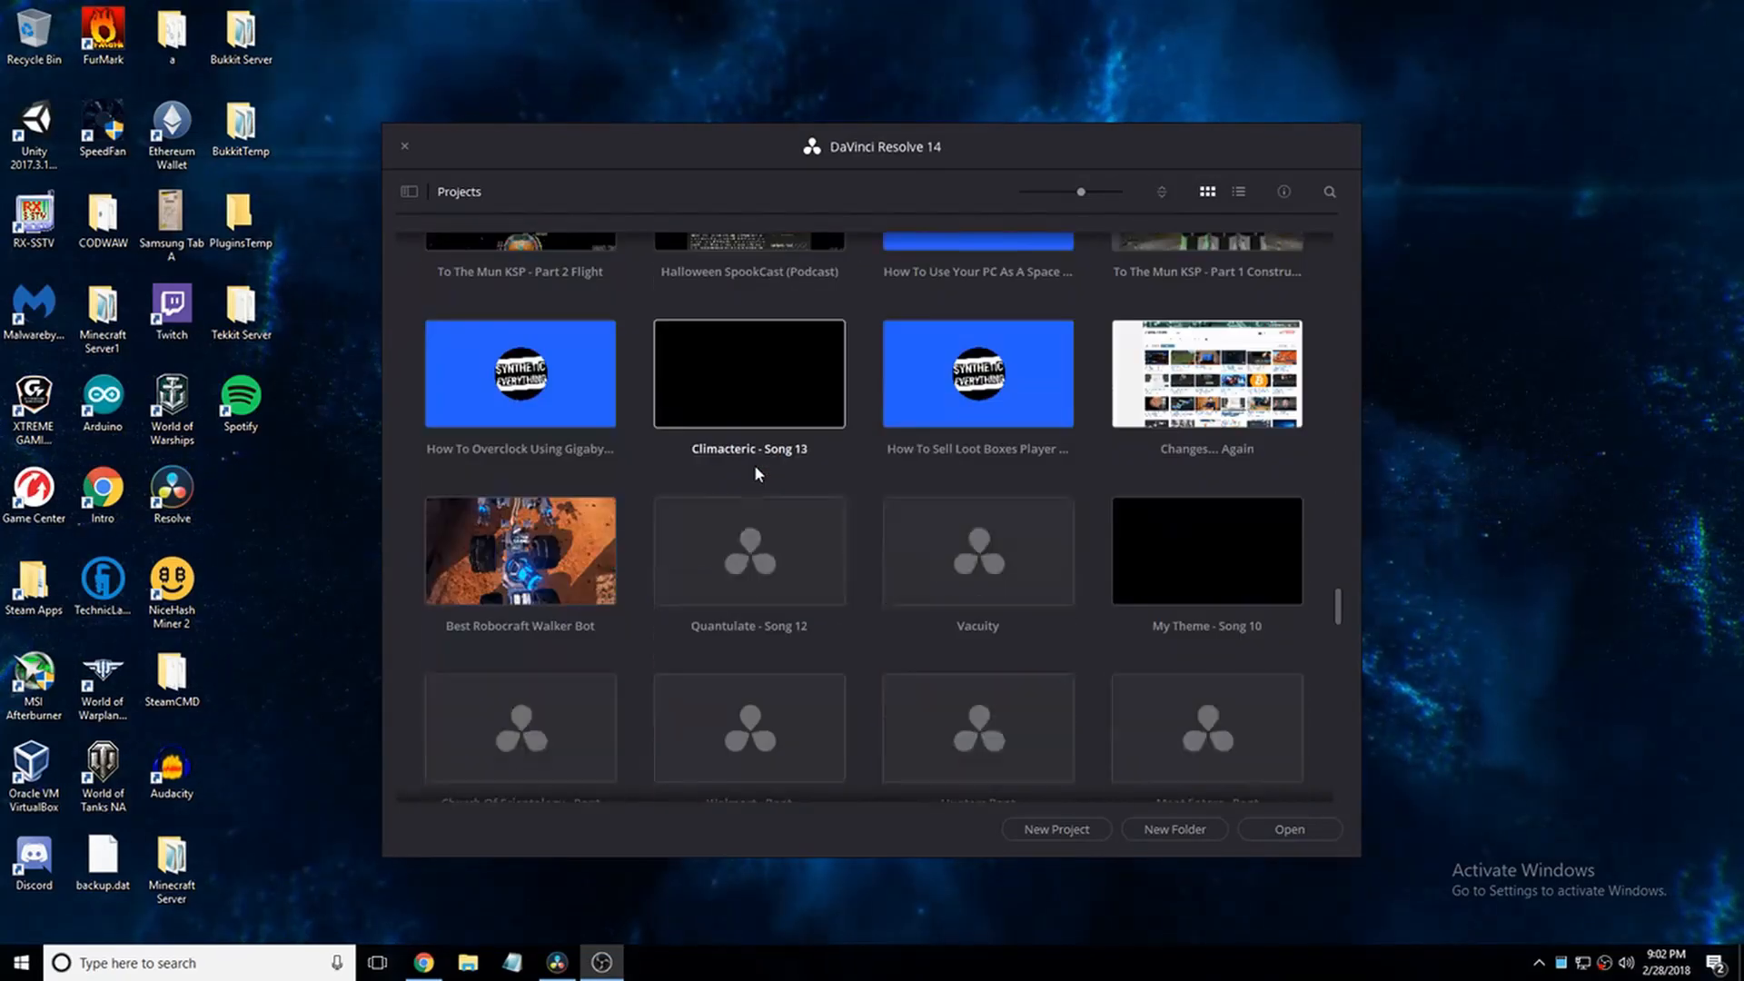
scroll(down, 3)
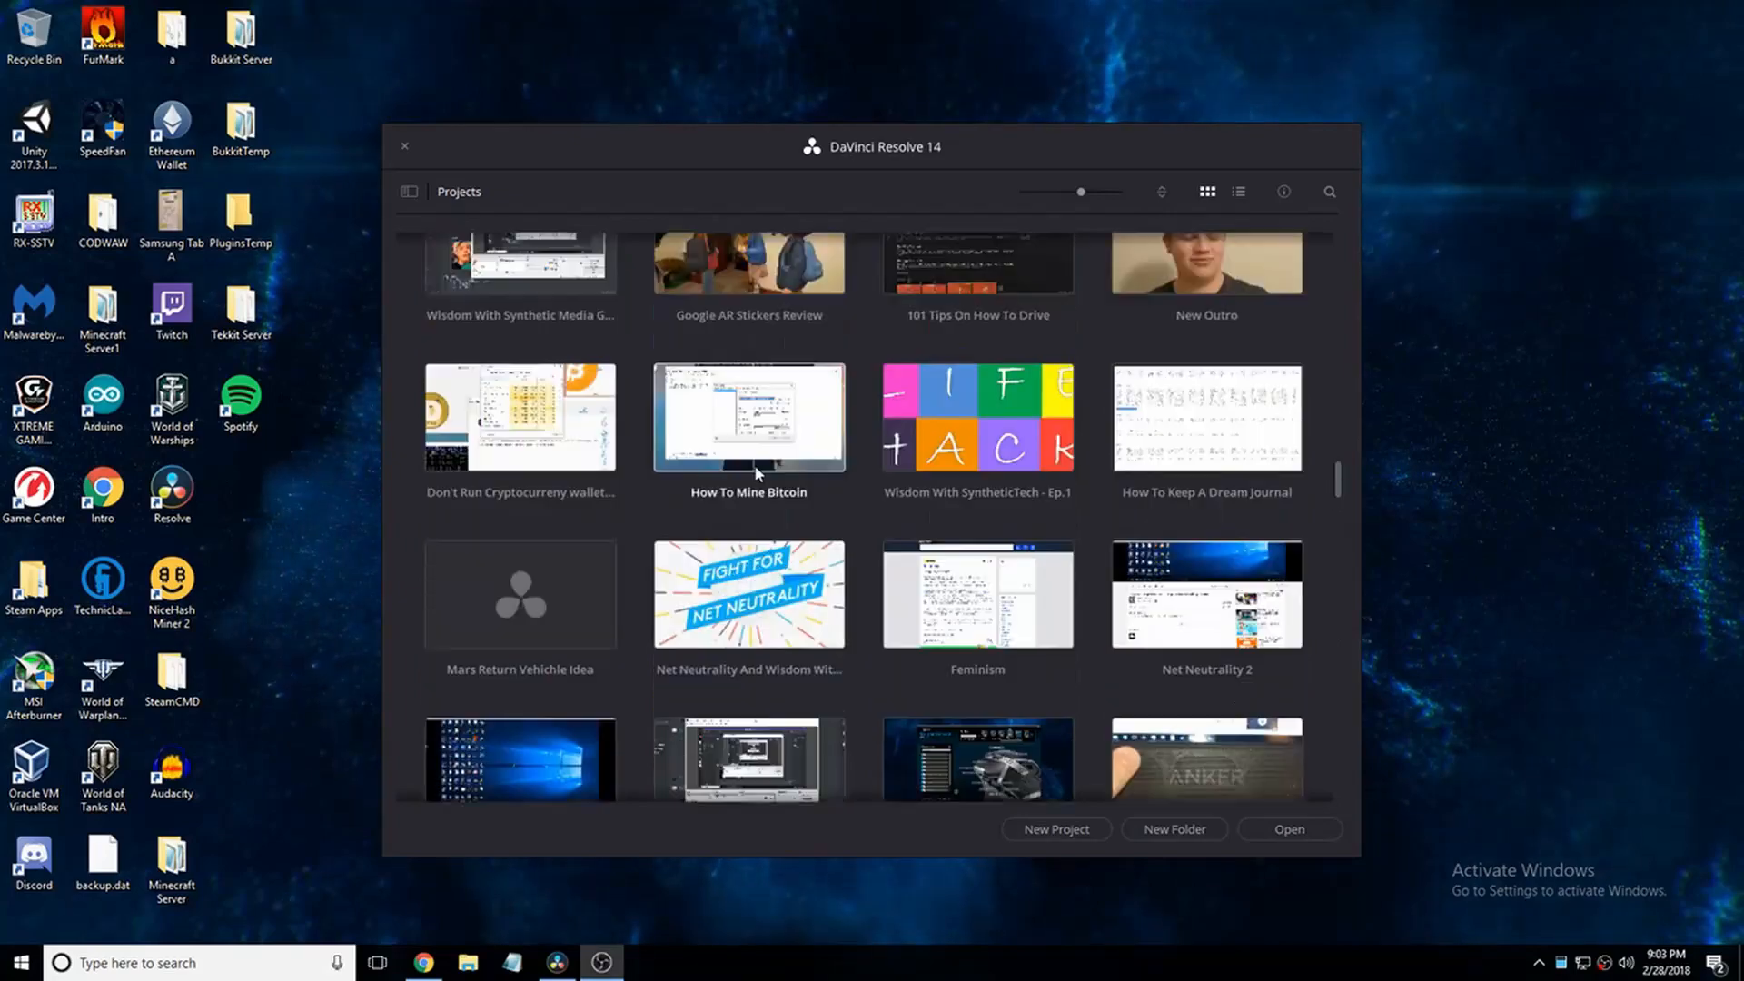
scroll(up, 3)
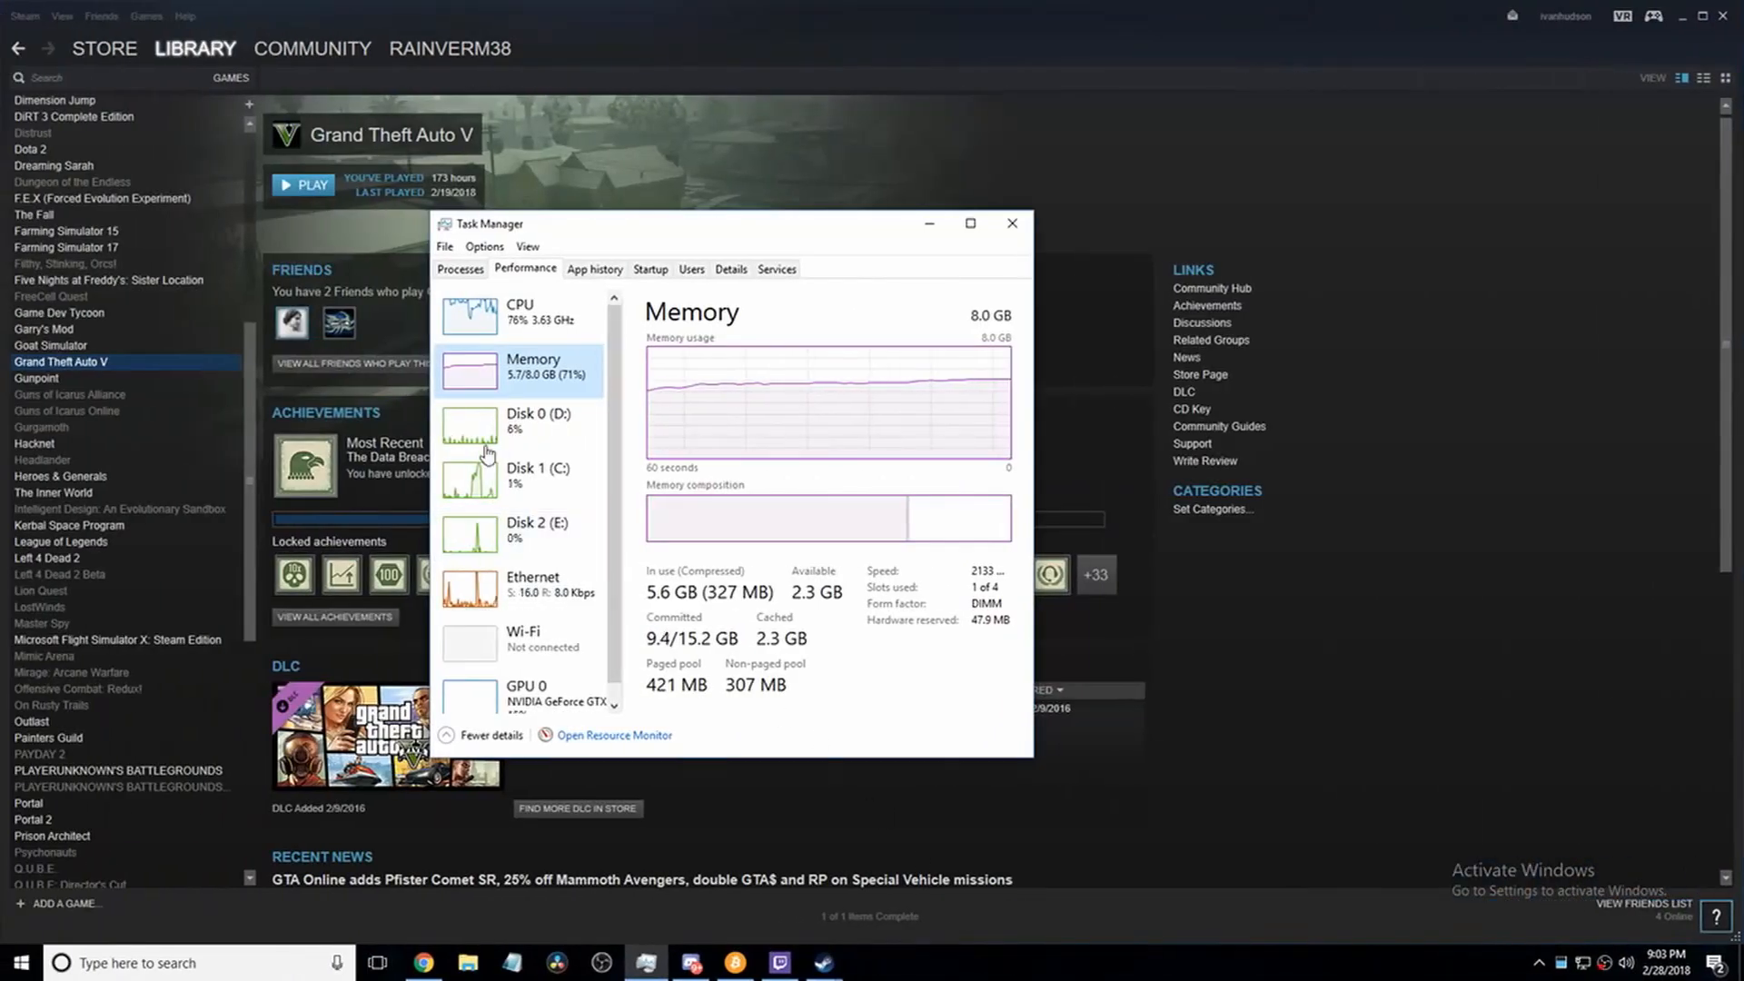
Step: Bring Task Manager forward through Task View and show its Processes list
click(377, 962)
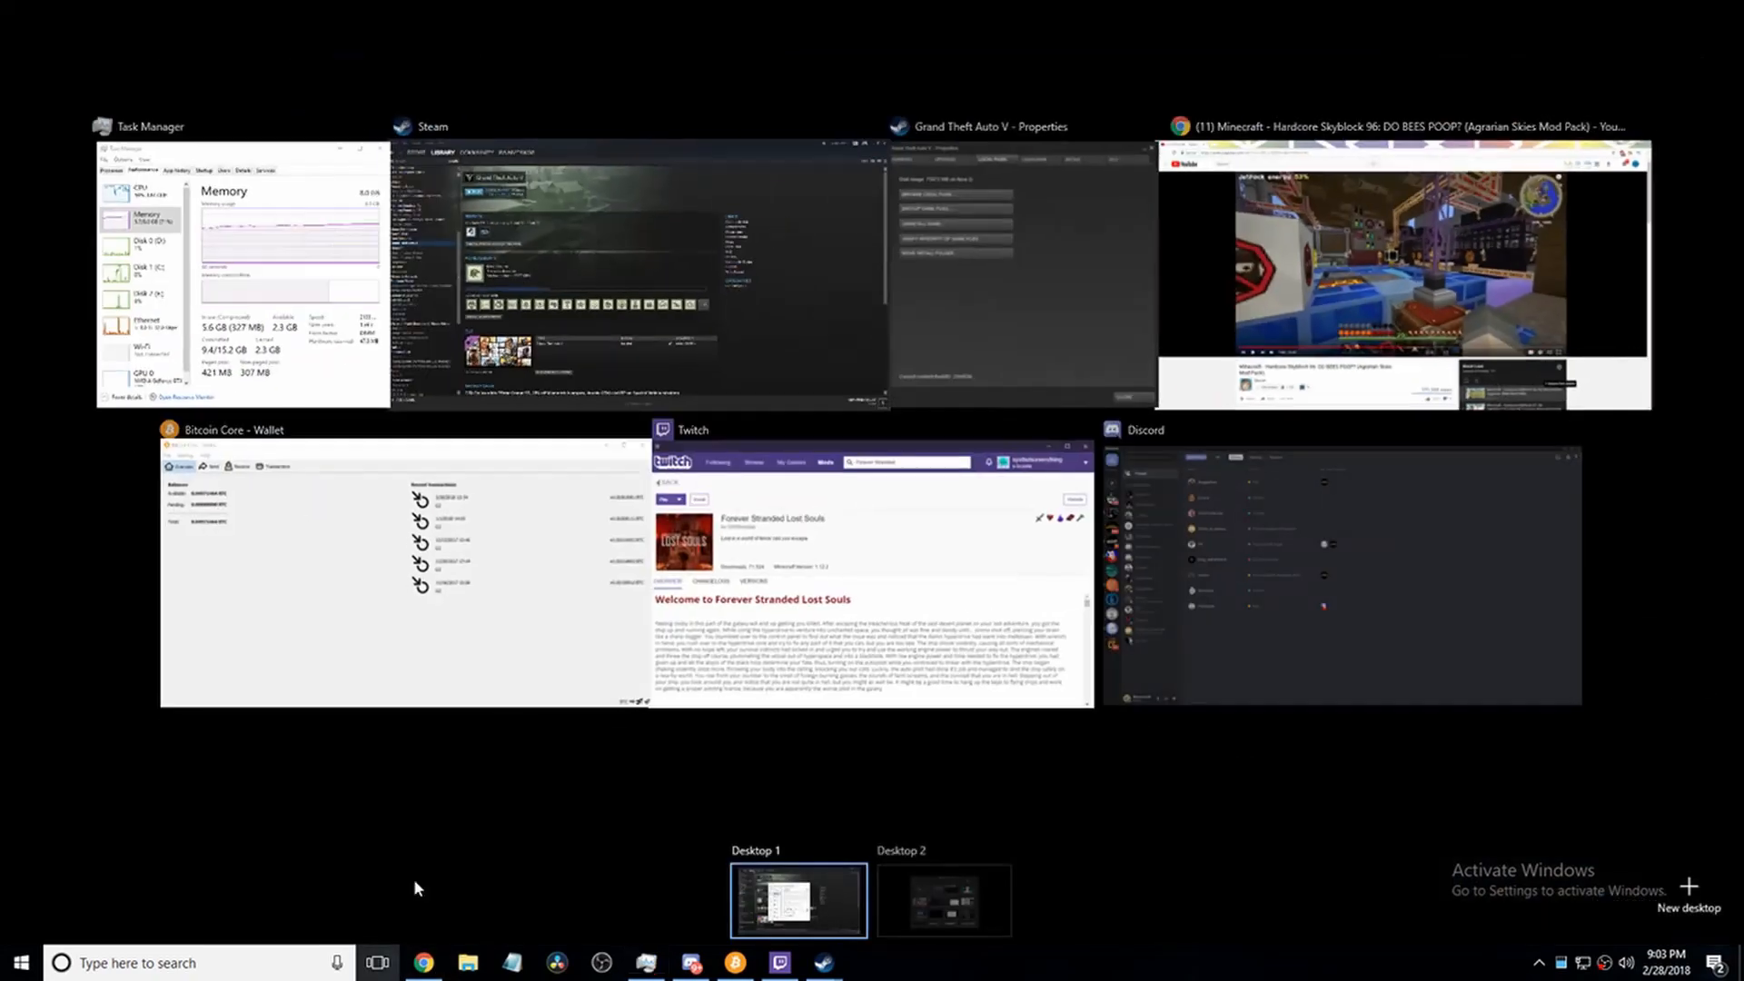
click(234, 267)
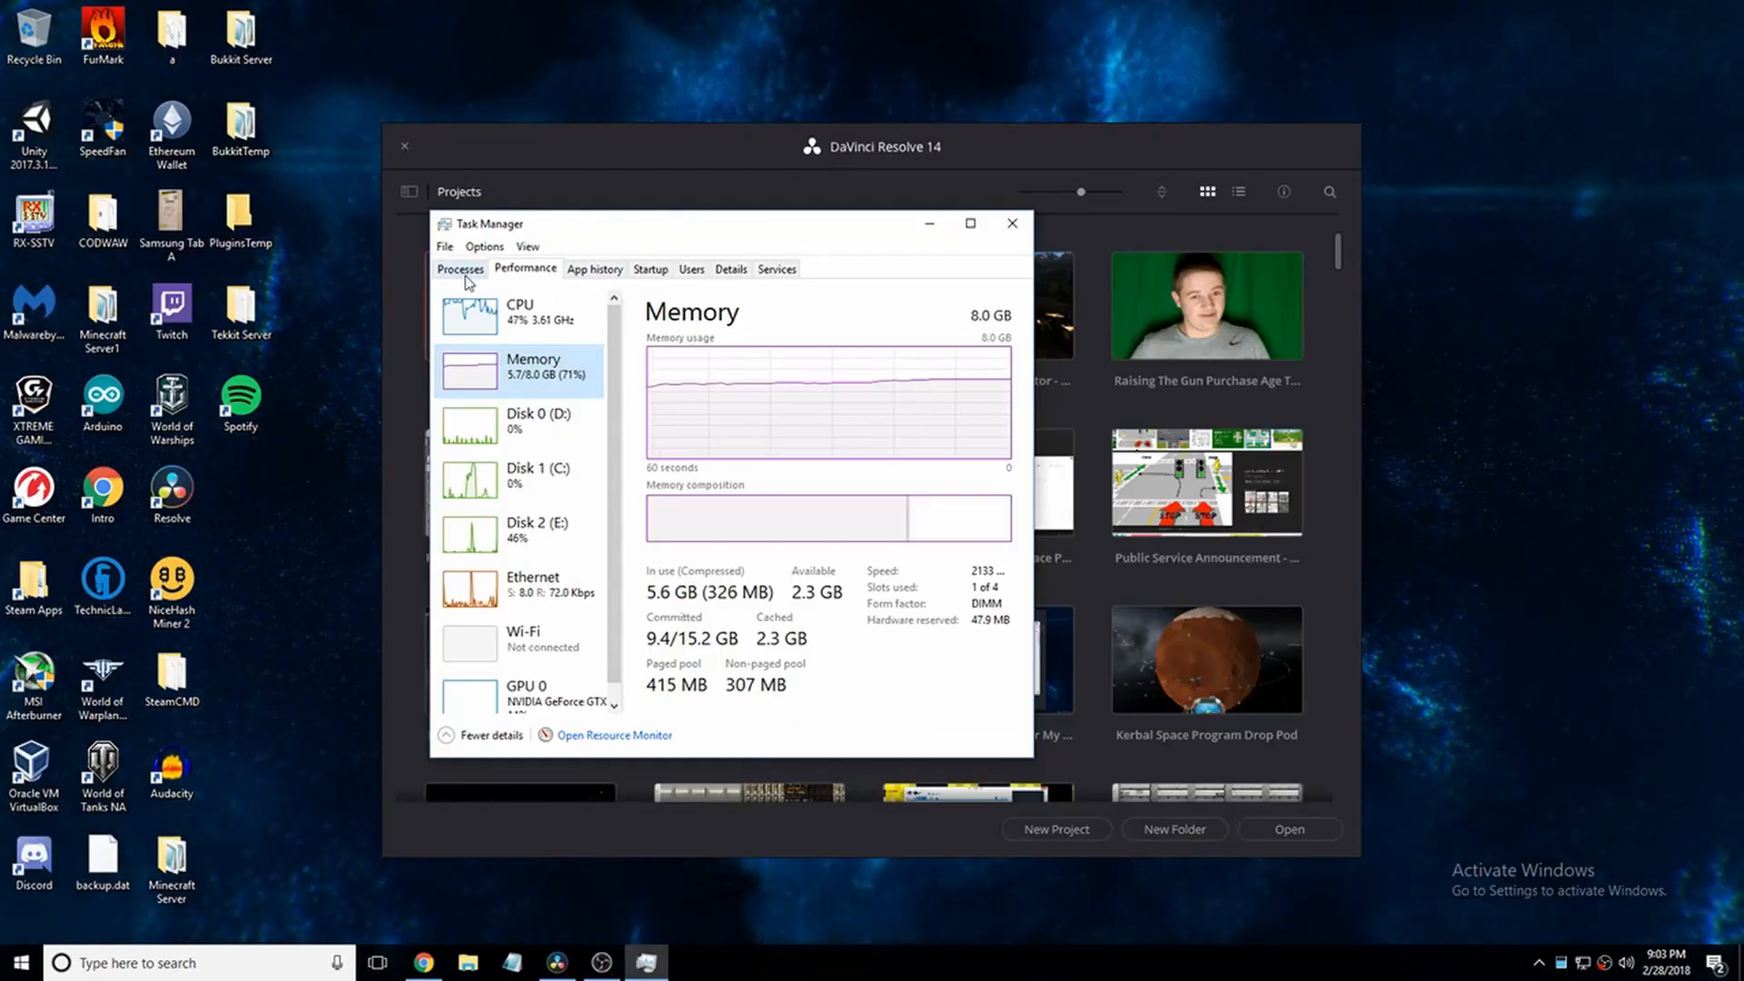
click(459, 268)
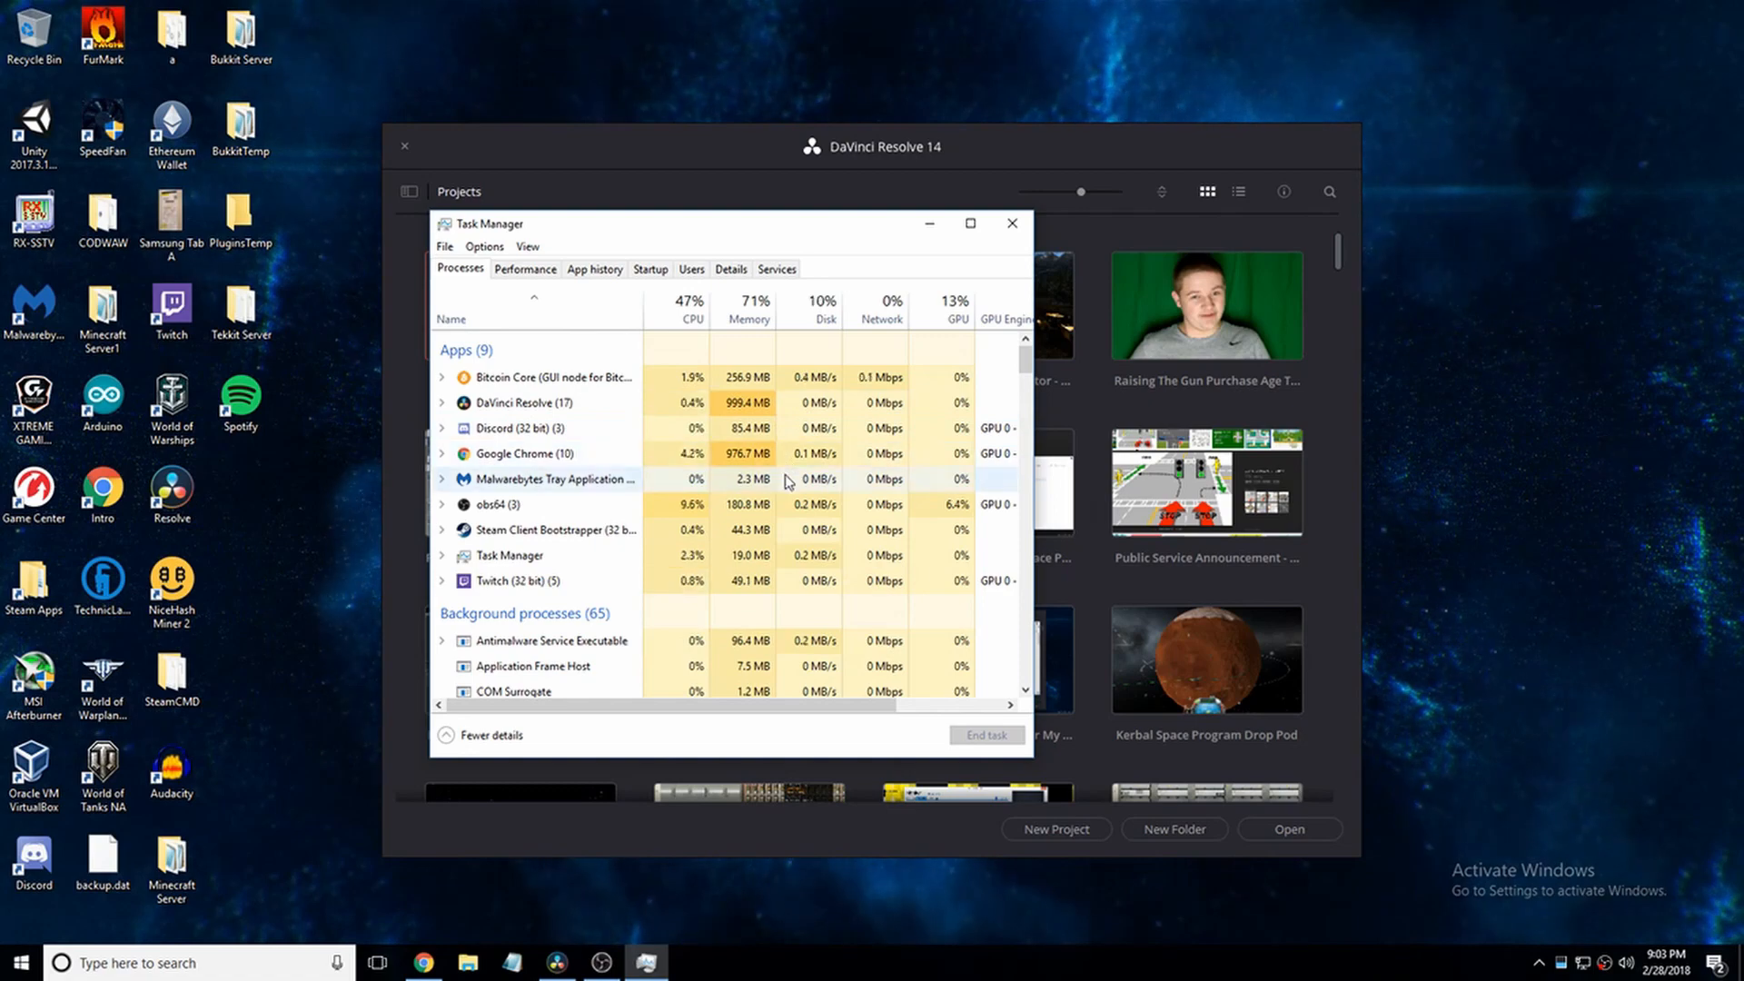
mouse_move(798, 820)
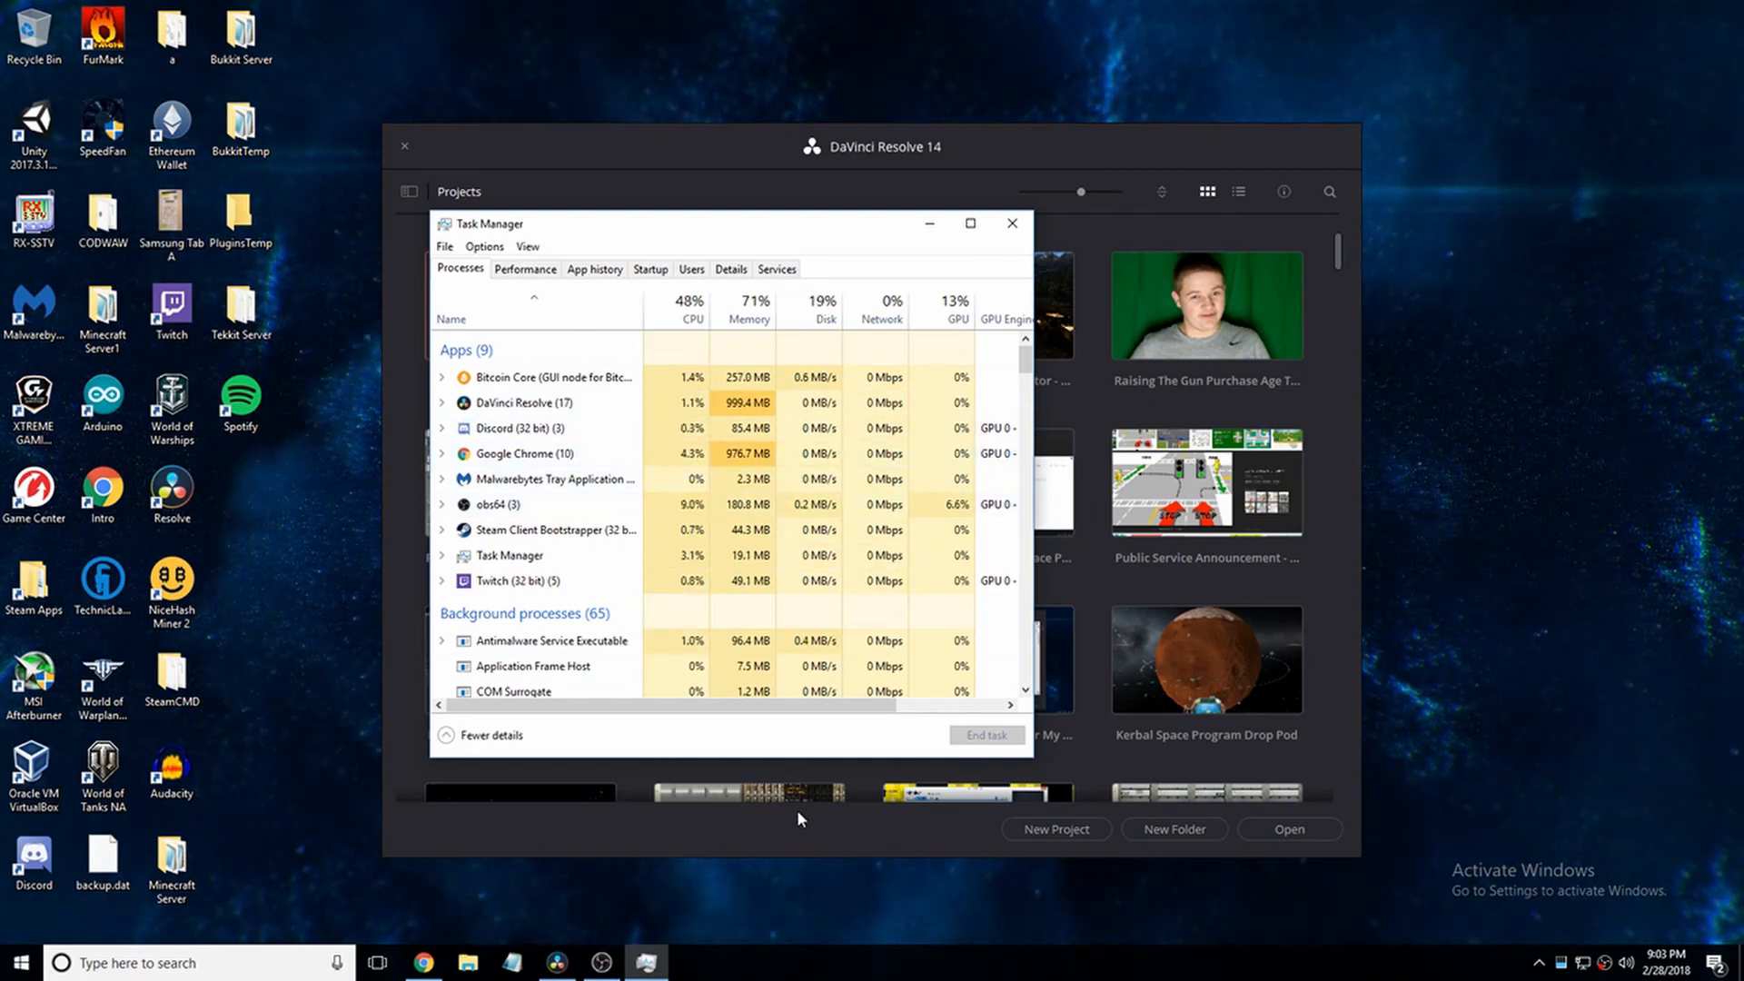
Step: Return to Resolve and open the Best FREE Video Editing Software project
click(1010, 224)
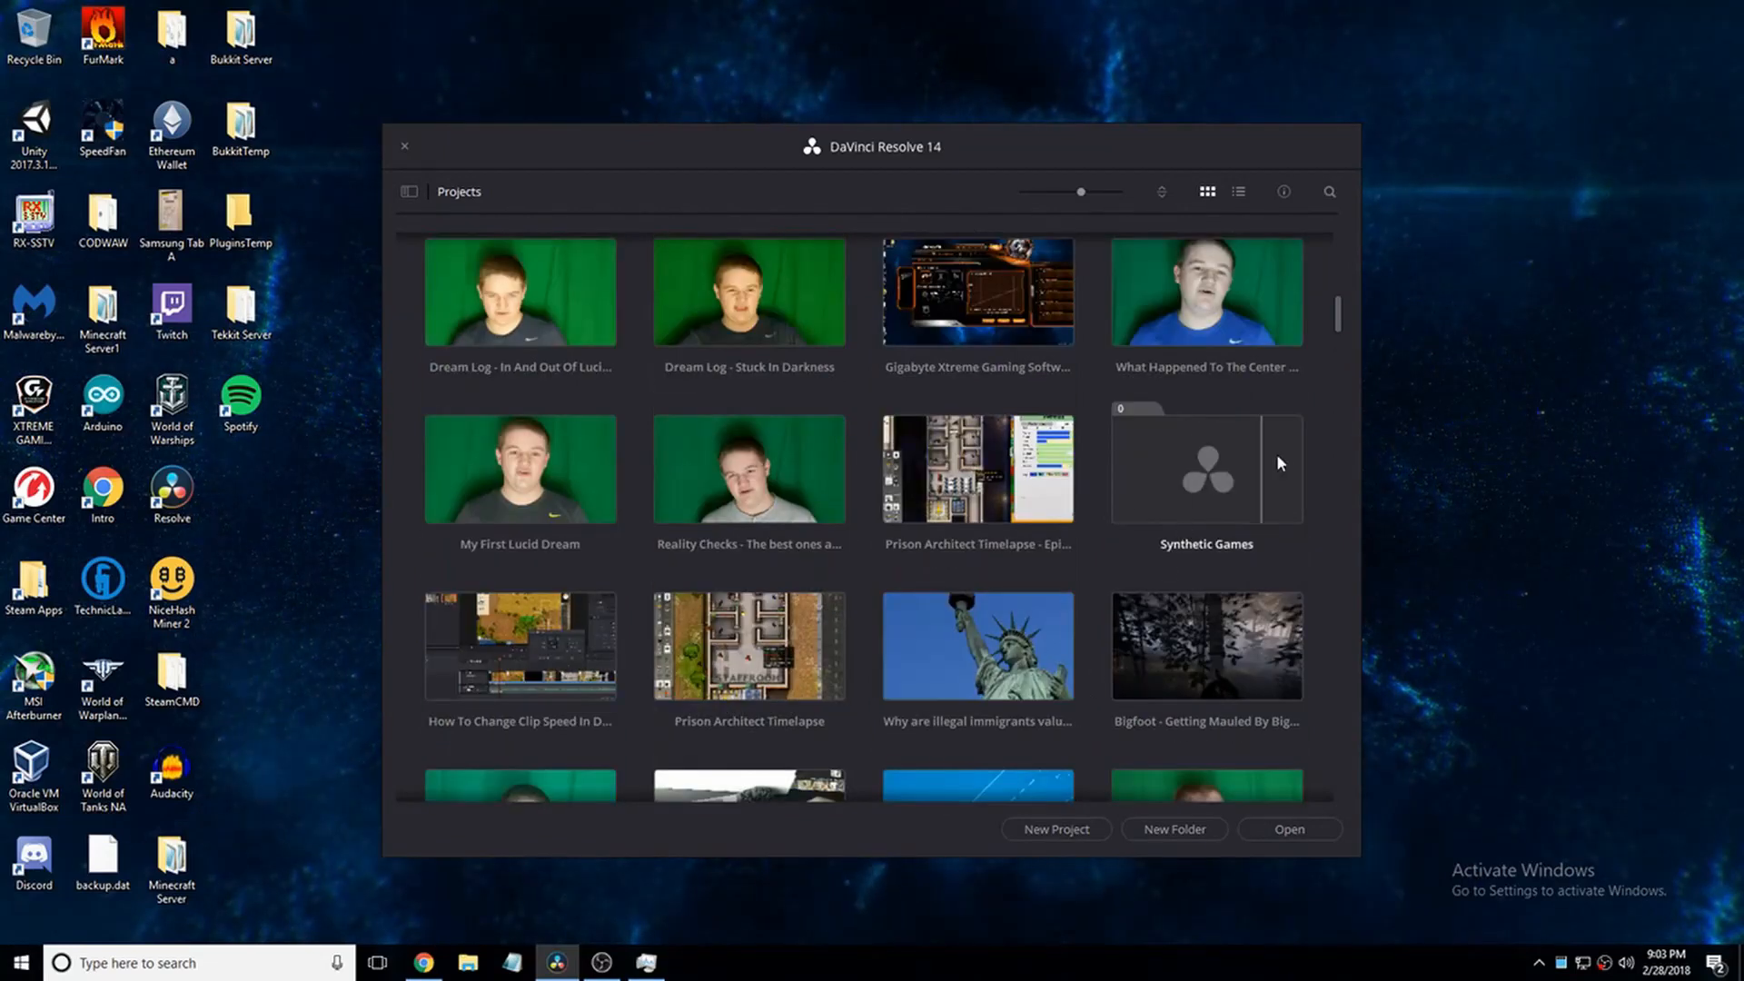
scroll(up, 3)
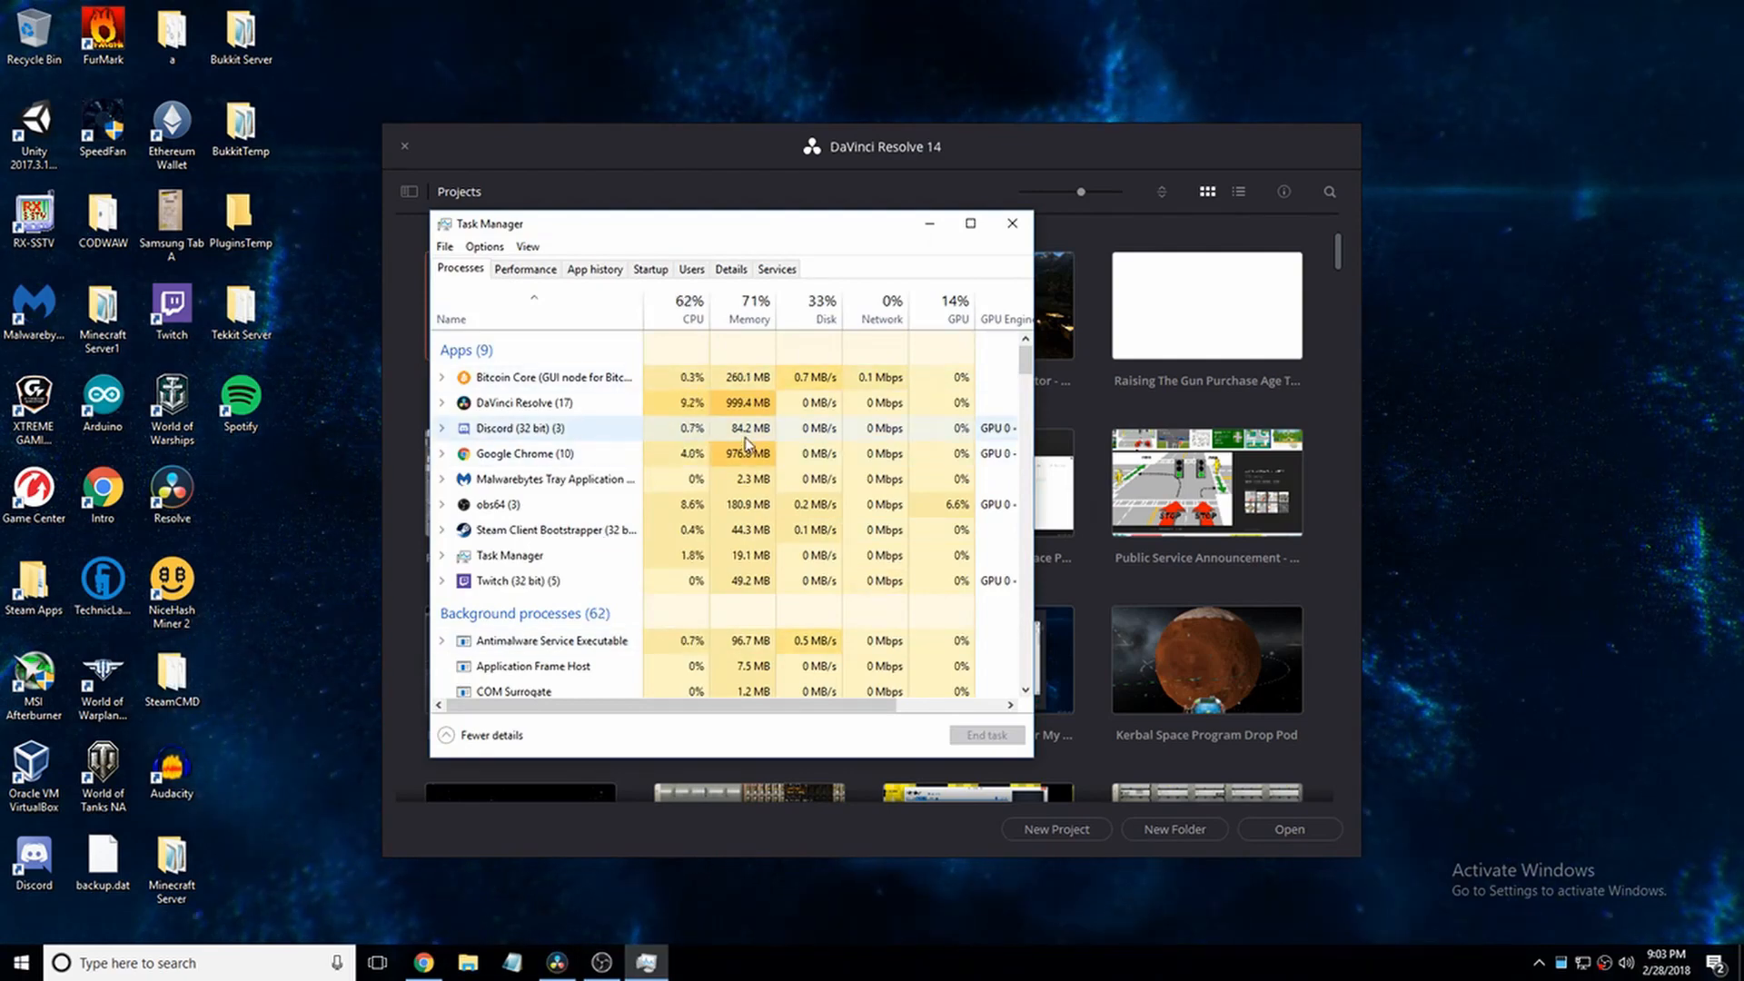
click(1009, 224)
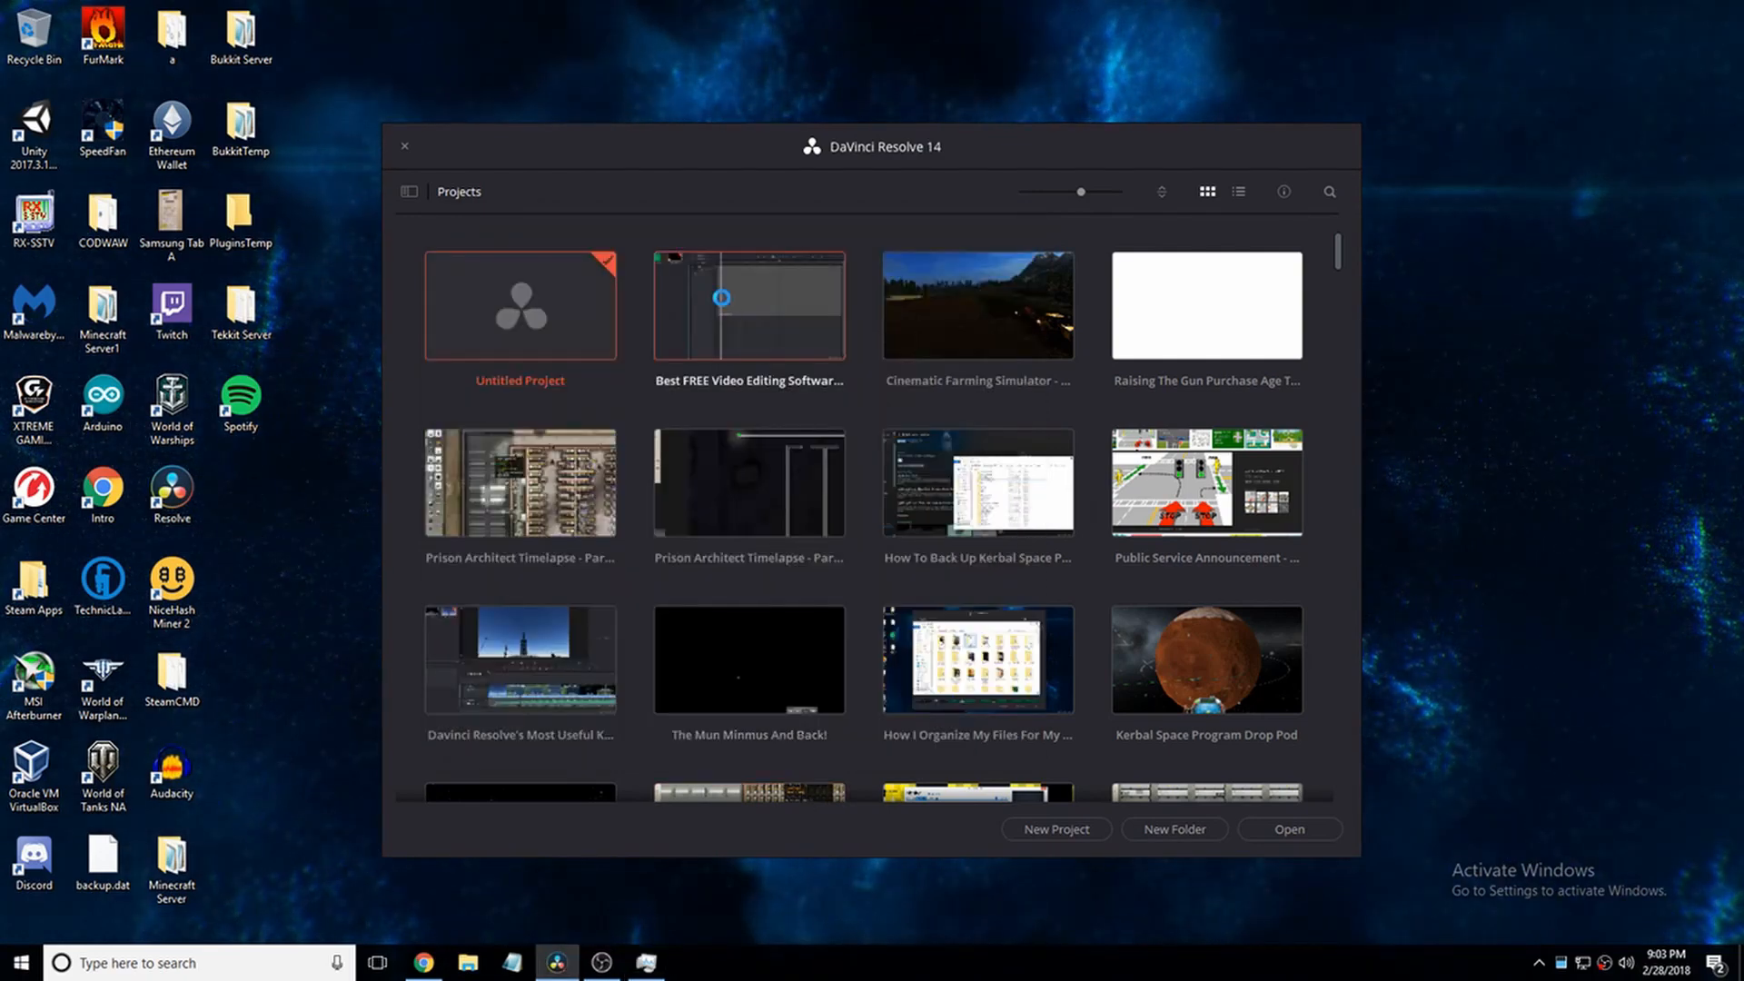
Step: Keep Task Manager in front, watching memory climb to about 2.2 GB as the project loads
click(642, 962)
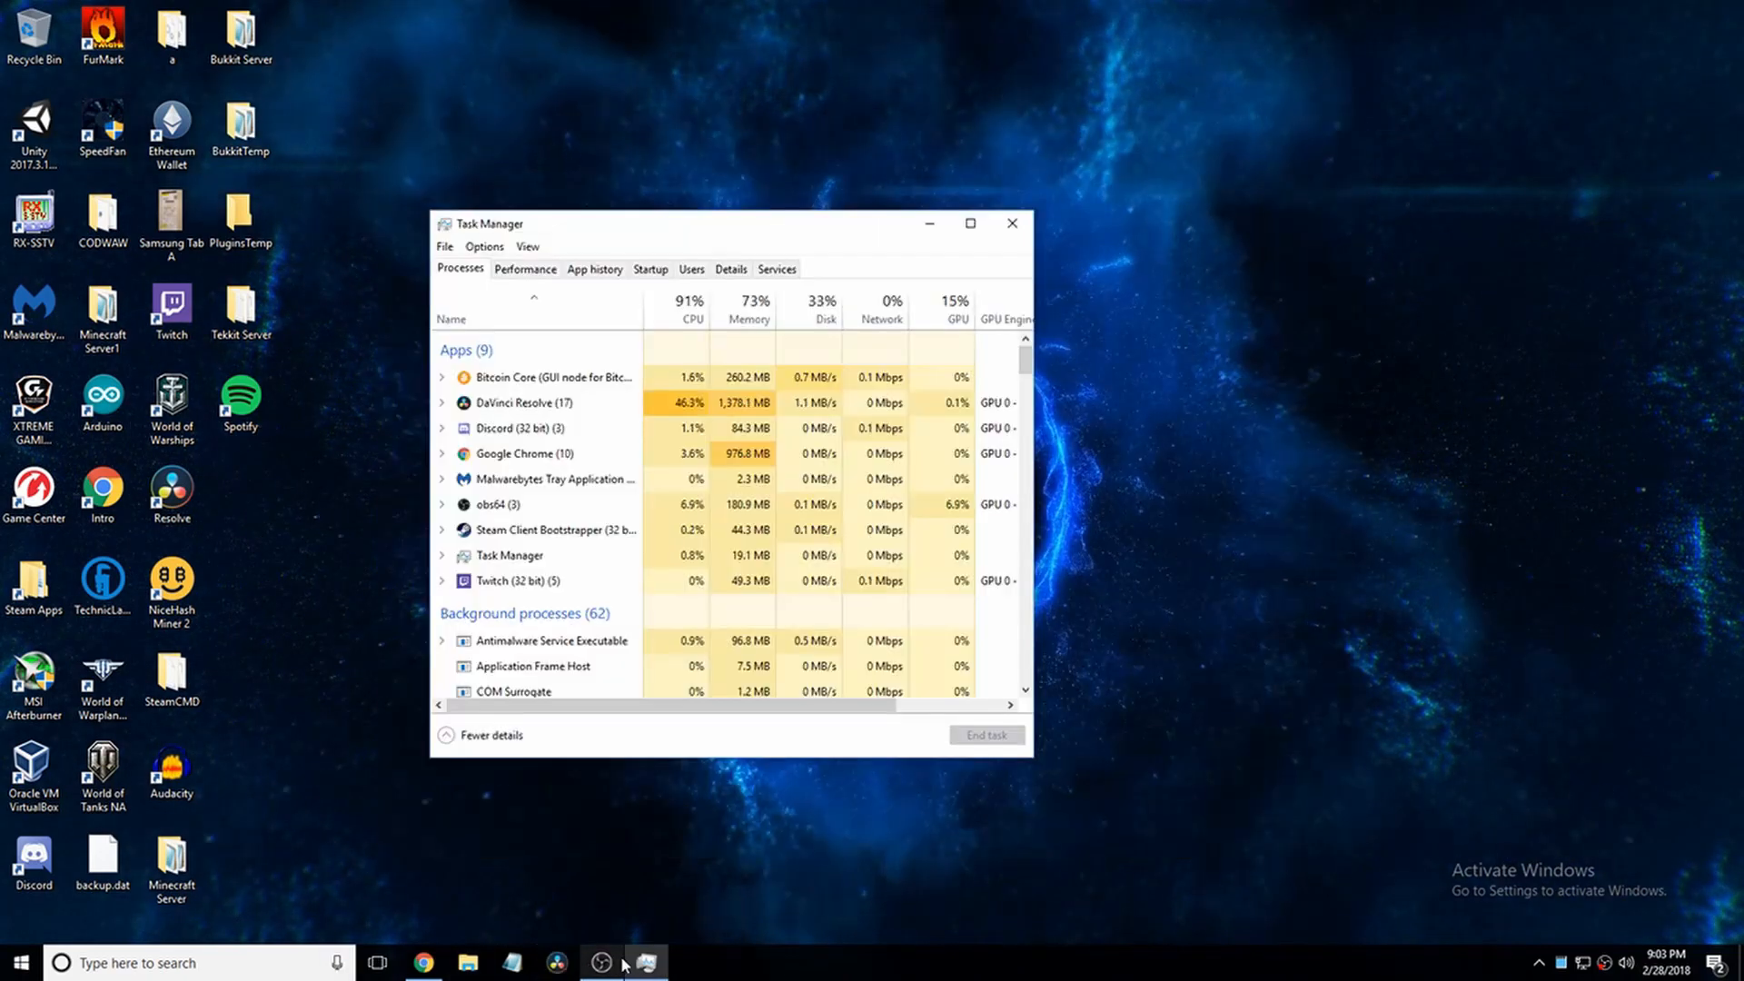
click(646, 963)
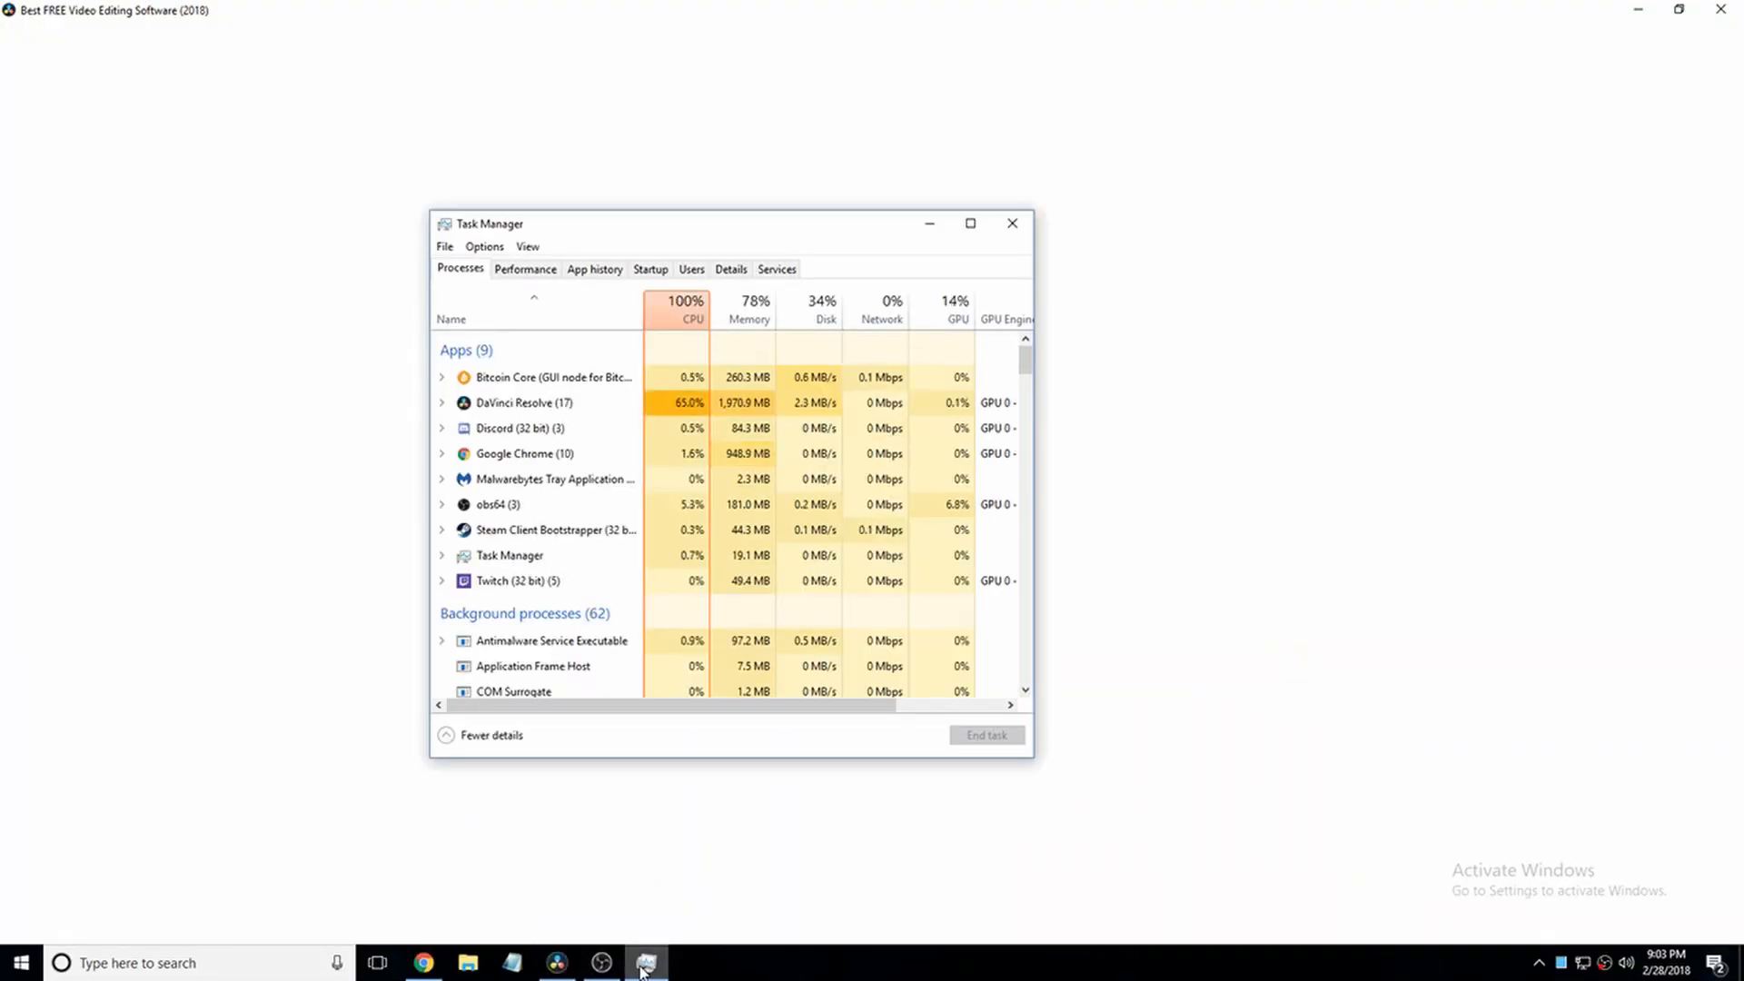
mouse_move(600, 962)
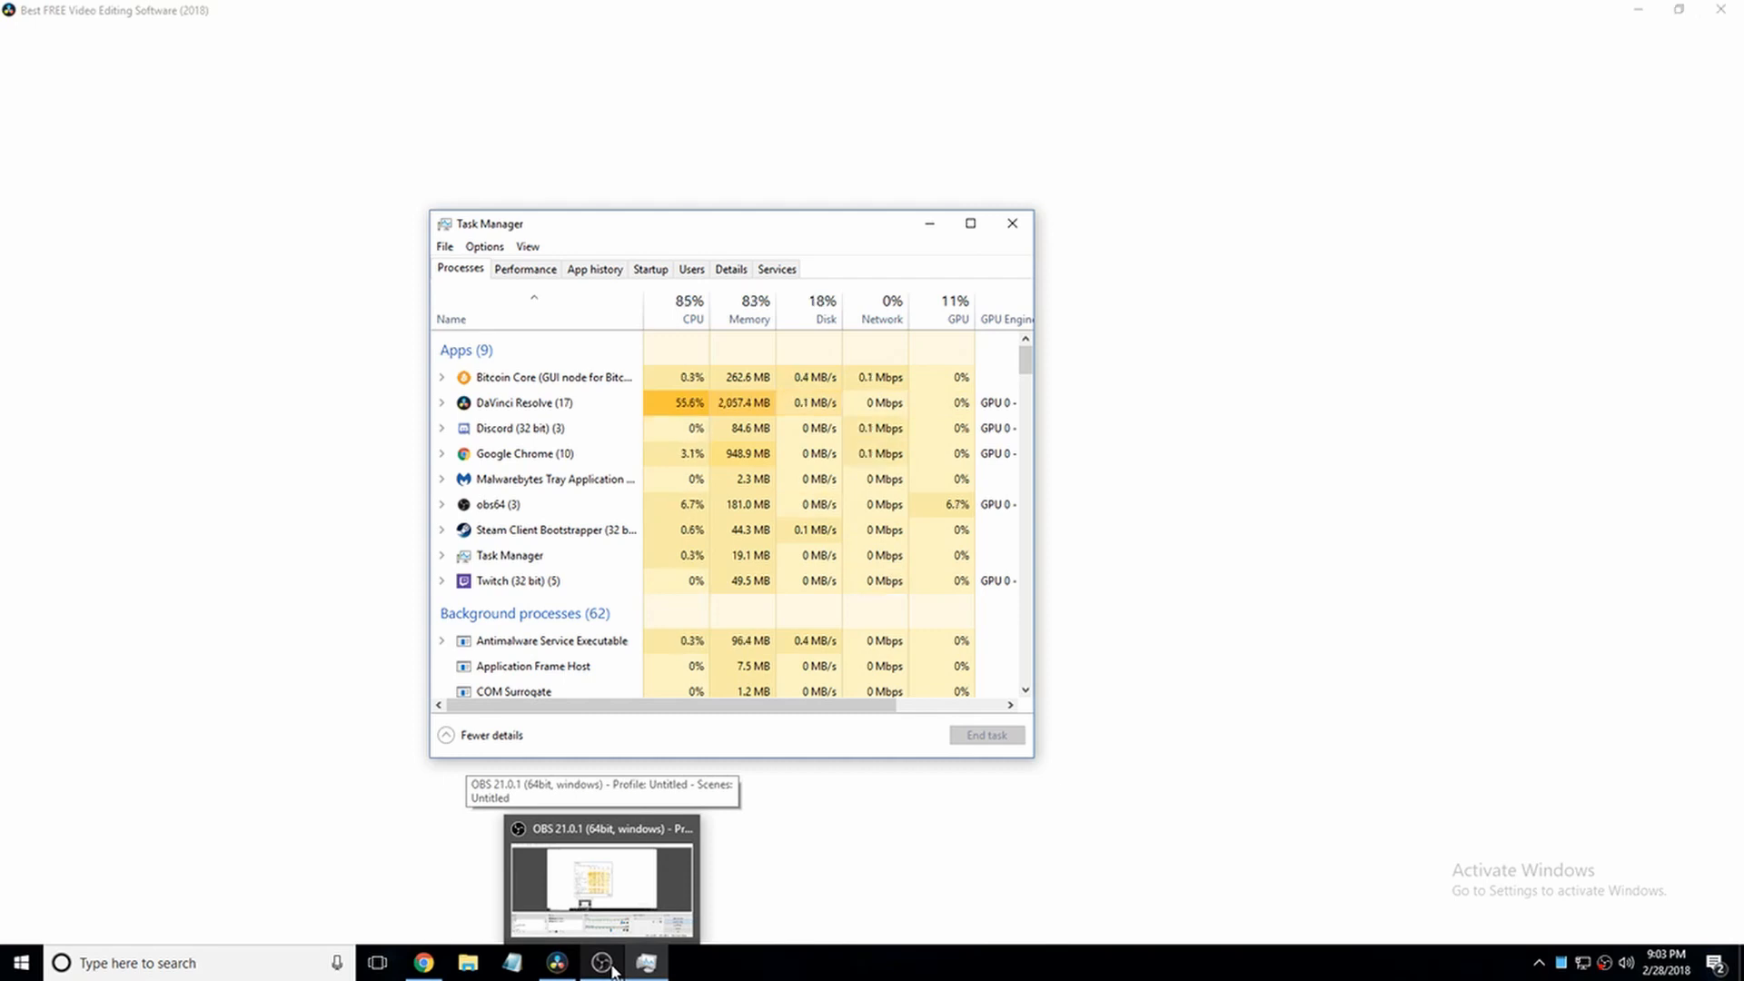
click(555, 963)
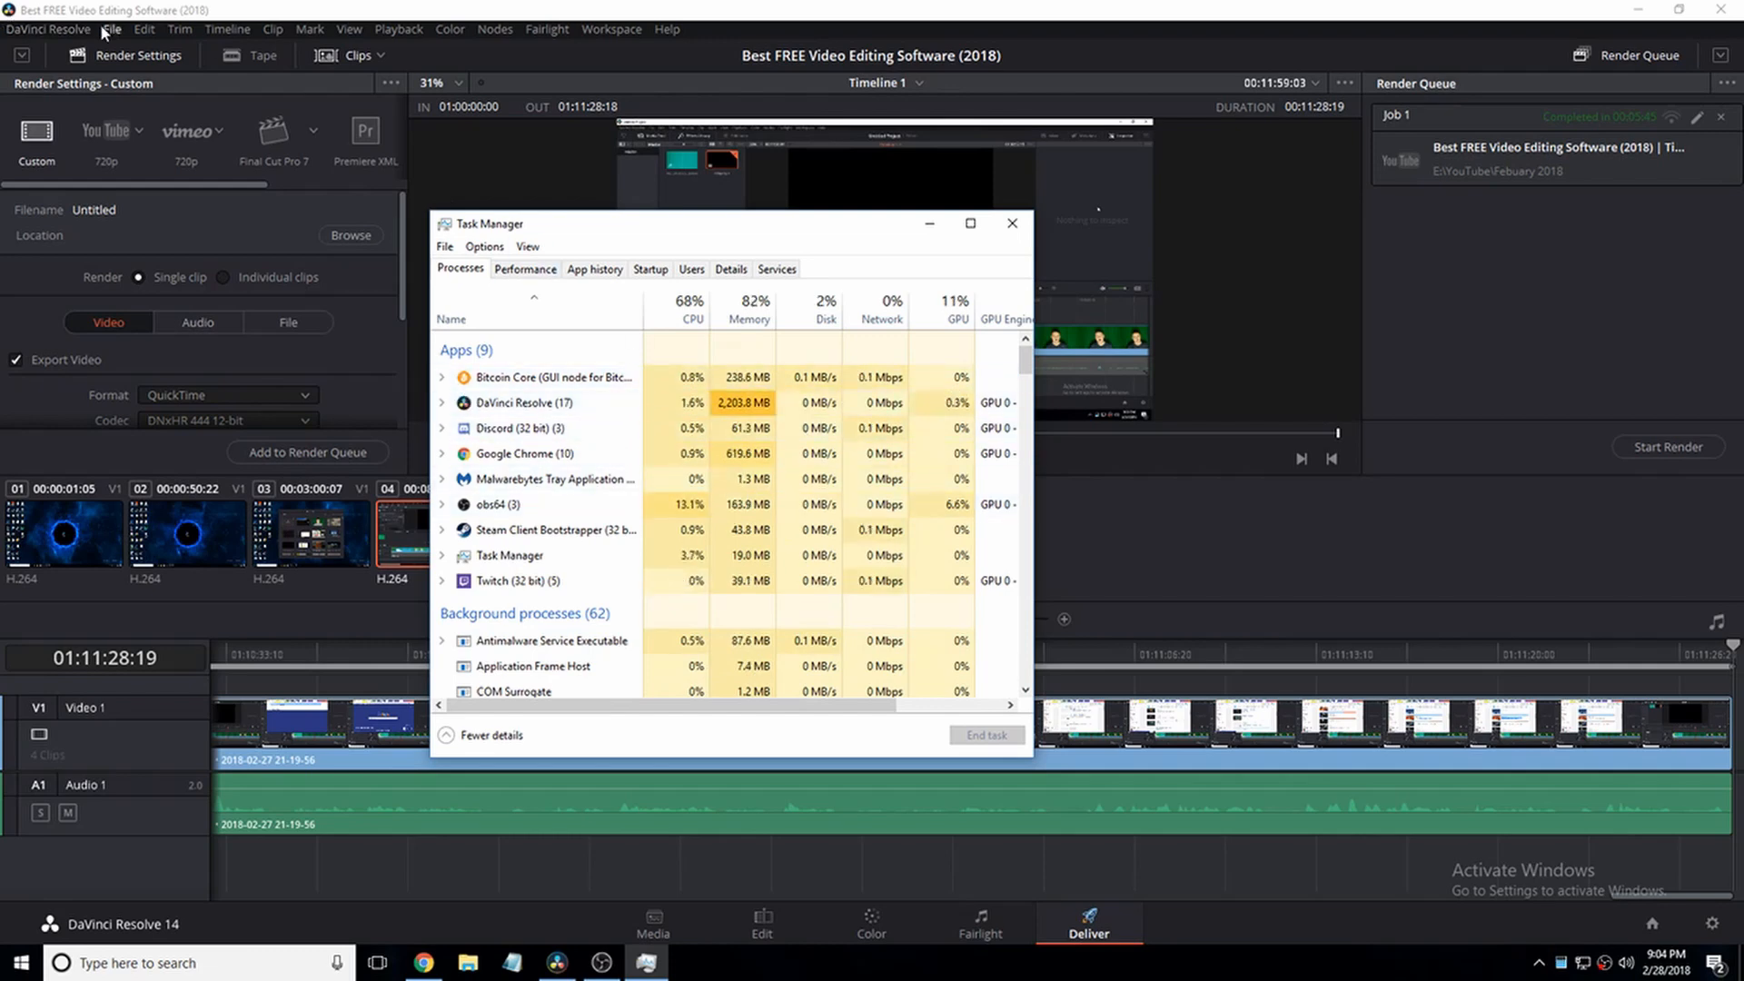
Step: Open the Project Manager from the File menu and scroll the saved projects list
click(111, 30)
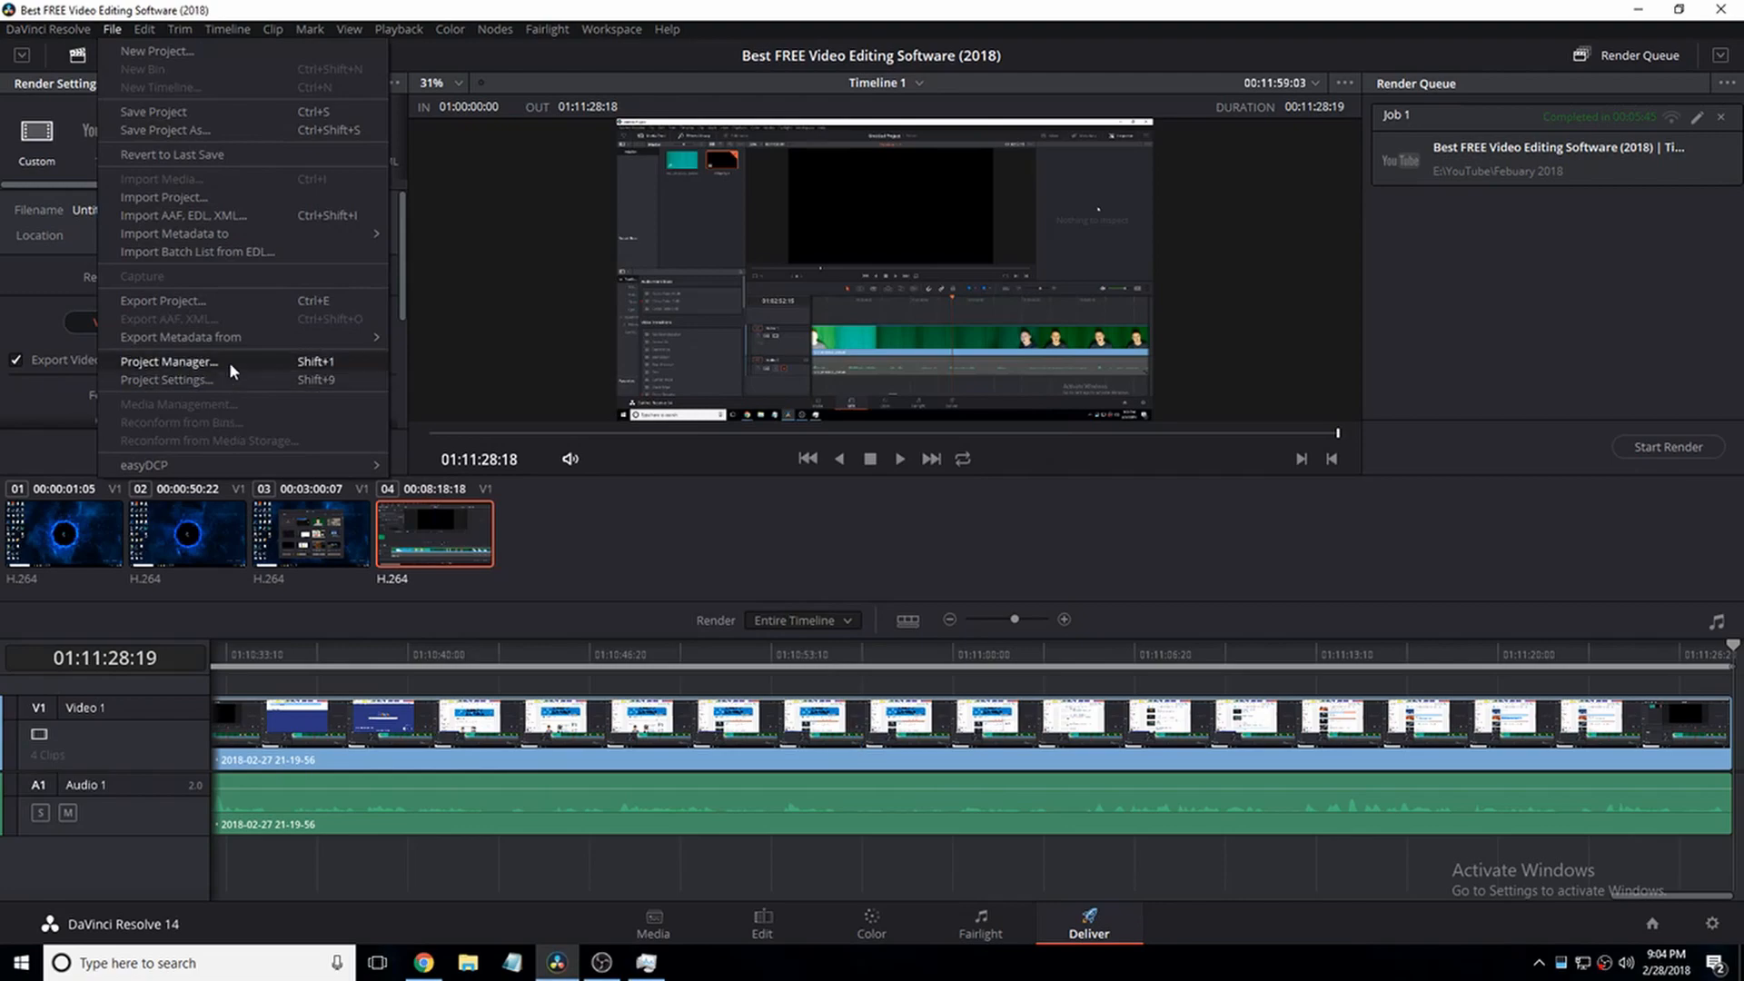
click(169, 360)
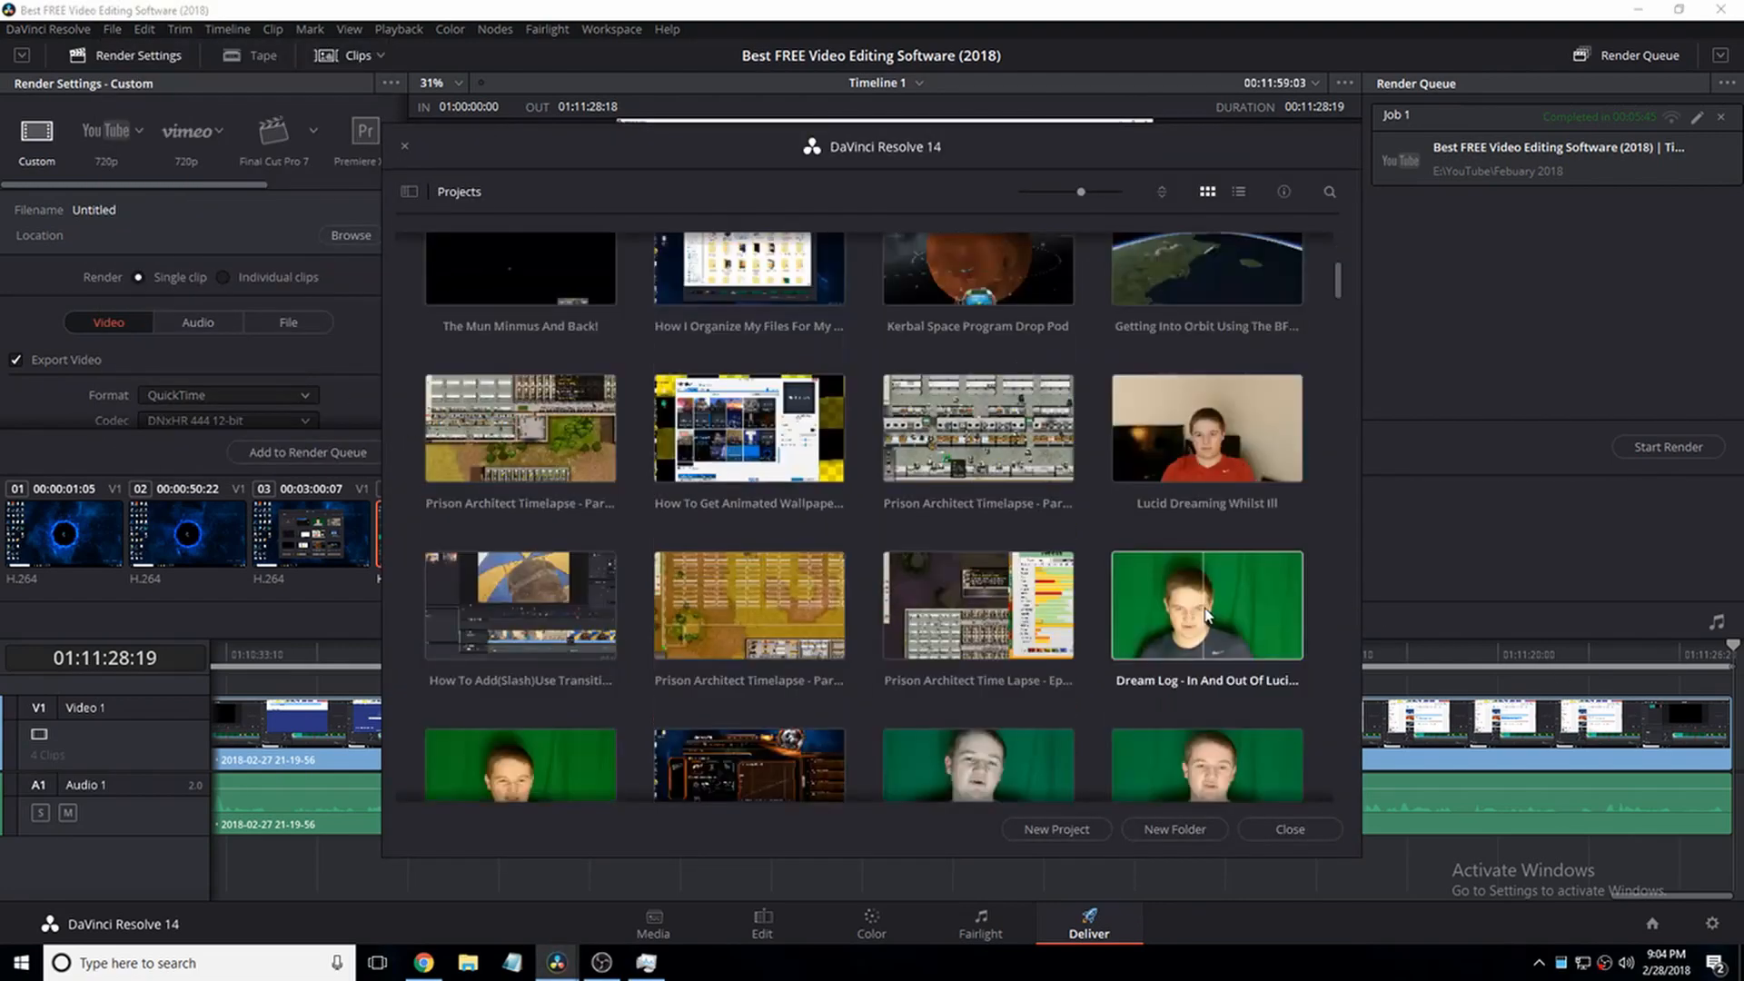
scroll(up, 3)
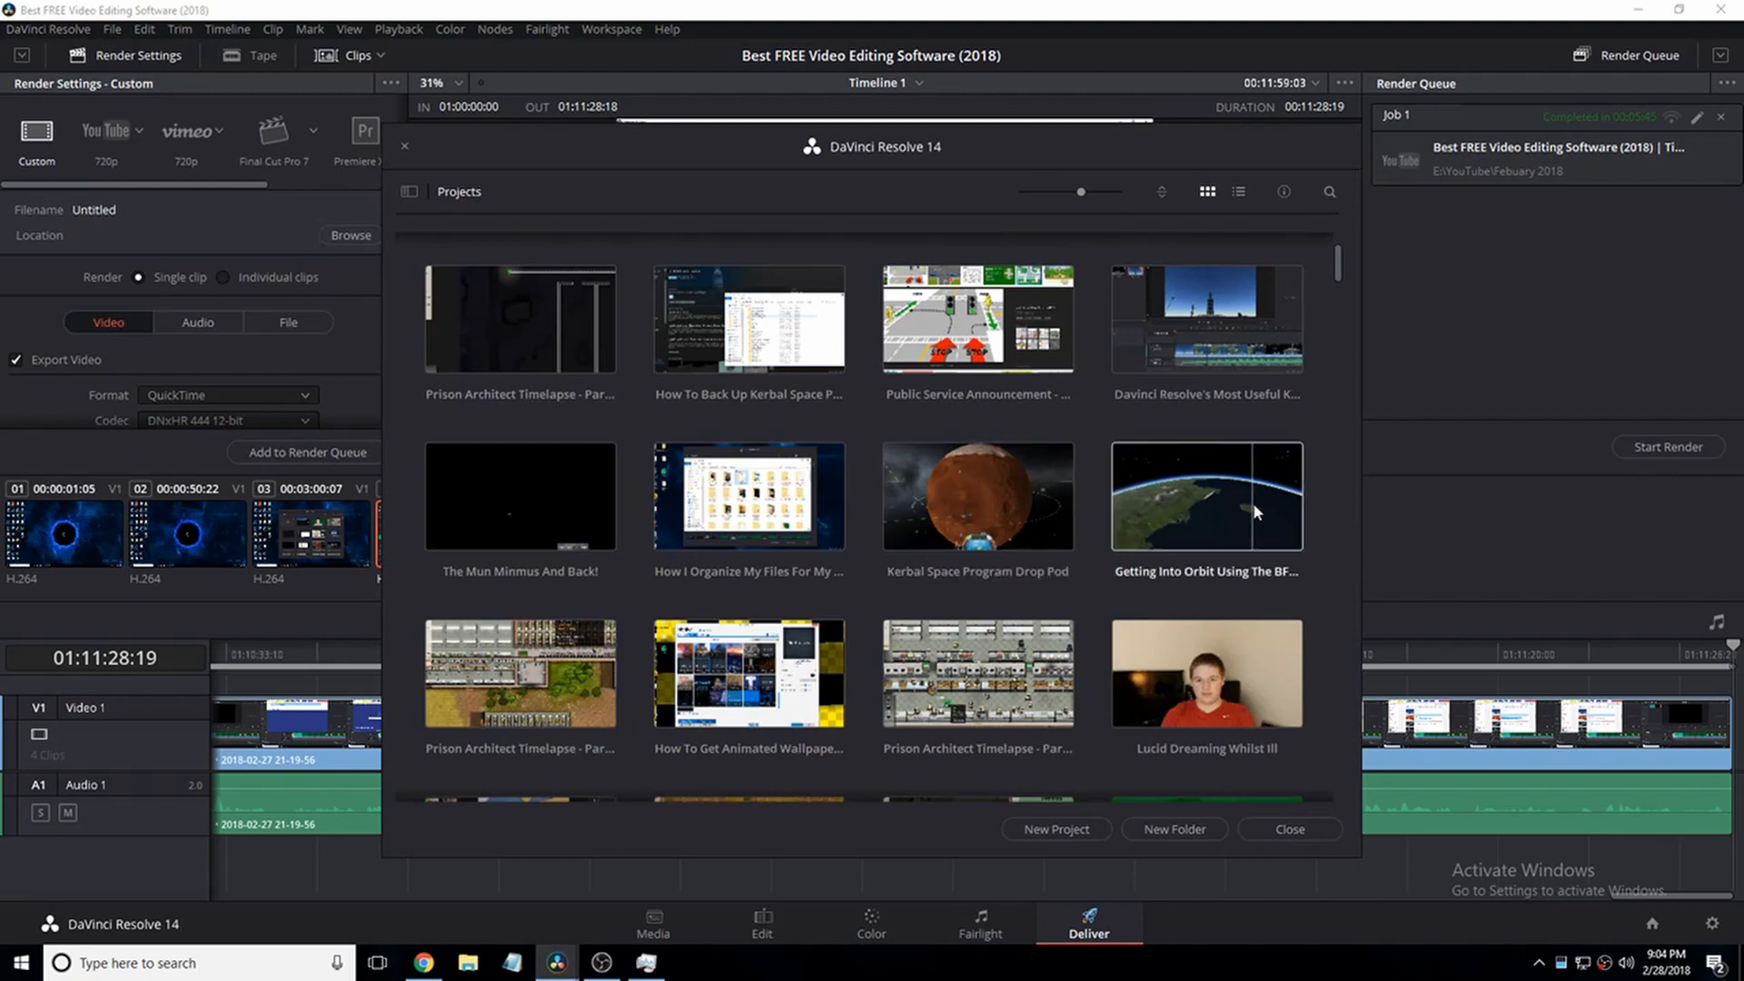
scroll(up, 3)
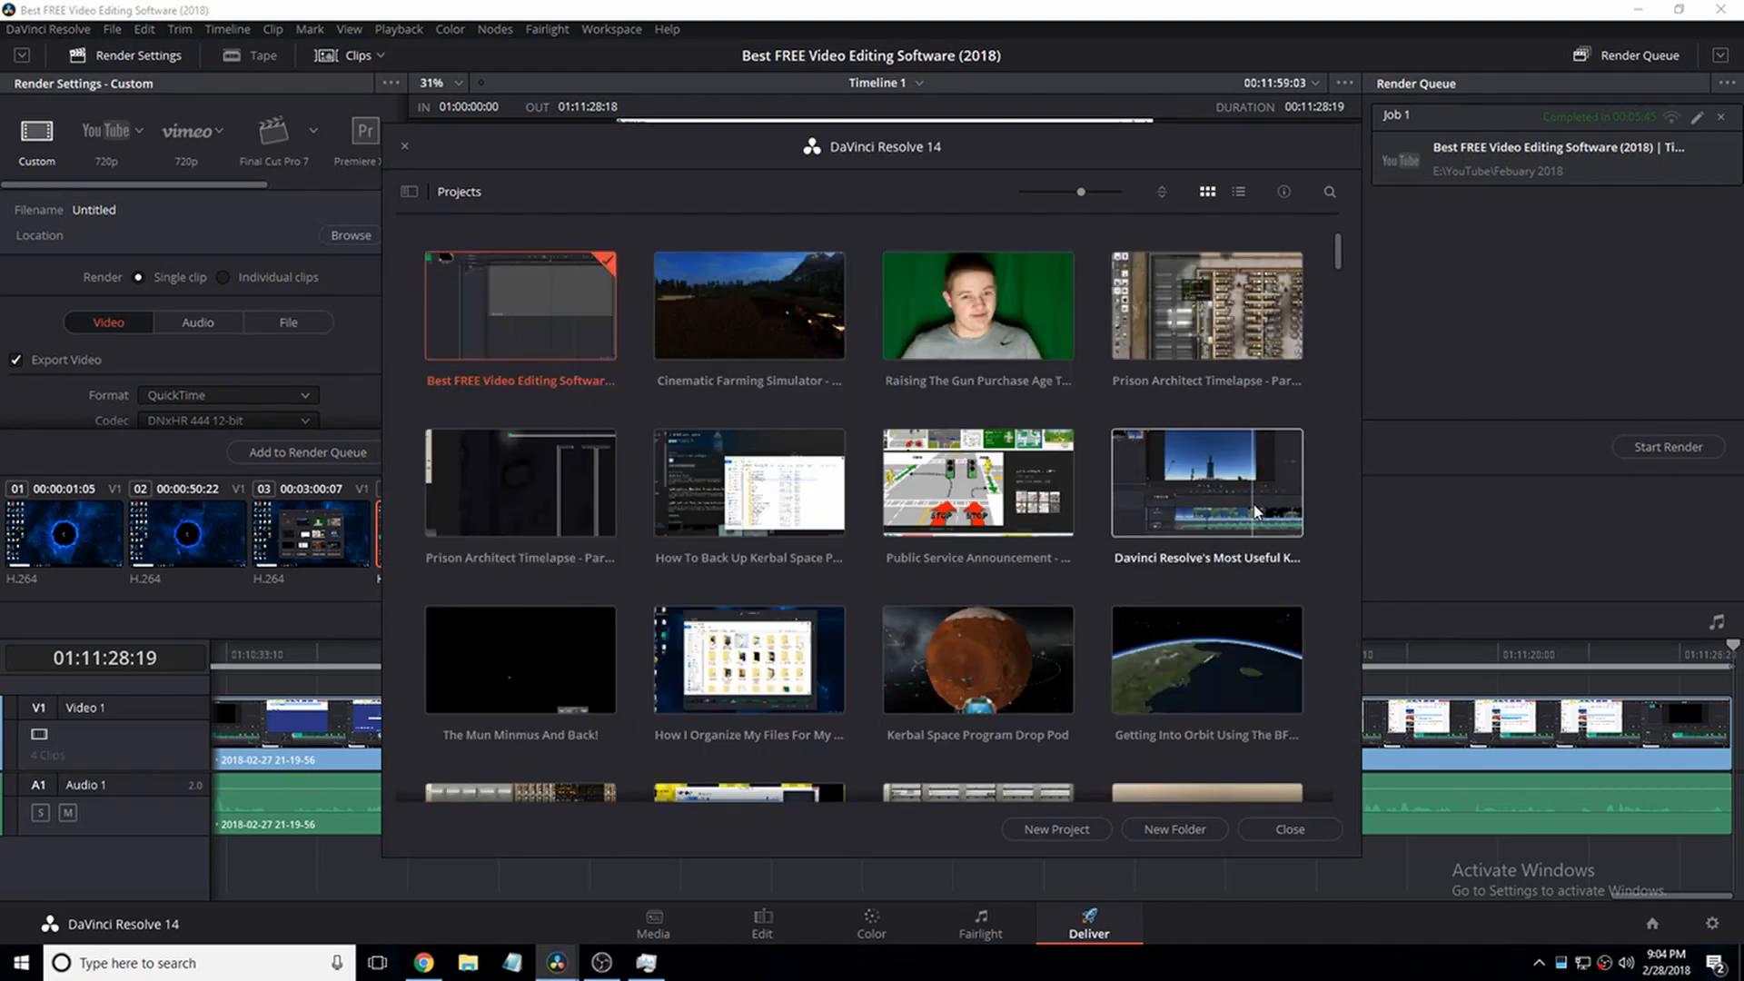
scroll(down, 3)
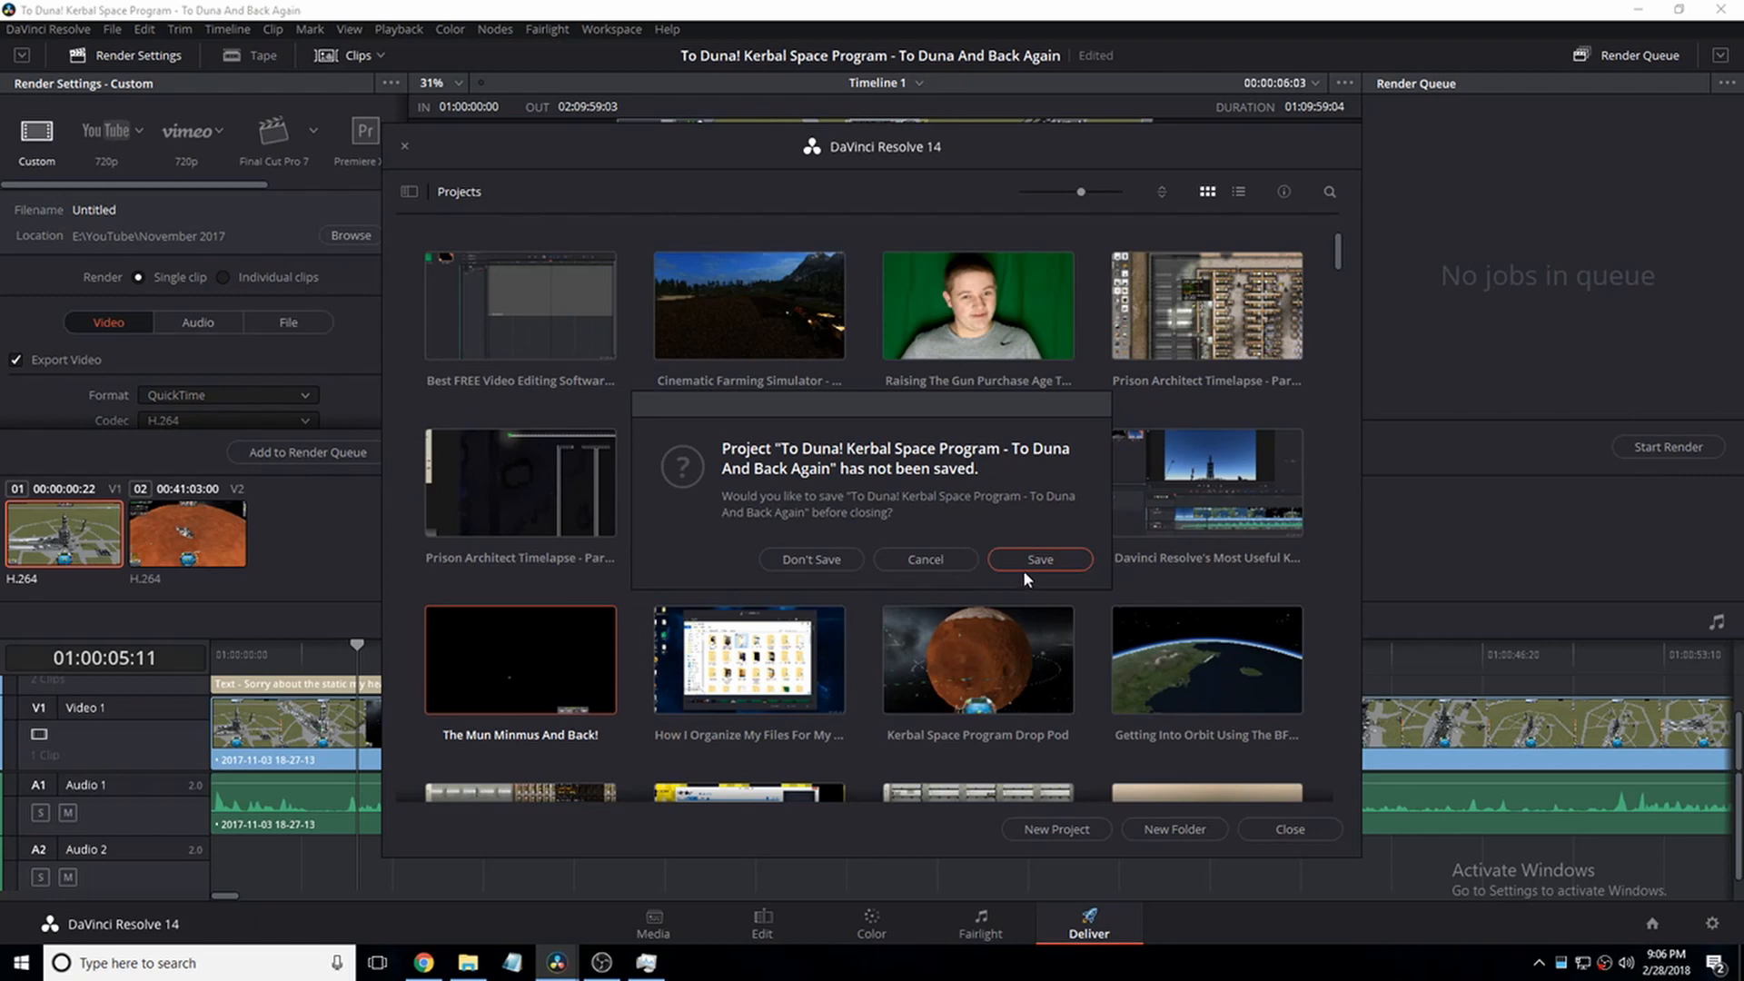
mouse_move(935, 581)
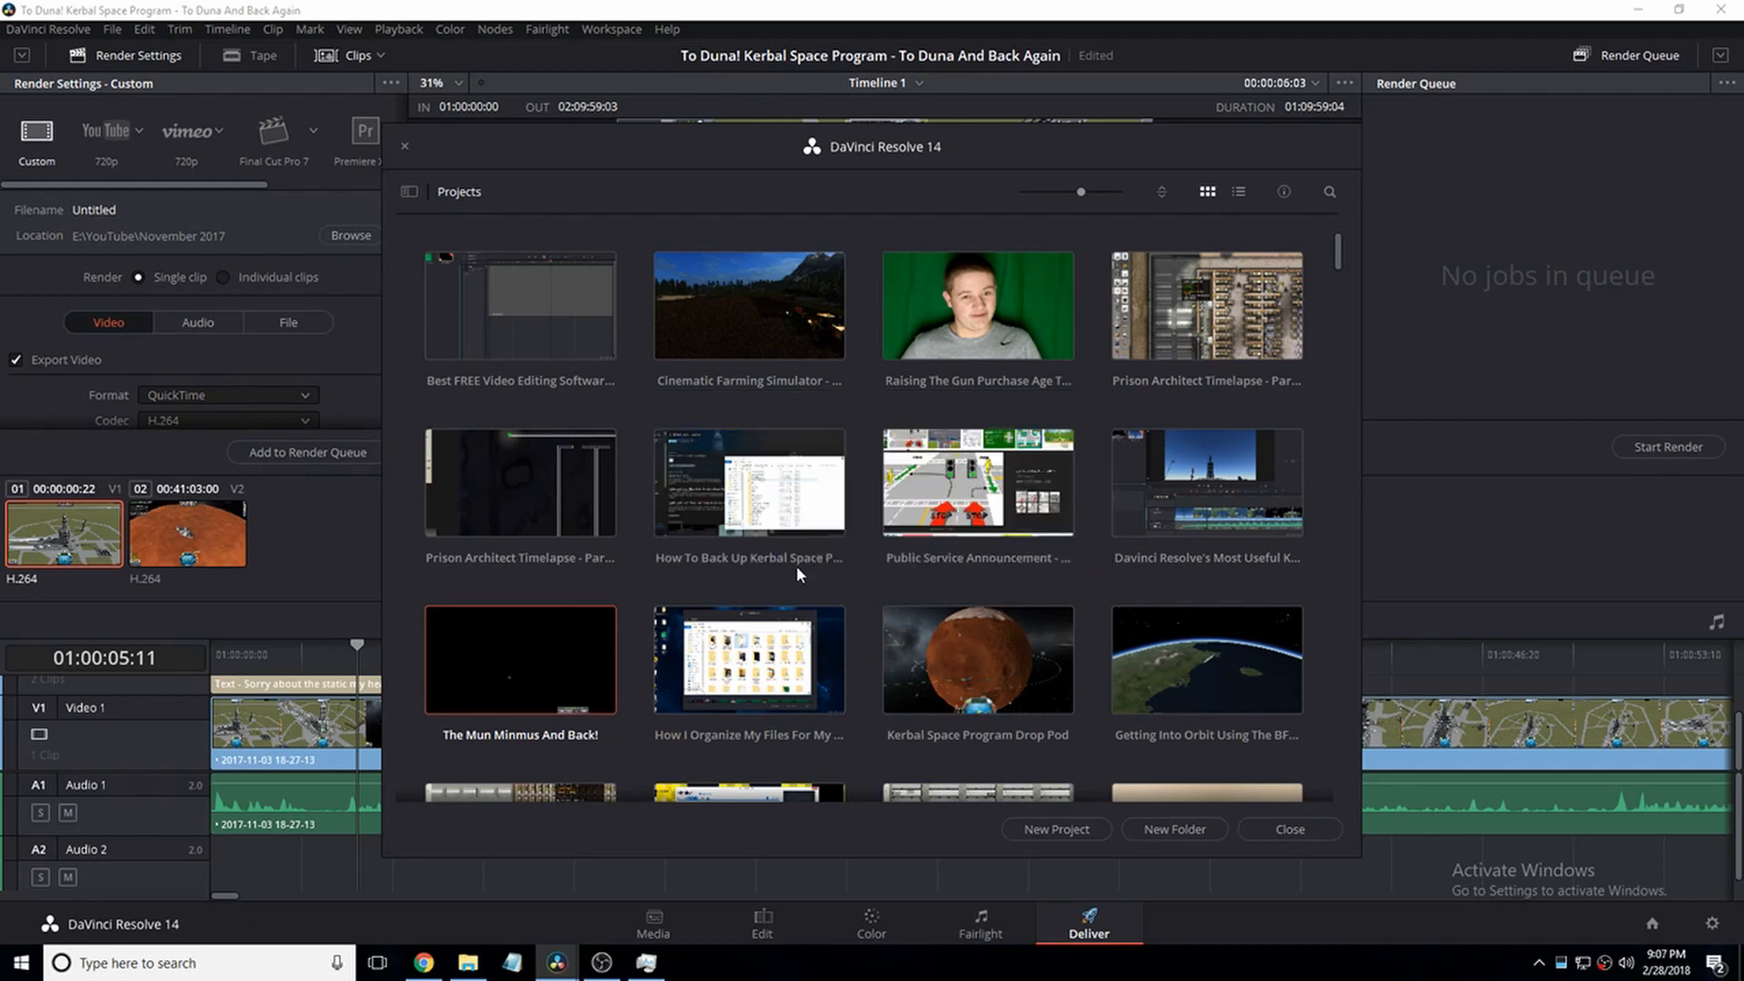
Step: Load The Mun Minmus And Back! and bring Task Manager forward to check Resolve's usage
double_click(520, 658)
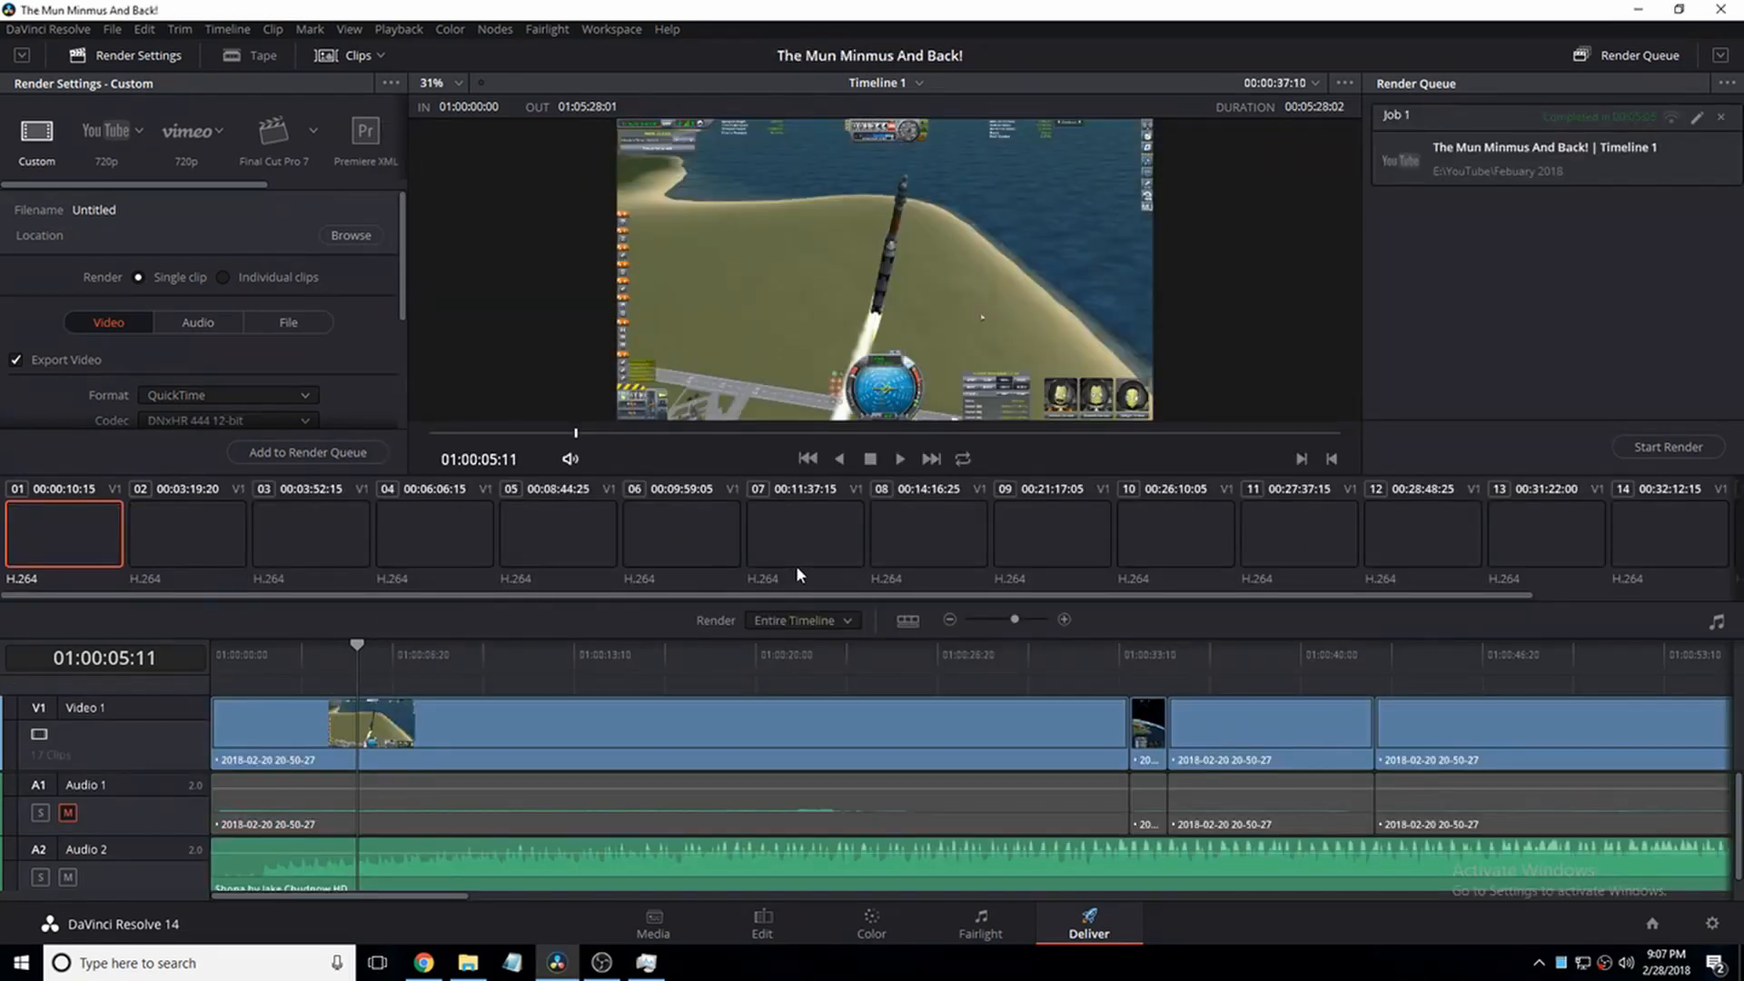
click(646, 962)
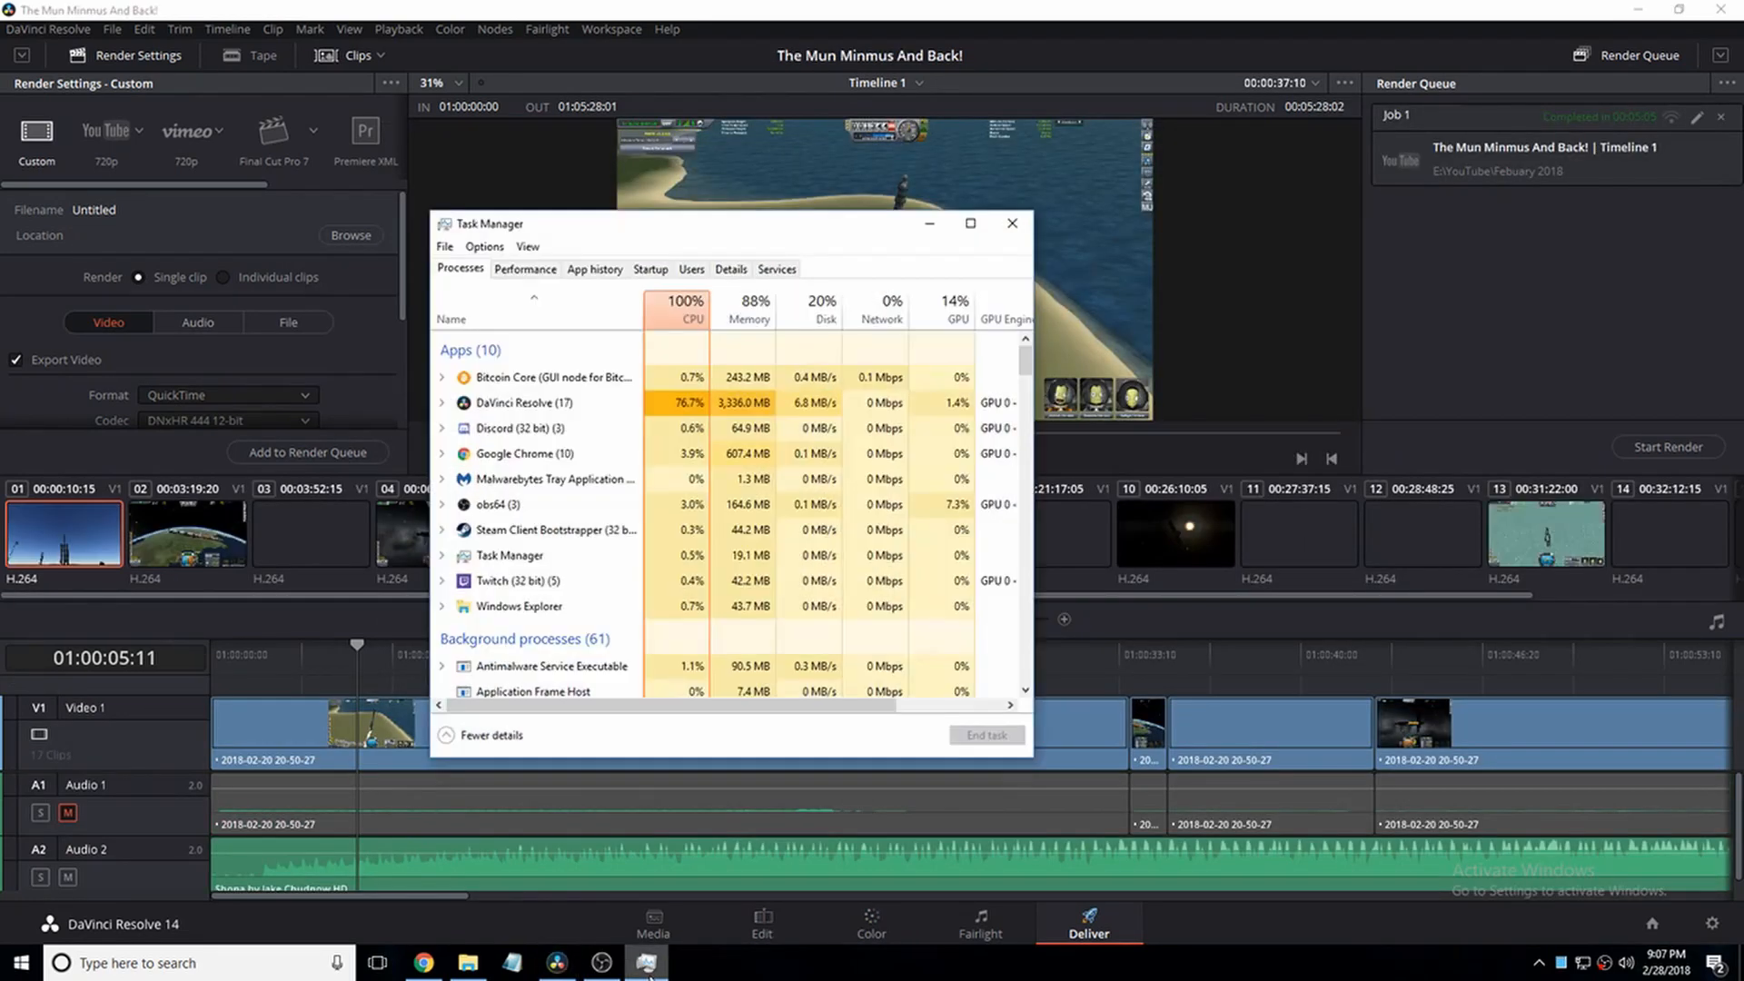